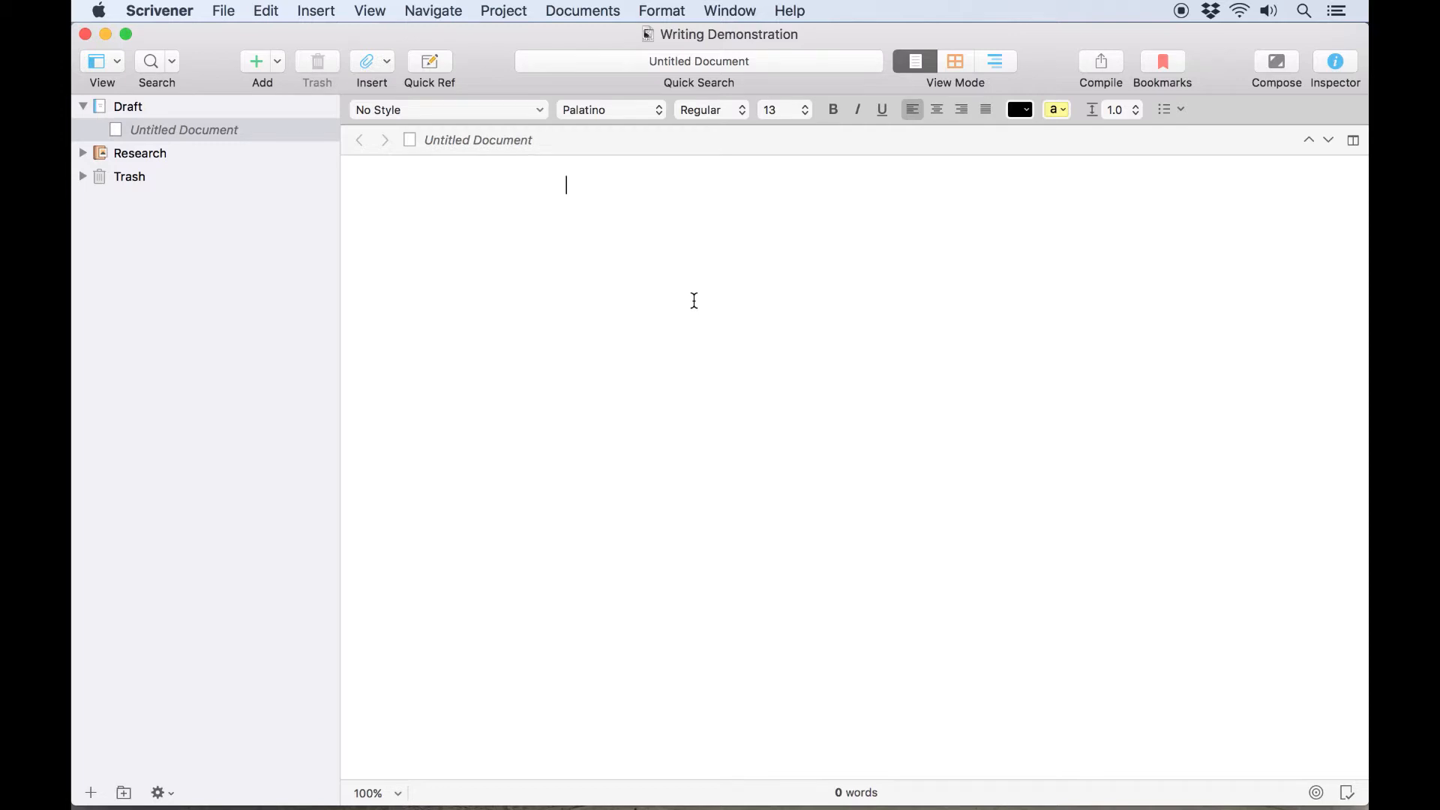
- Enter about 460 words of Lorem ipsum placeholder paragraphs into the draft
type("Lorem i")
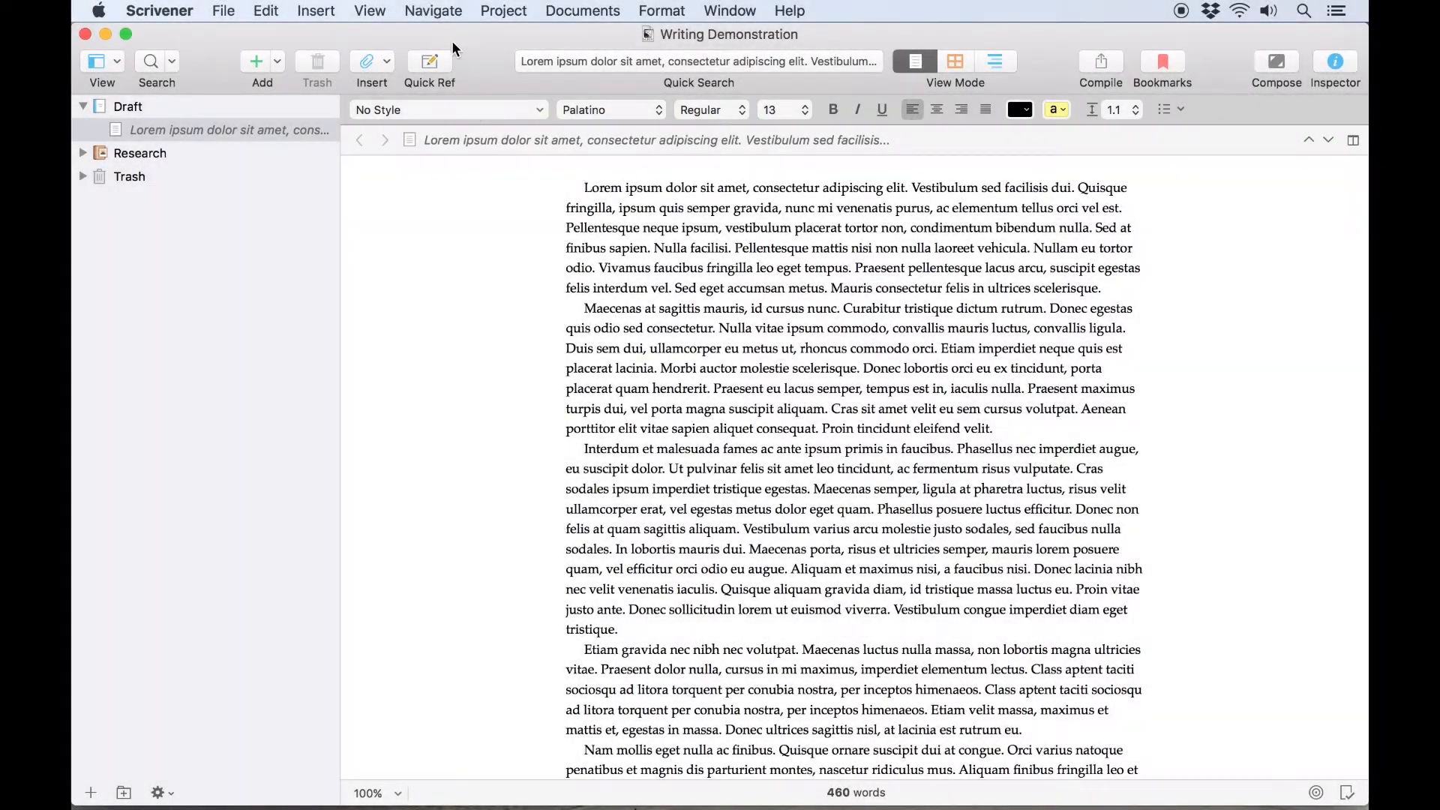
- Hide the Format Bar from the View menu, then restore it with Cmd+Shift+R
left_click(368, 10)
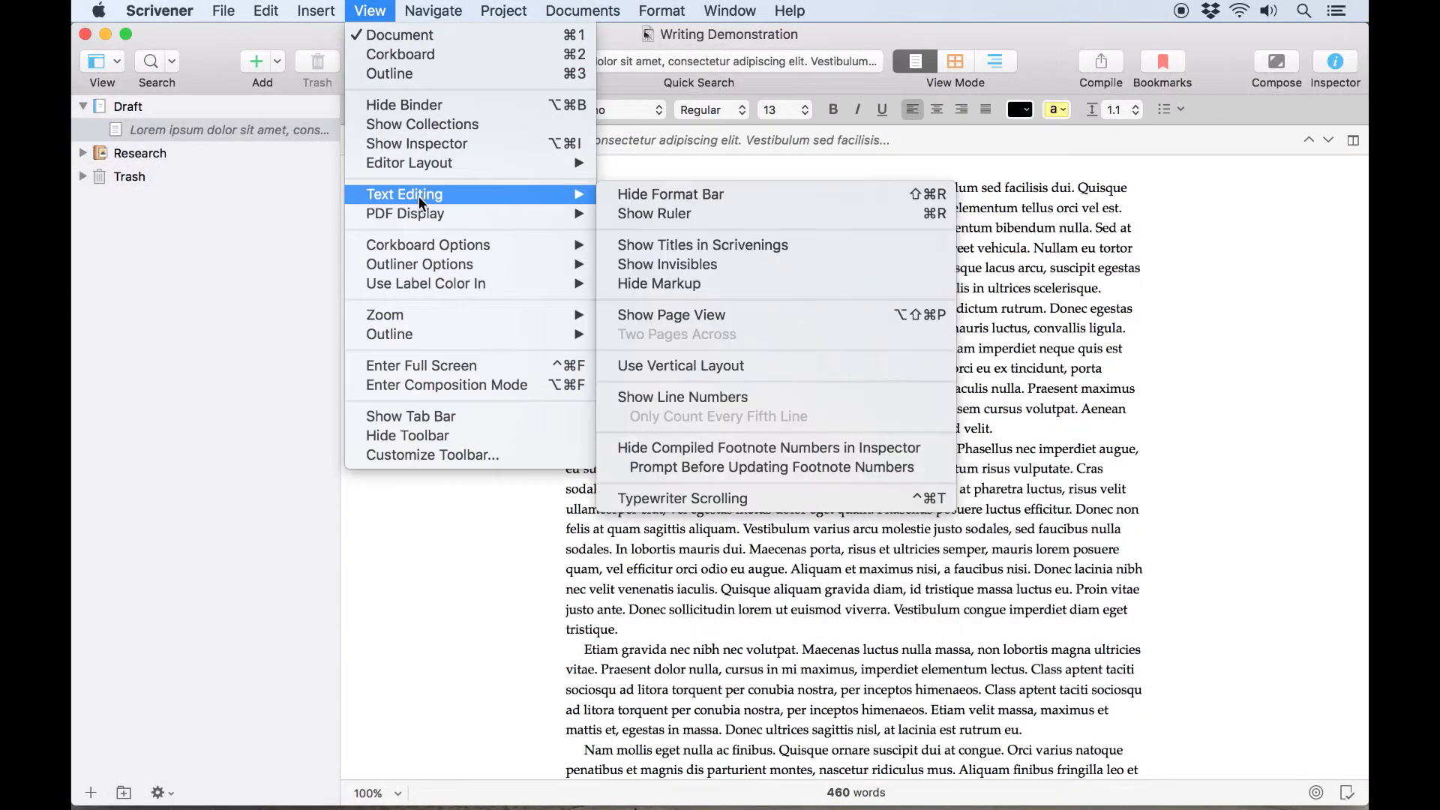
left_click(671, 194)
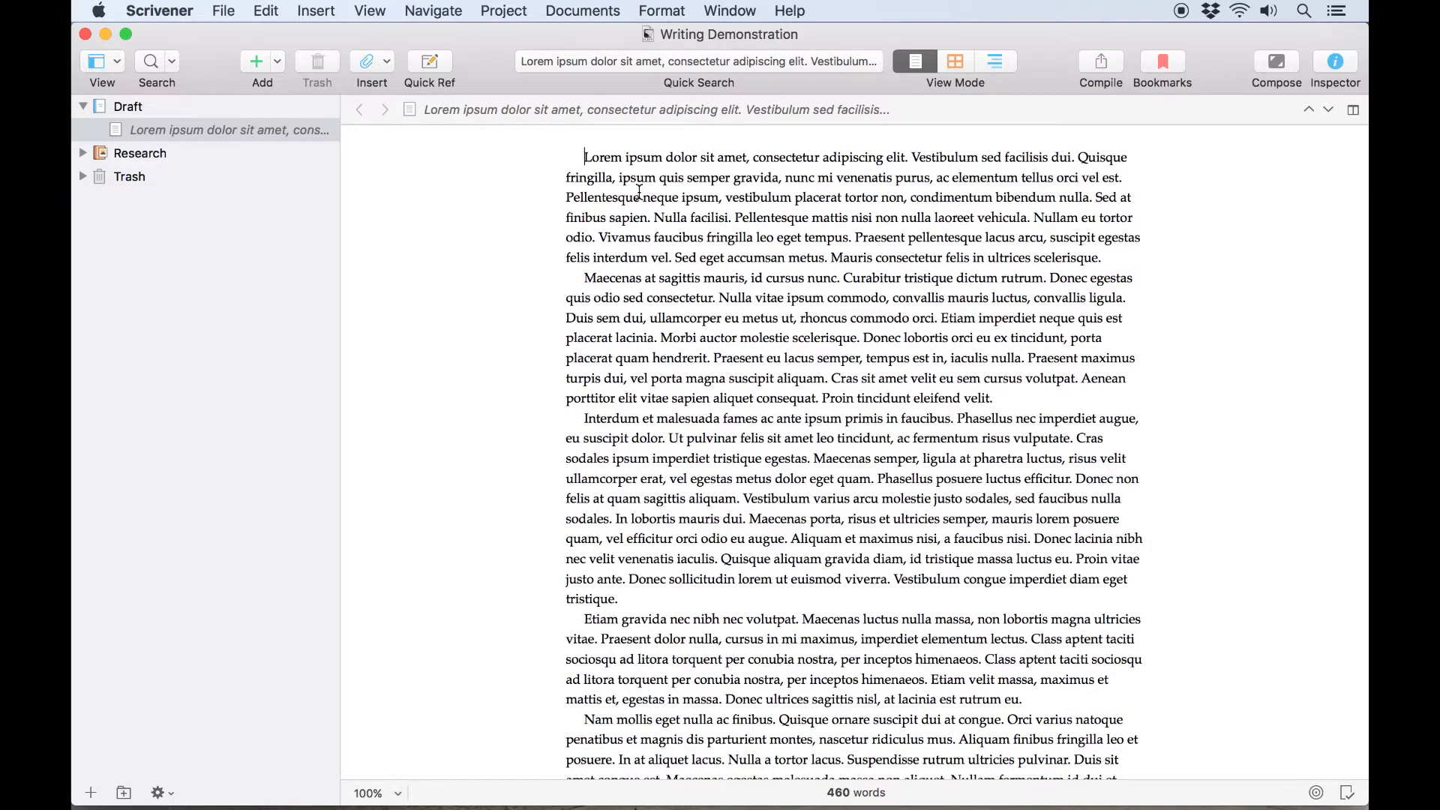
key("cmd+shift+r")
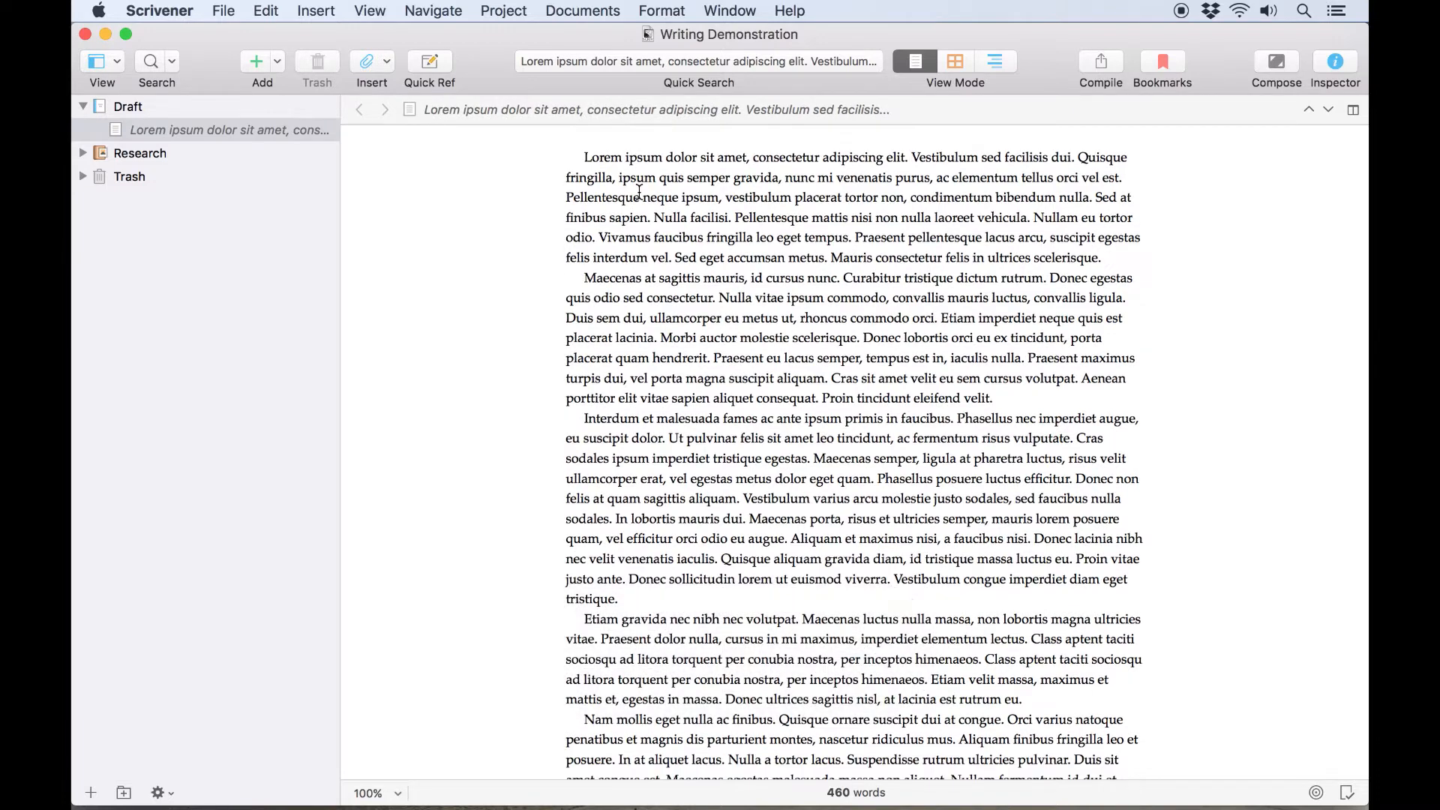
- Try 14-point bold Helvetica on the first paragraph, then reset it to No Style
left_click_drag(581, 157, 1098, 288)
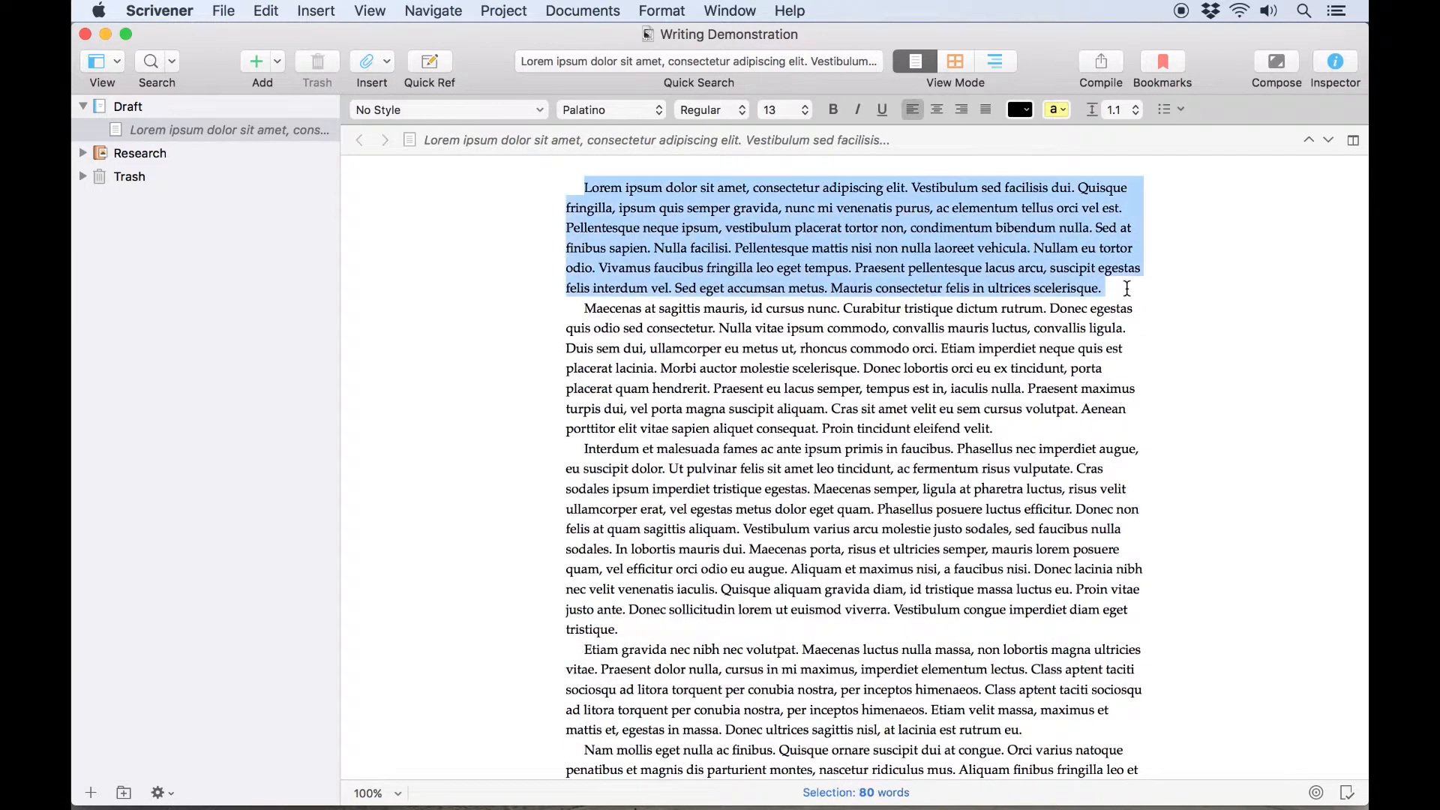
left_click(608, 109)
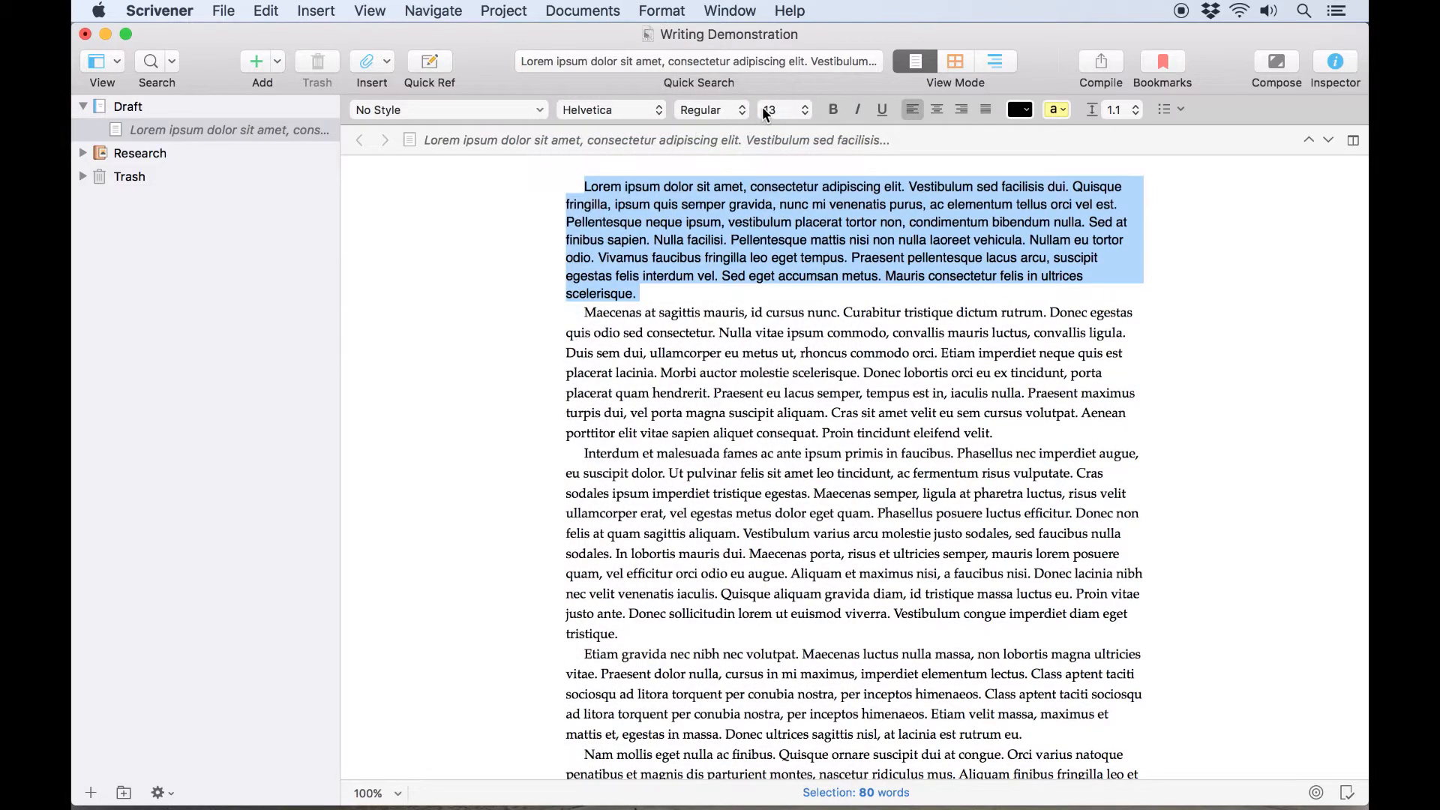
left_click(803, 105)
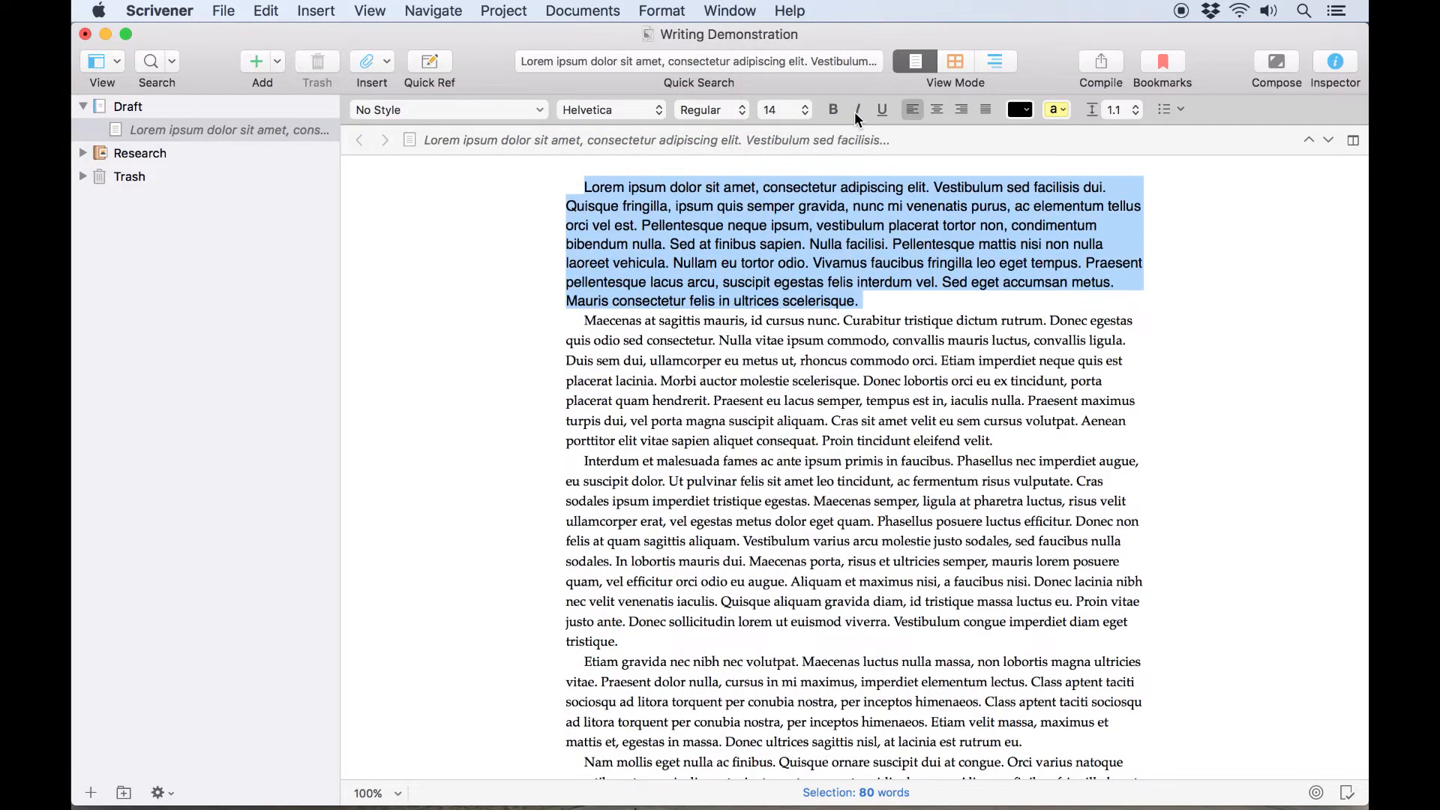
left_click(832, 109)
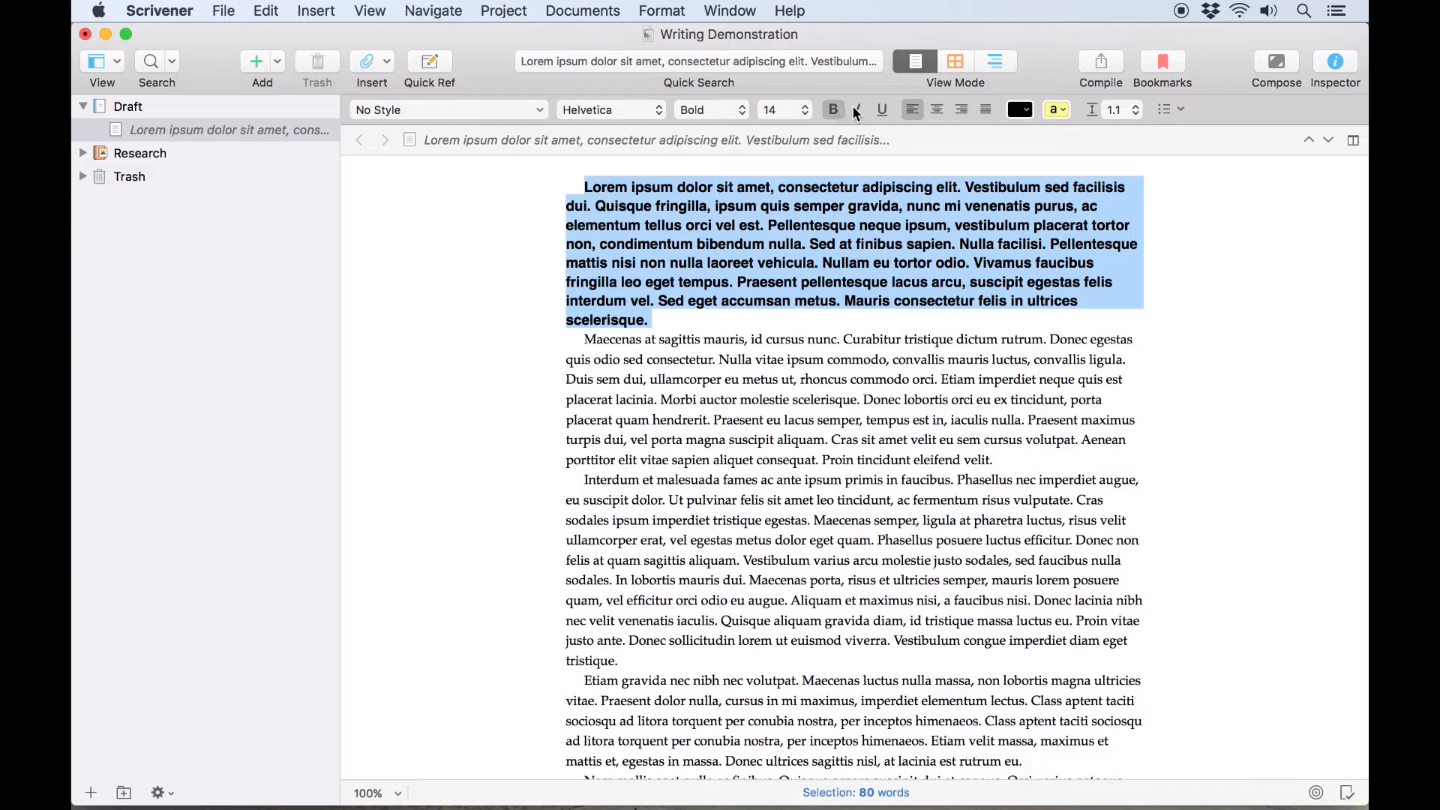
left_click(833, 109)
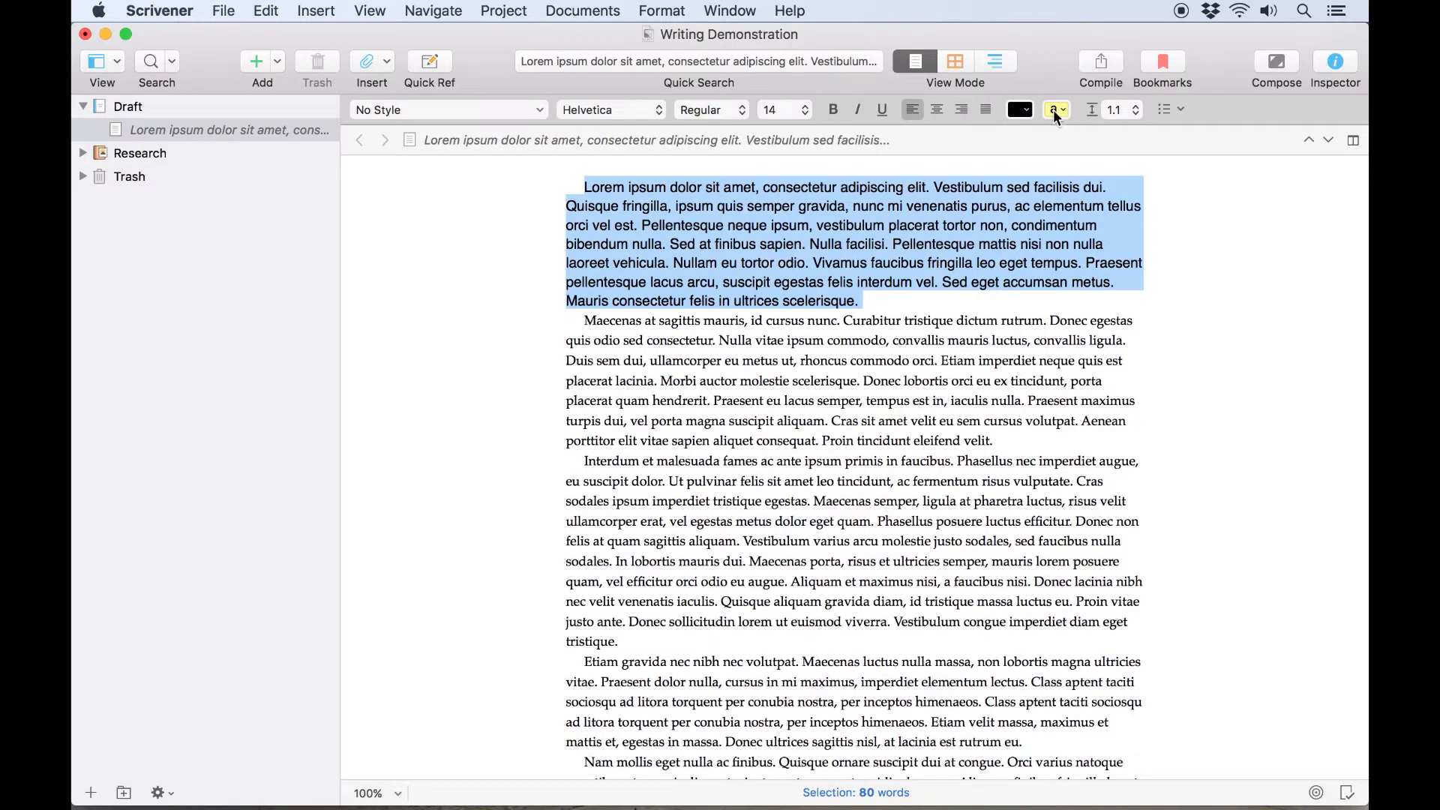
left_click(448, 110)
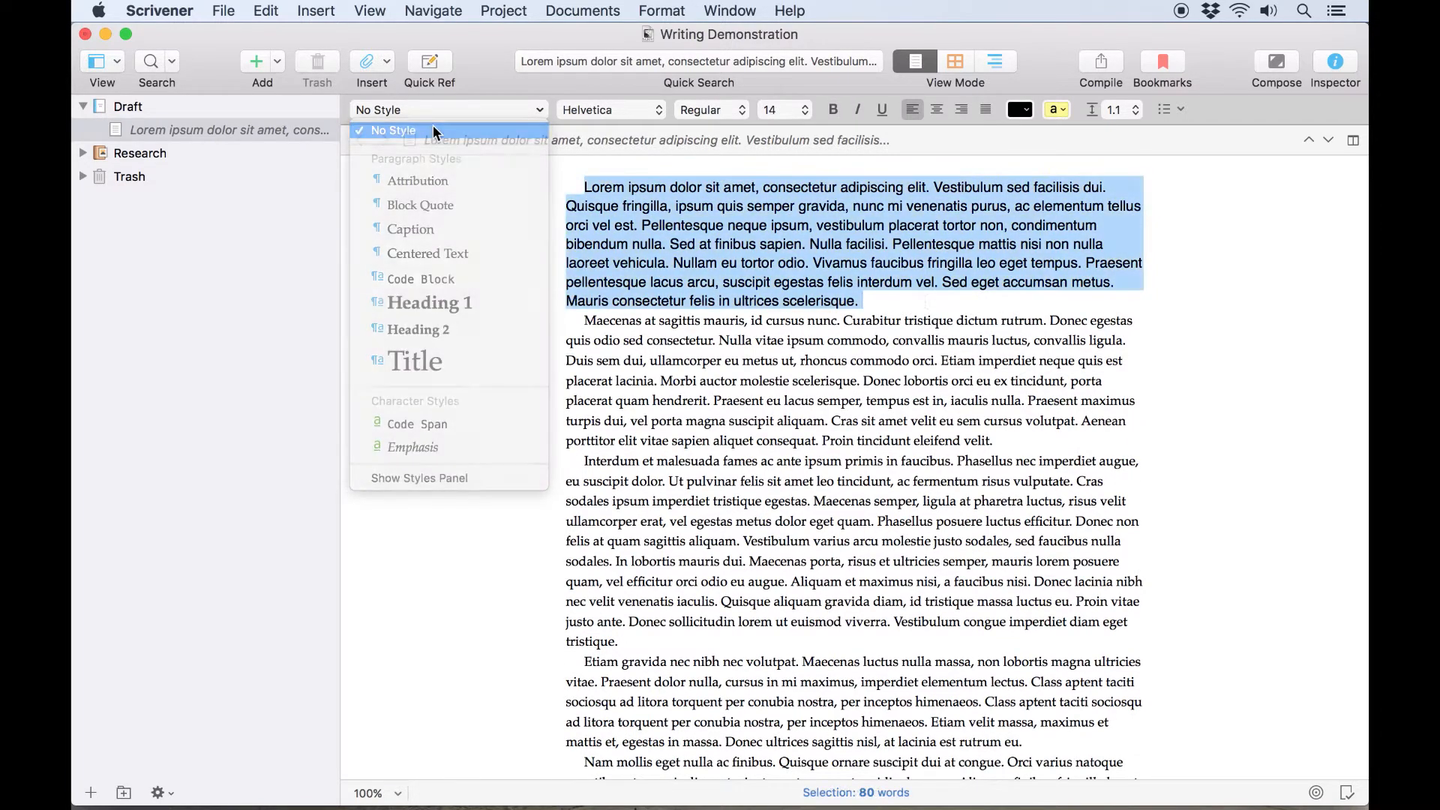
left_click(662, 9)
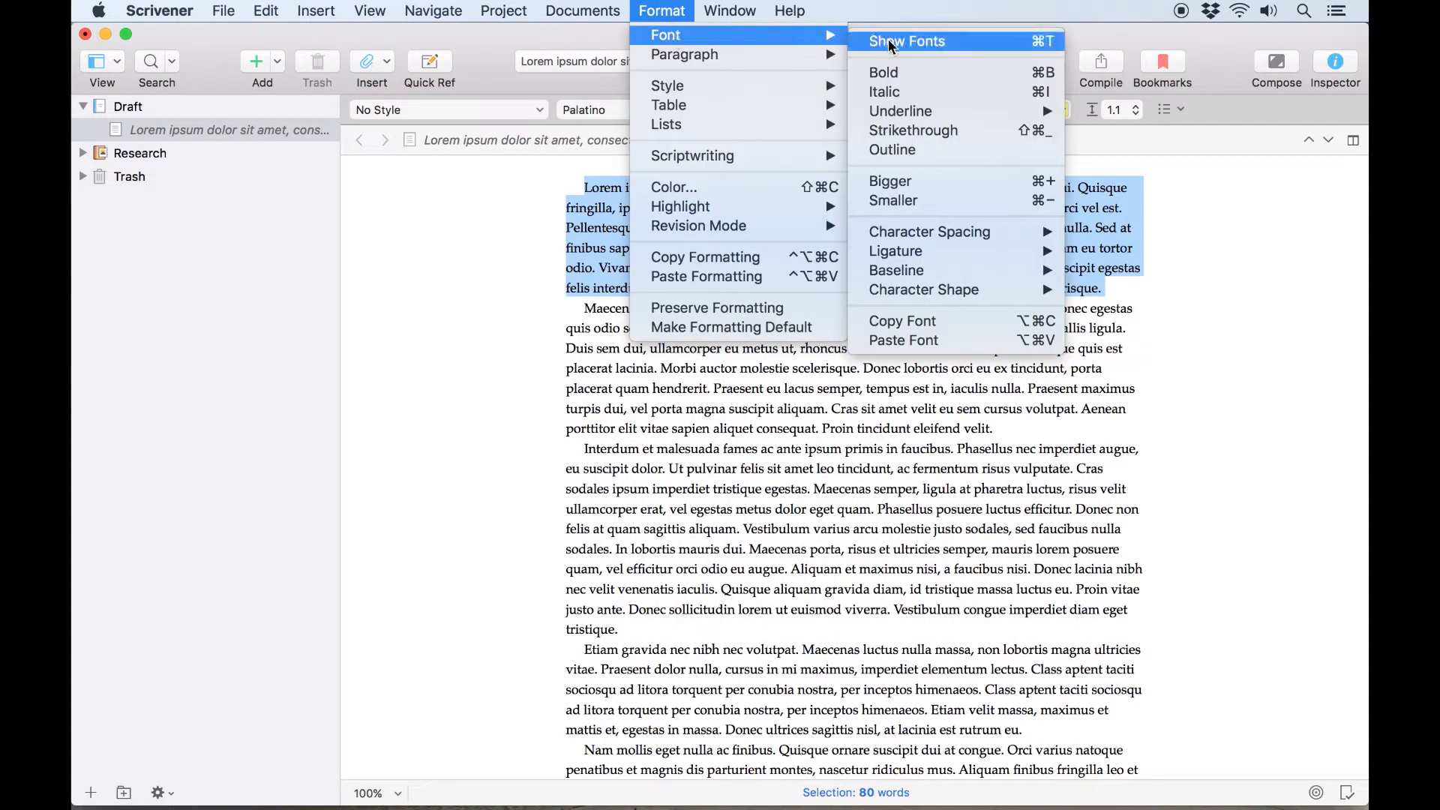
left_click(906, 42)
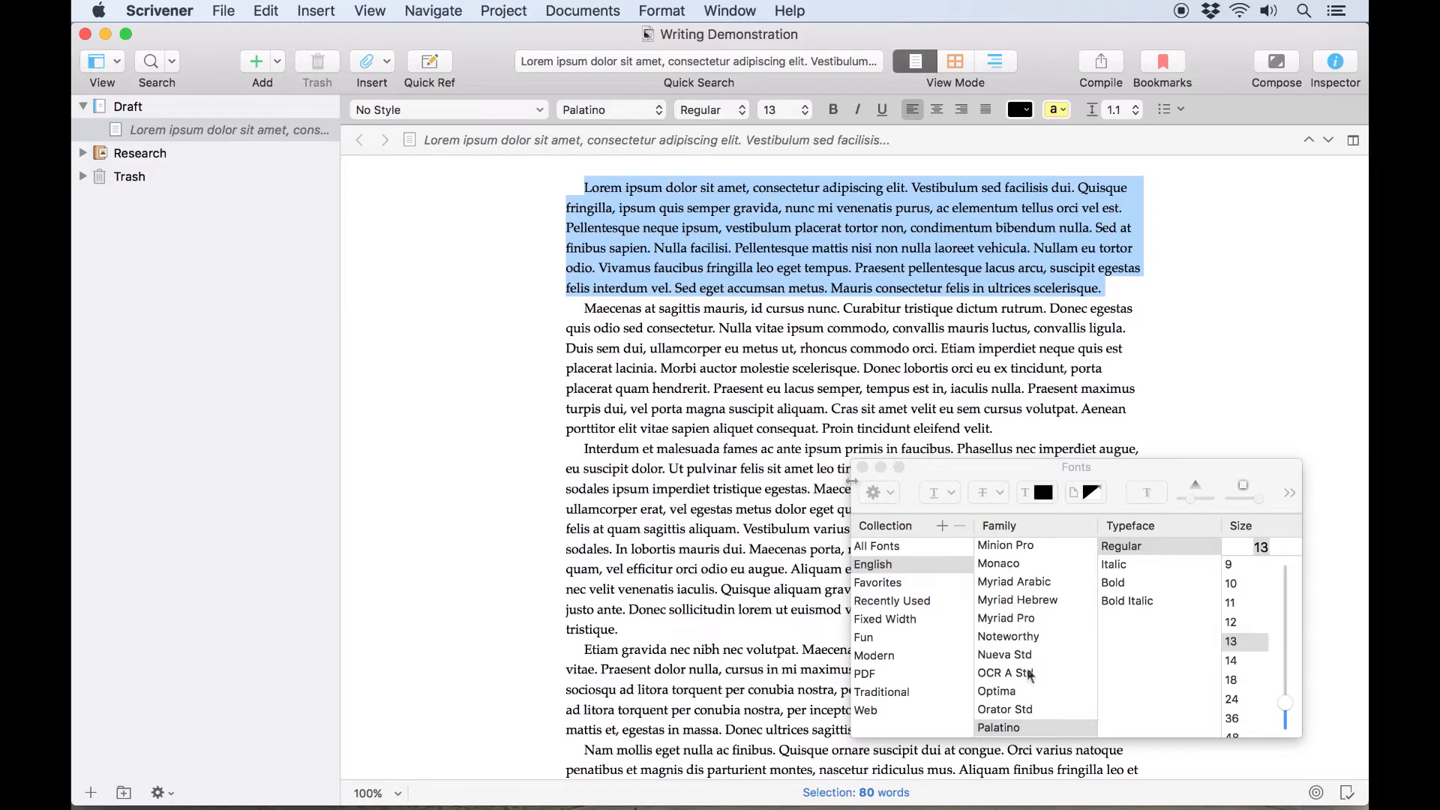
left_click(860, 467)
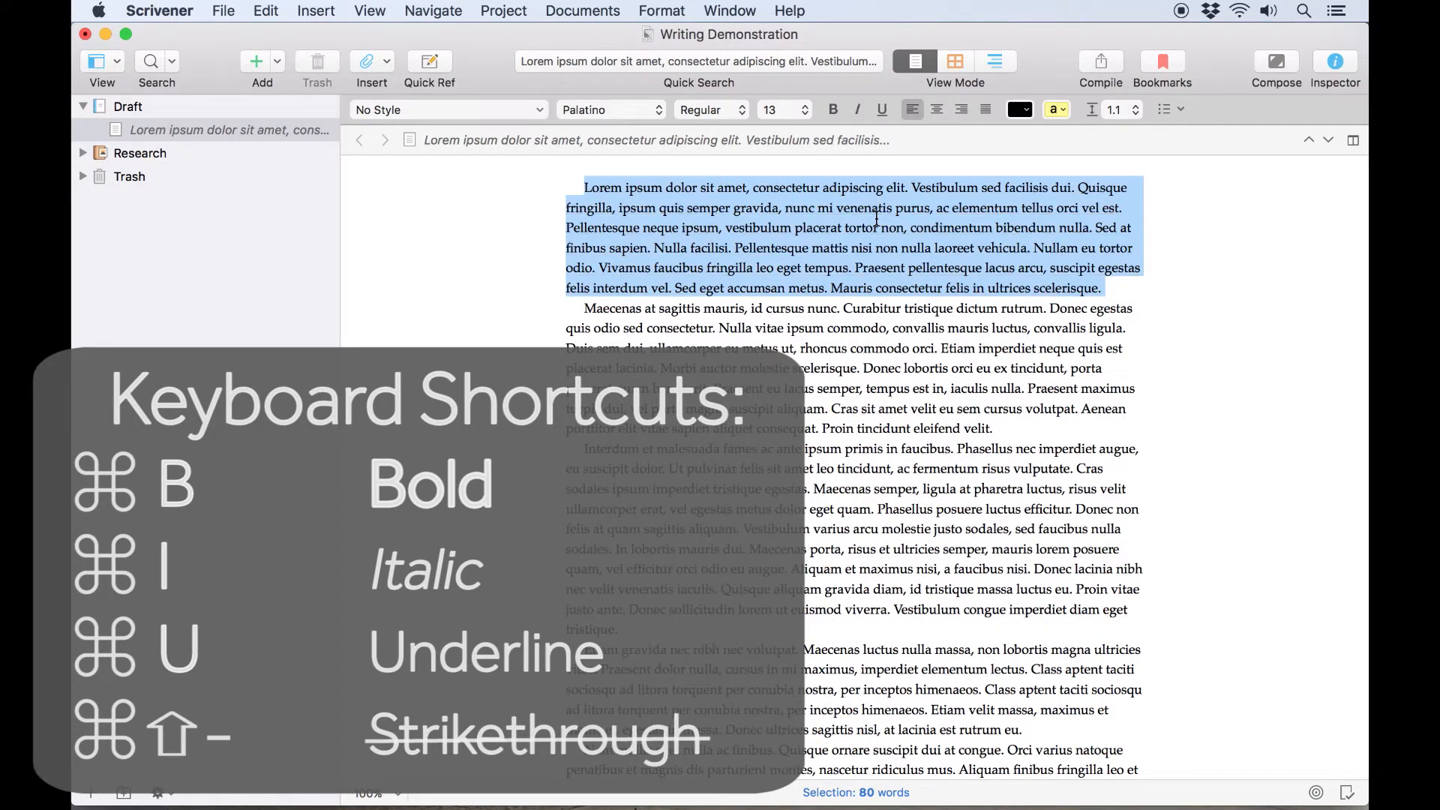
key("cmd+shift+-")
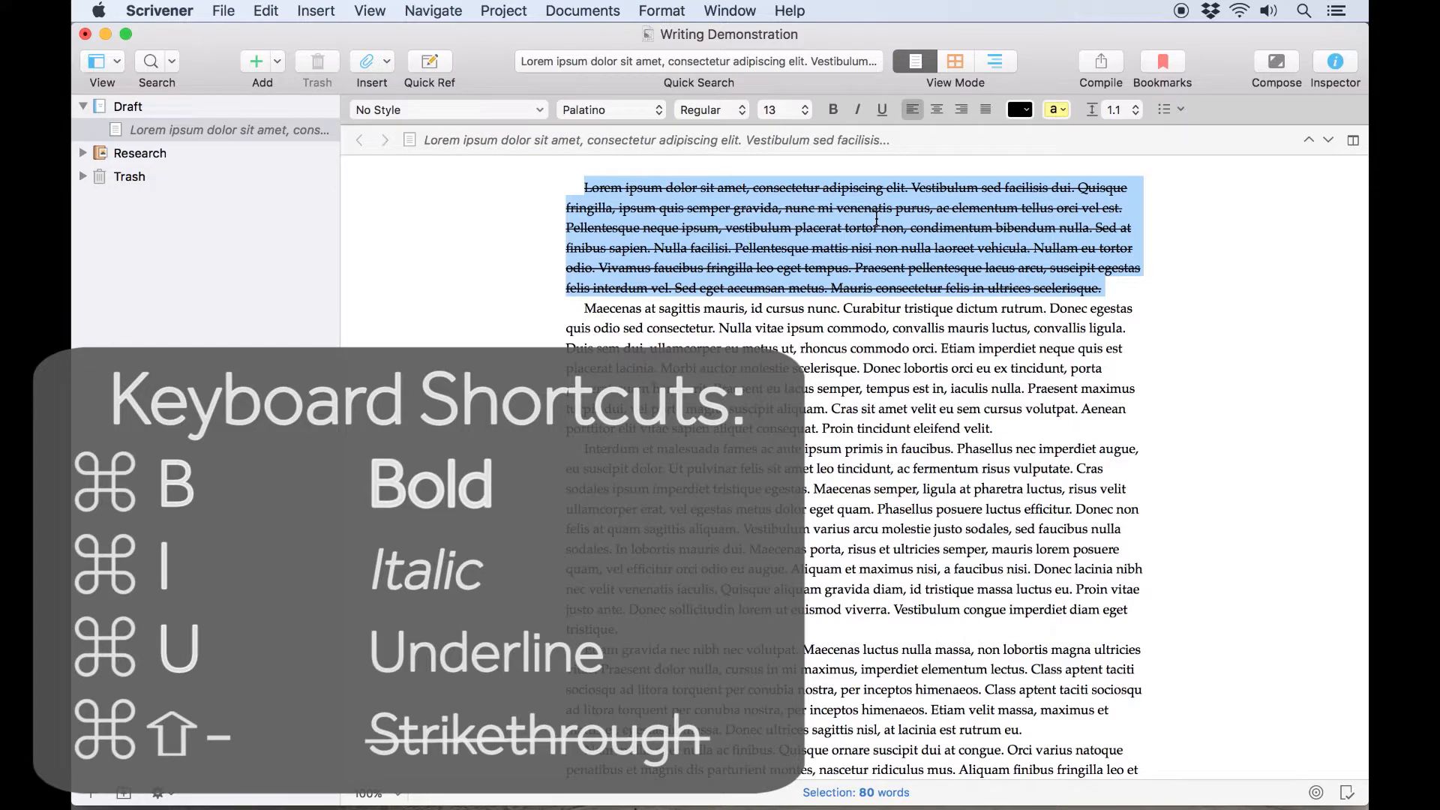
key("cmd+shift+-")
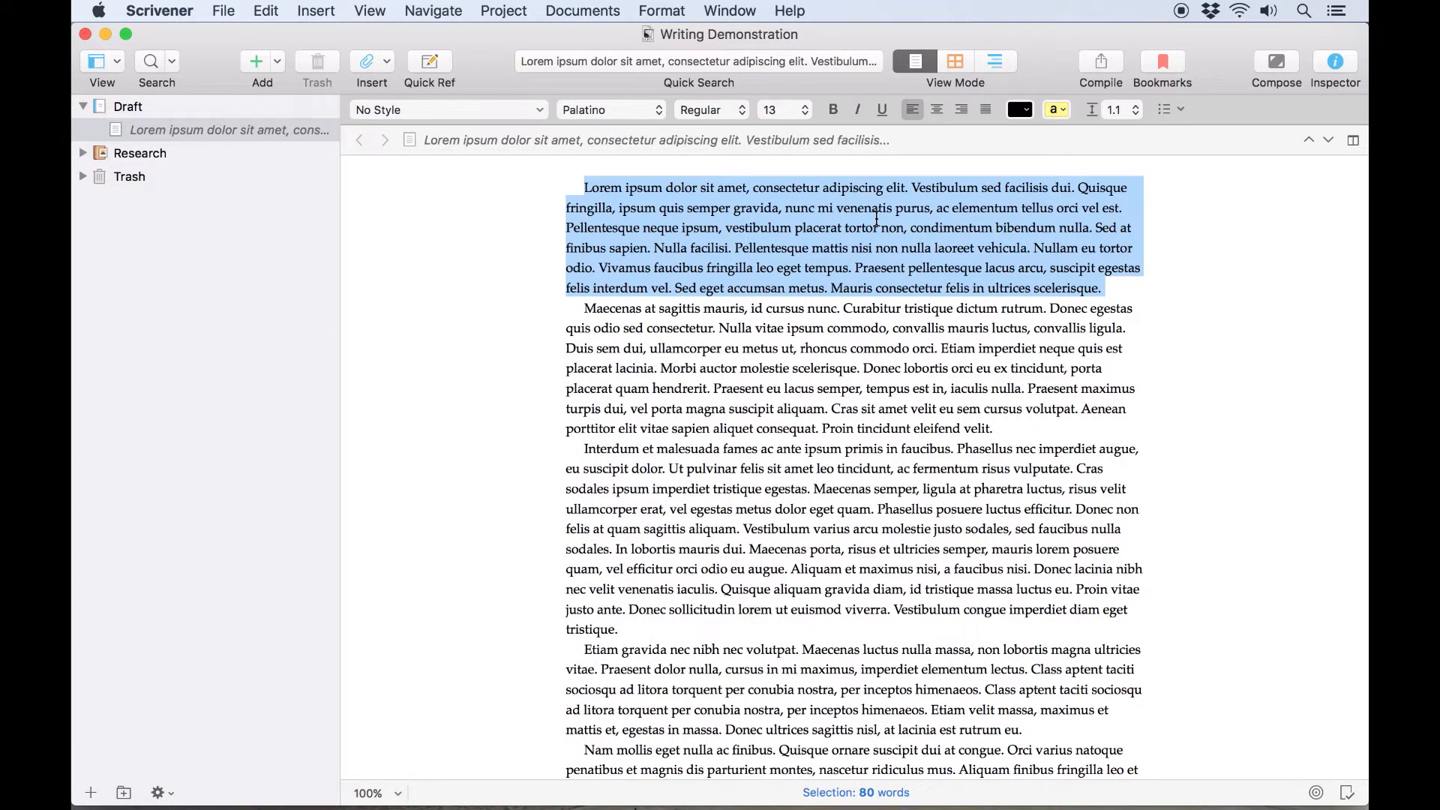
left_click(878, 228)
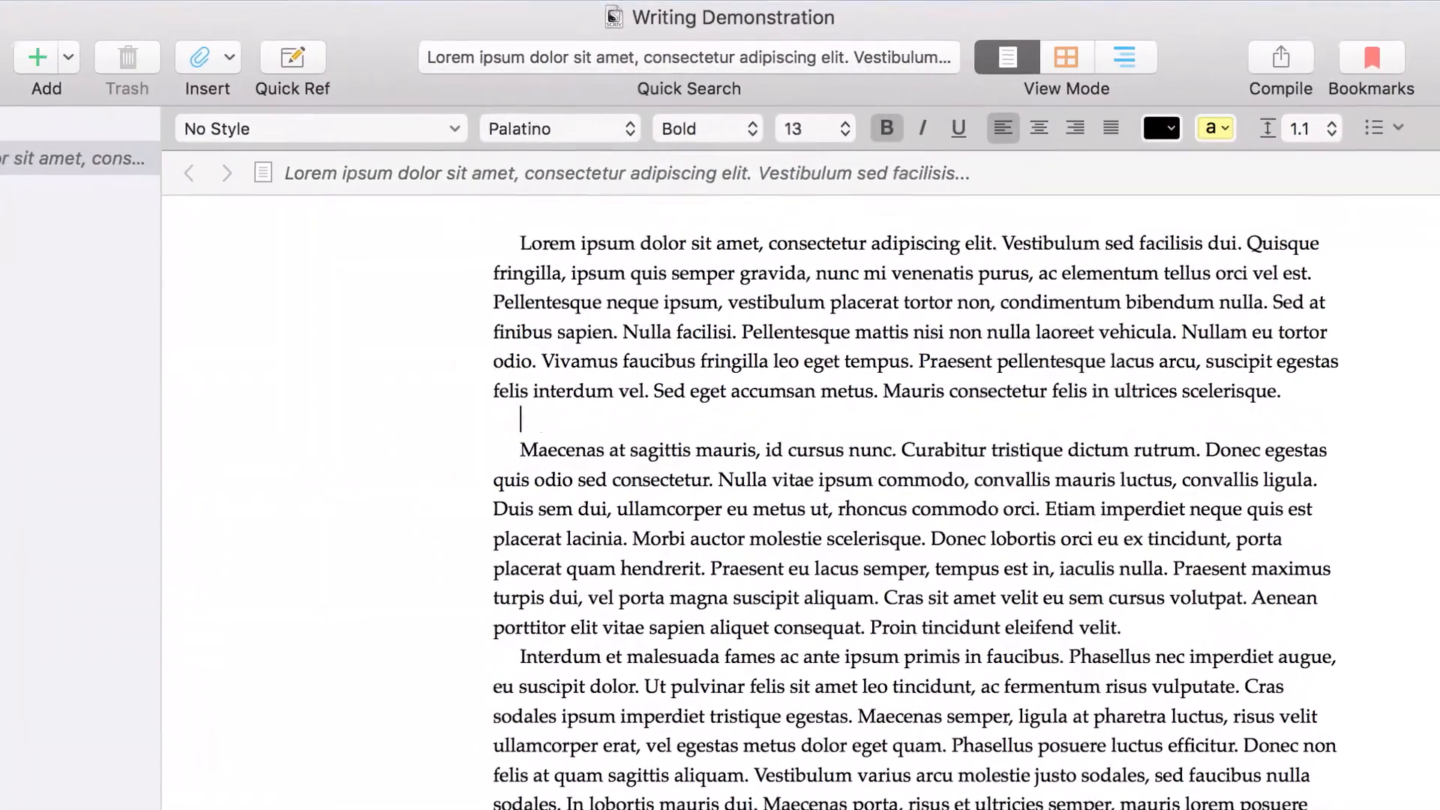
type("Formatted text be")
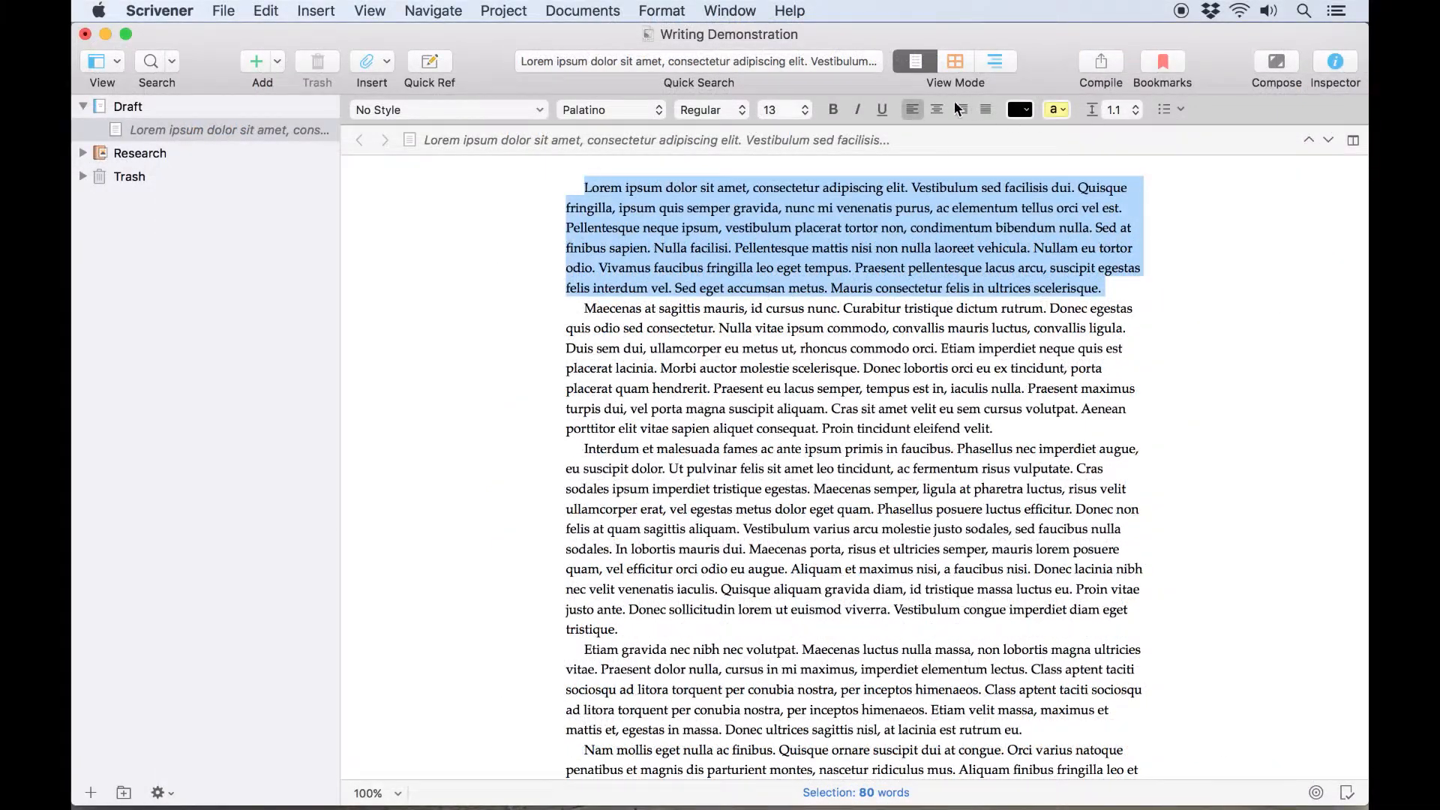
- Test right and center alignment and 1.5 line spacing, then undo these changes
left_click(960, 110)
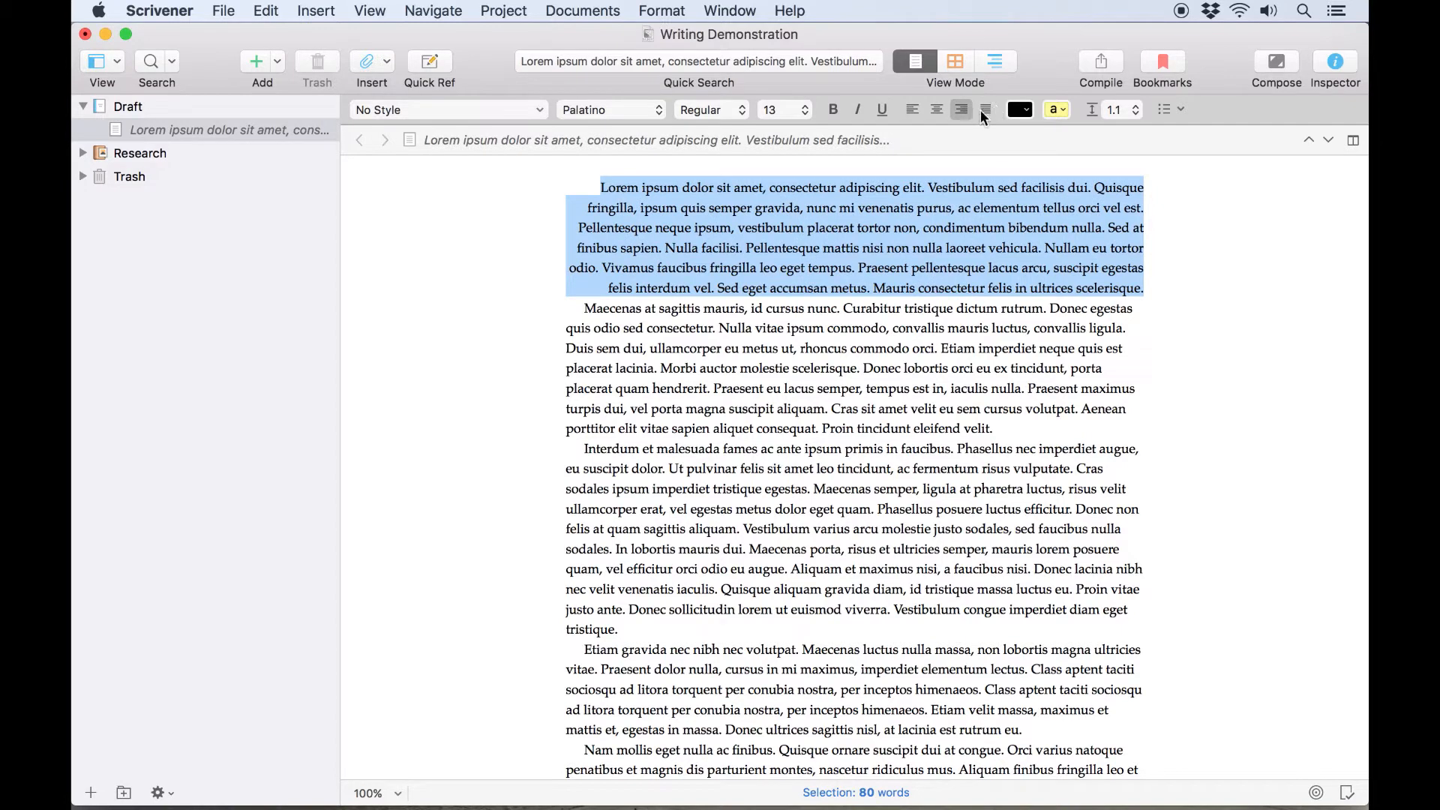
left_click(912, 109)
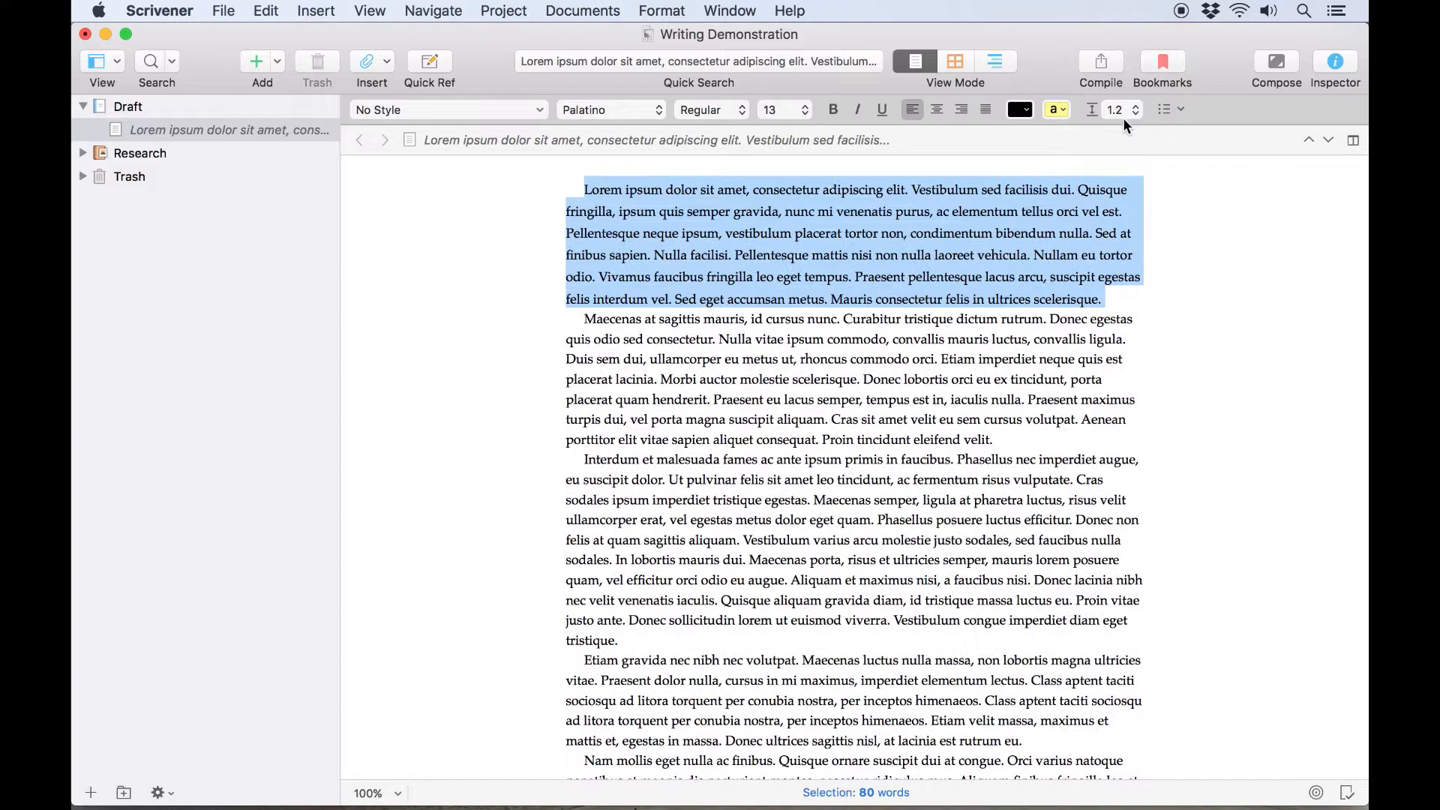
left_click(1134, 104)
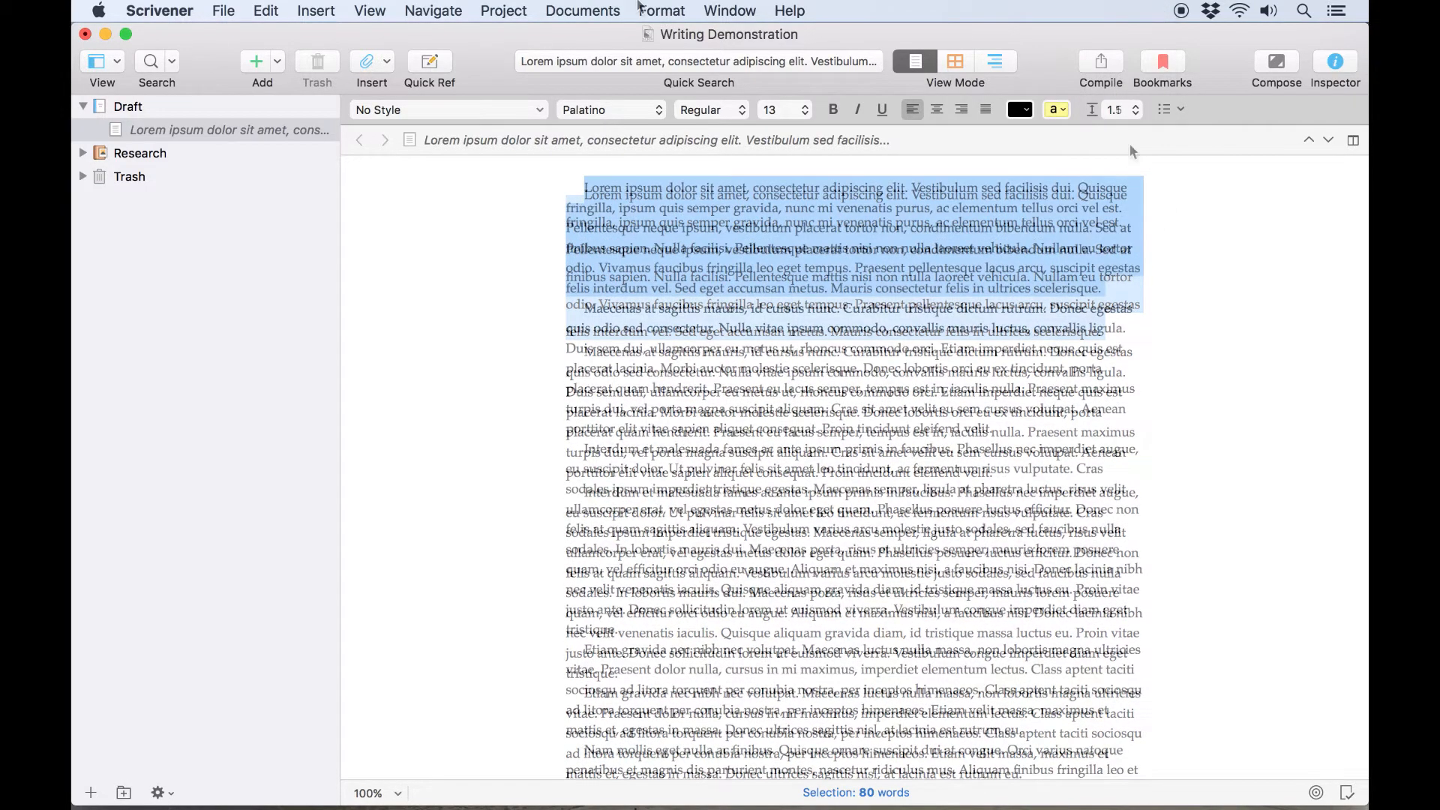
left_click(661, 11)
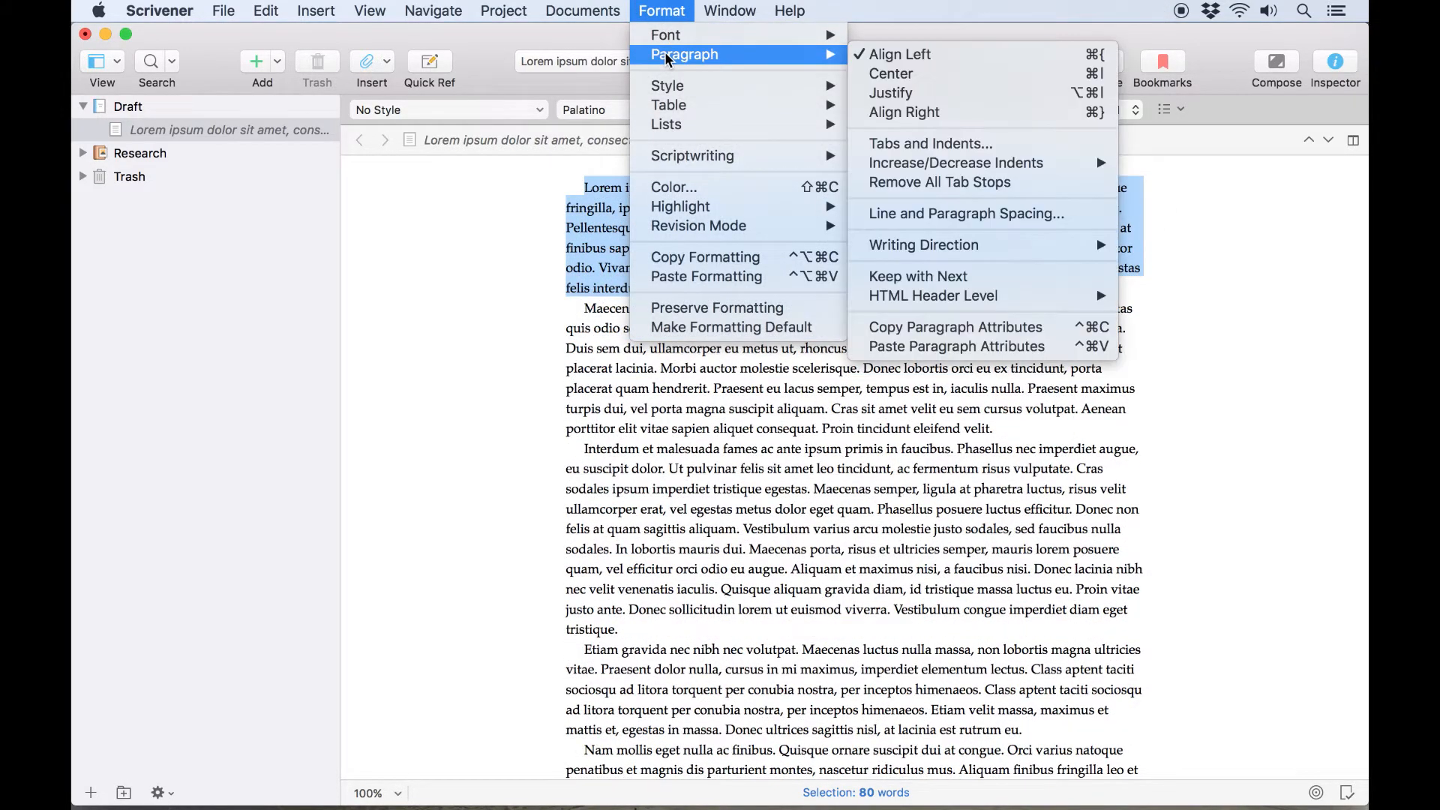
key("escape")
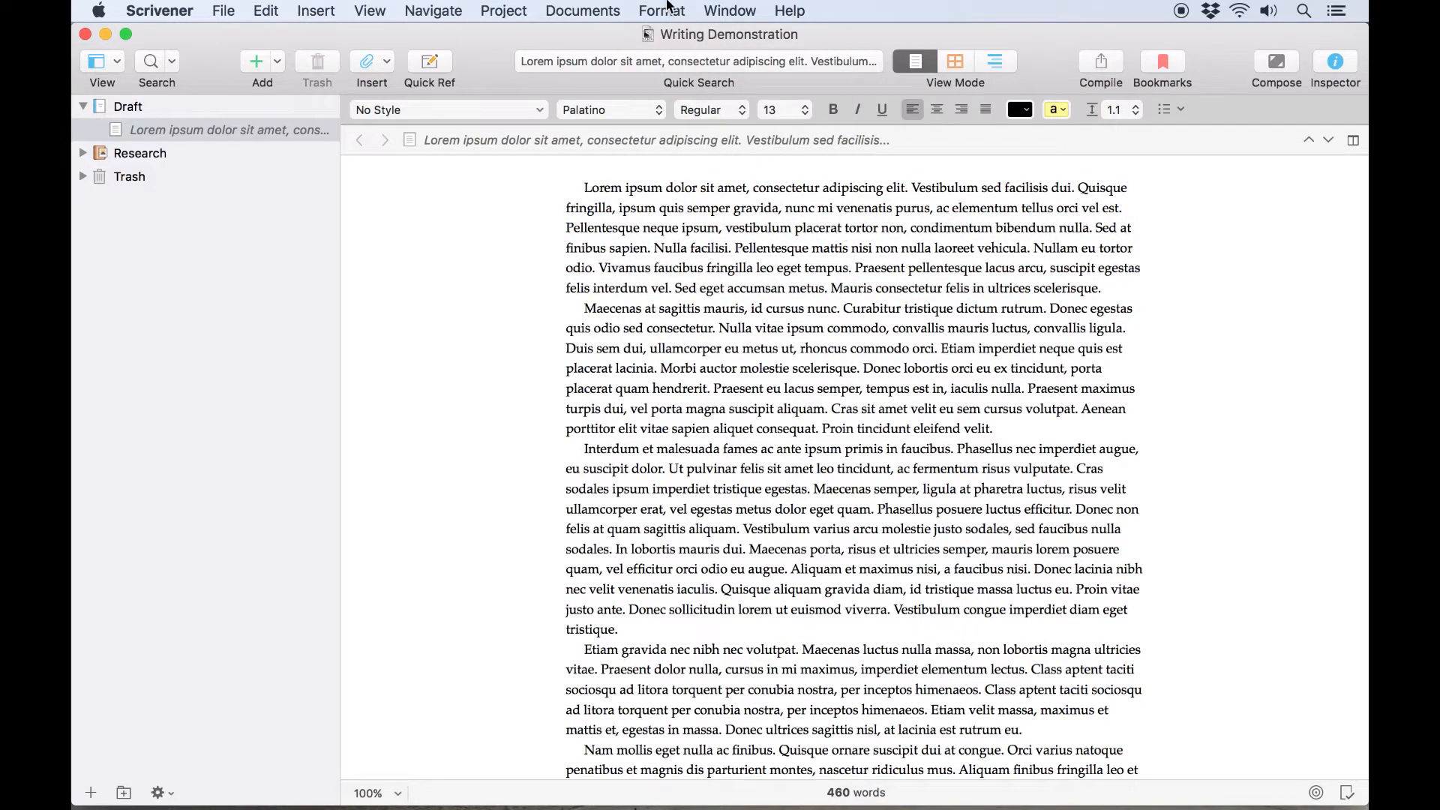
left_click(985, 108)
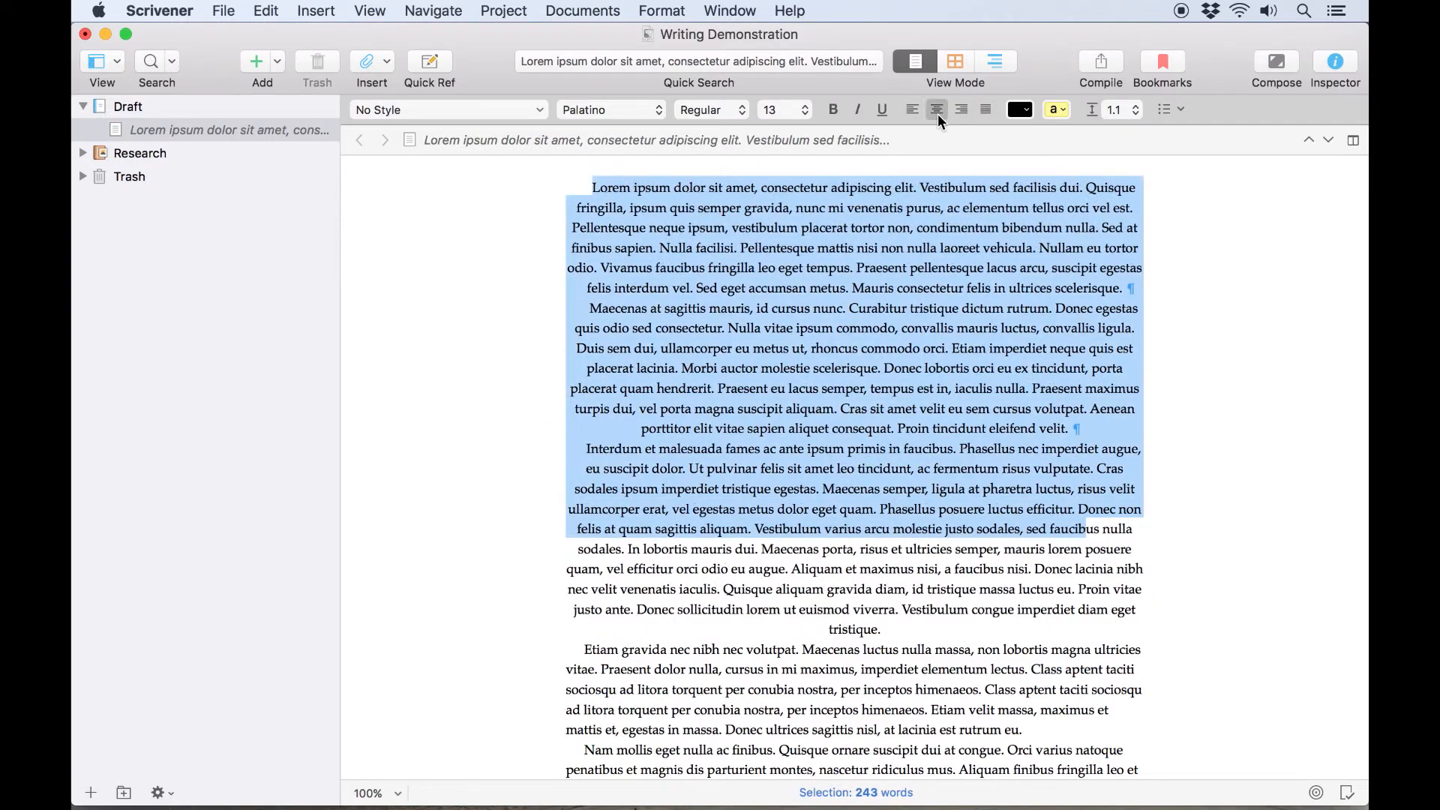
left_click(960, 109)
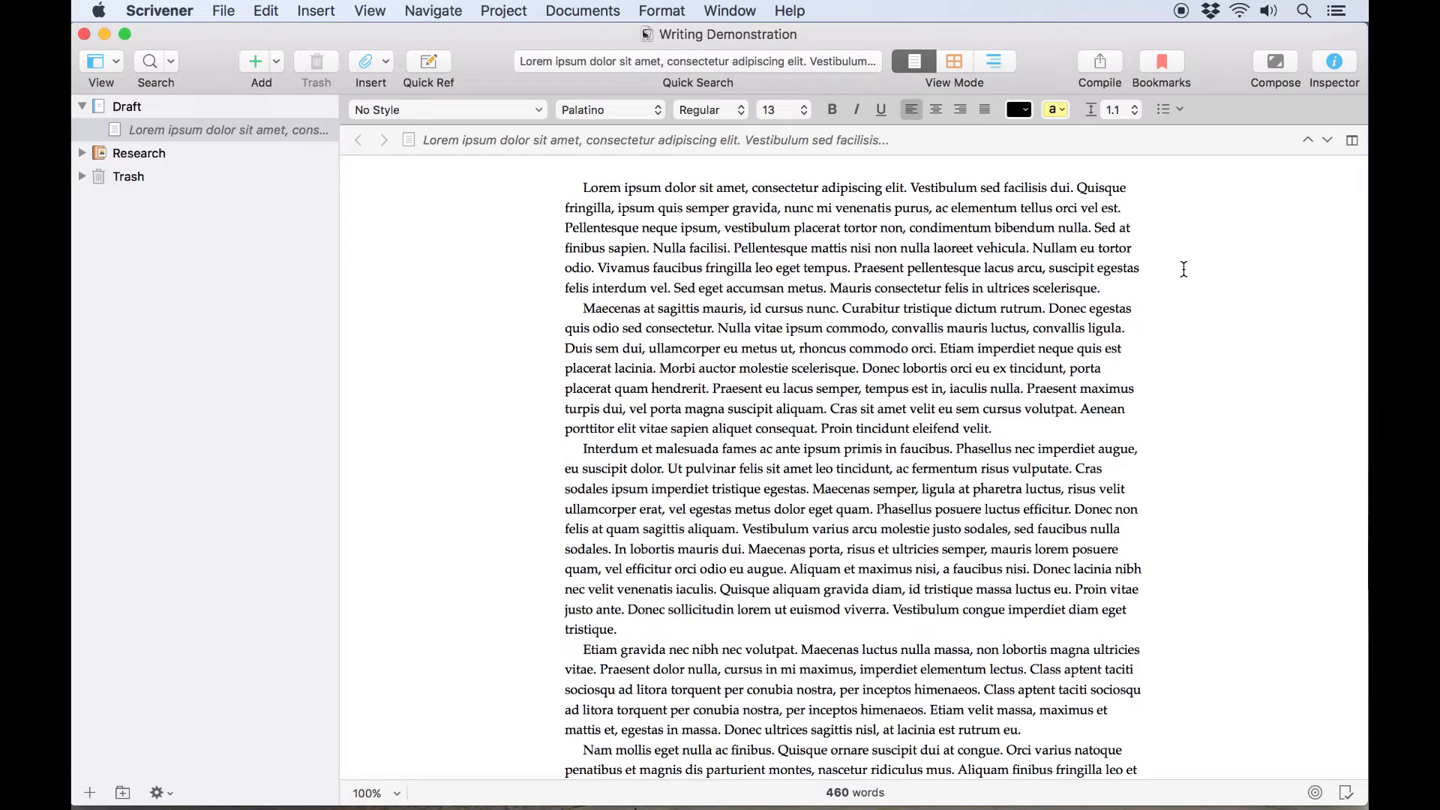
- Add a bold centred sentence to the Inspector Notes, then a numbered list Item 1–3
left_click(1333, 62)
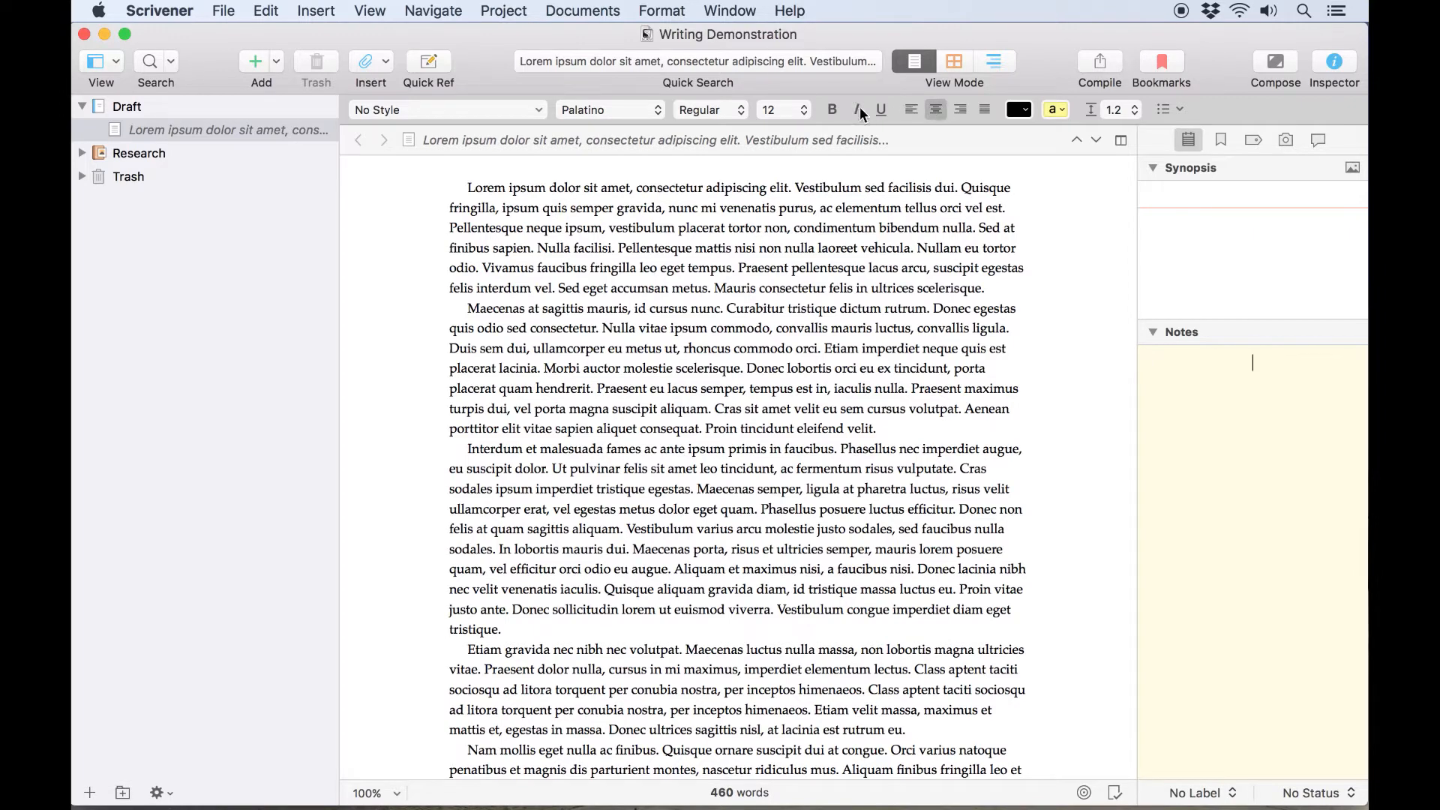
left_click(832, 110)
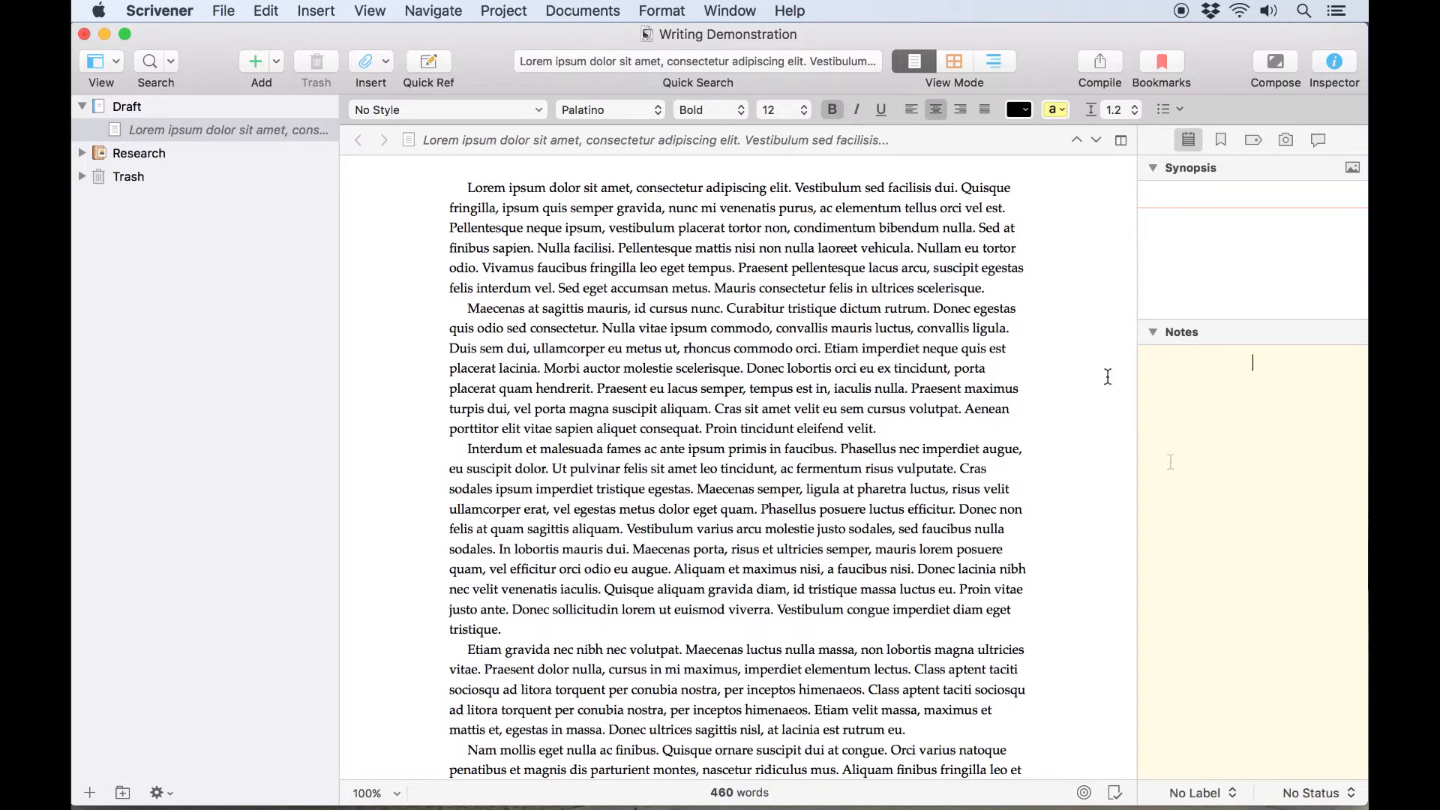
type("Text entered in the notes field is already center aligned and emboldened.")
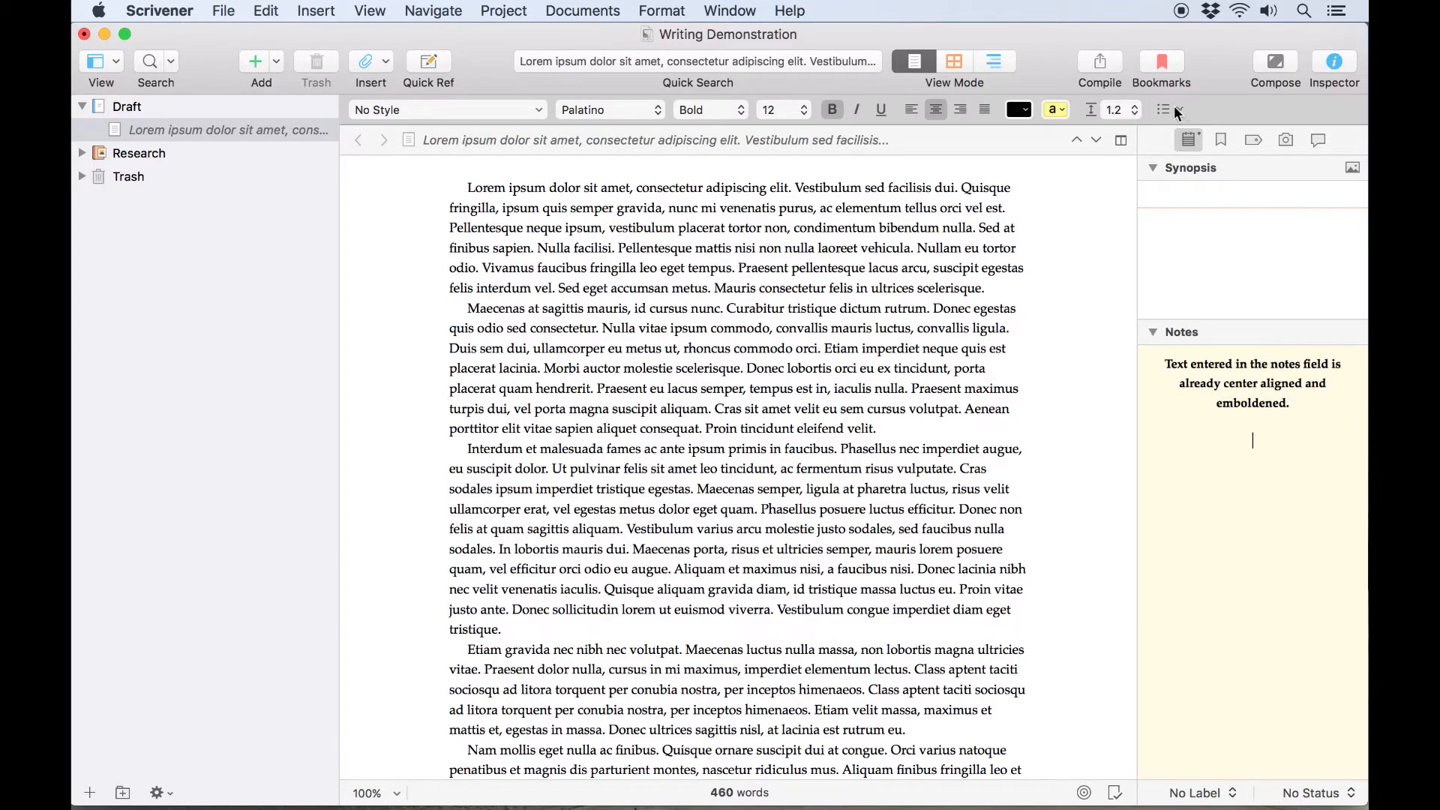
left_click(1168, 110)
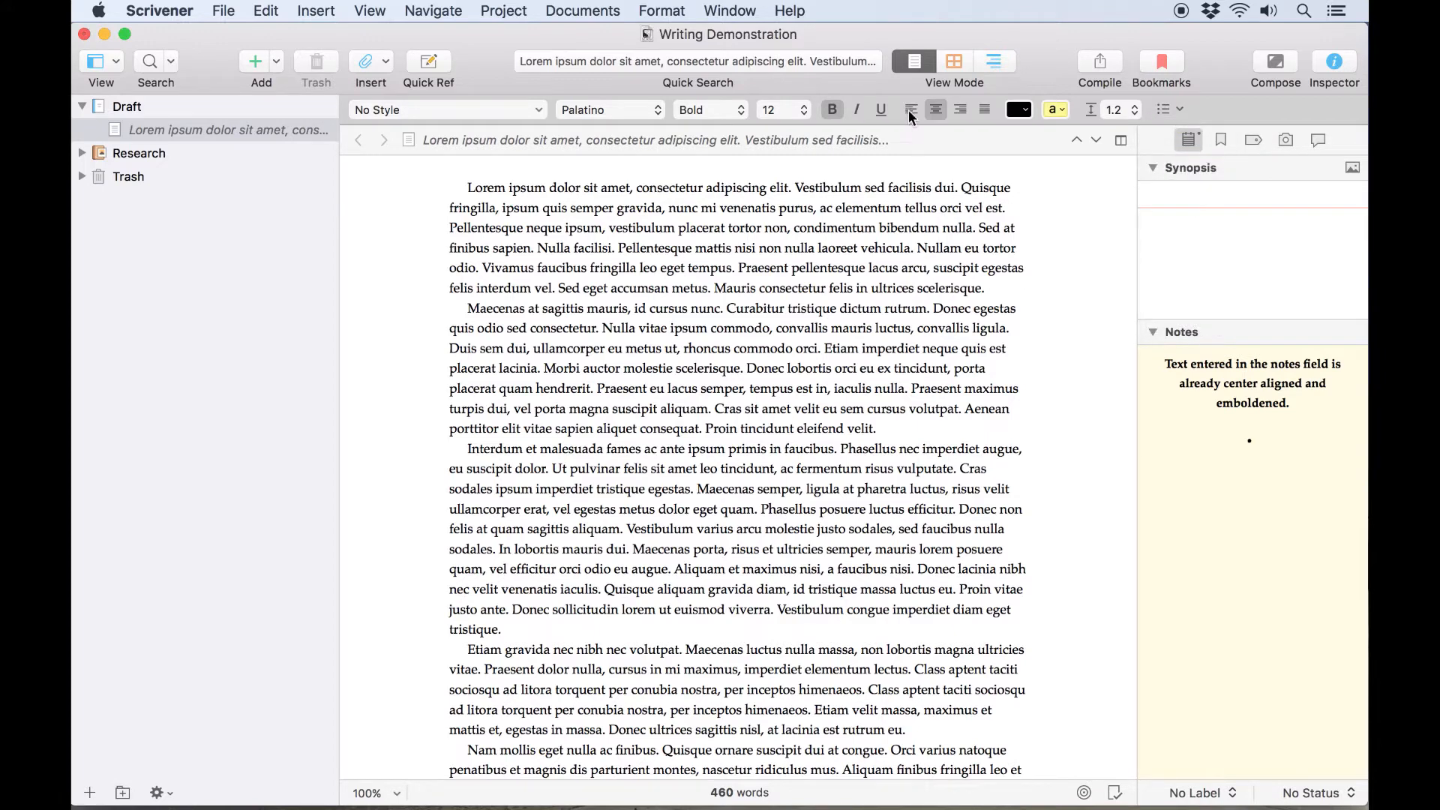
type("Item 1")
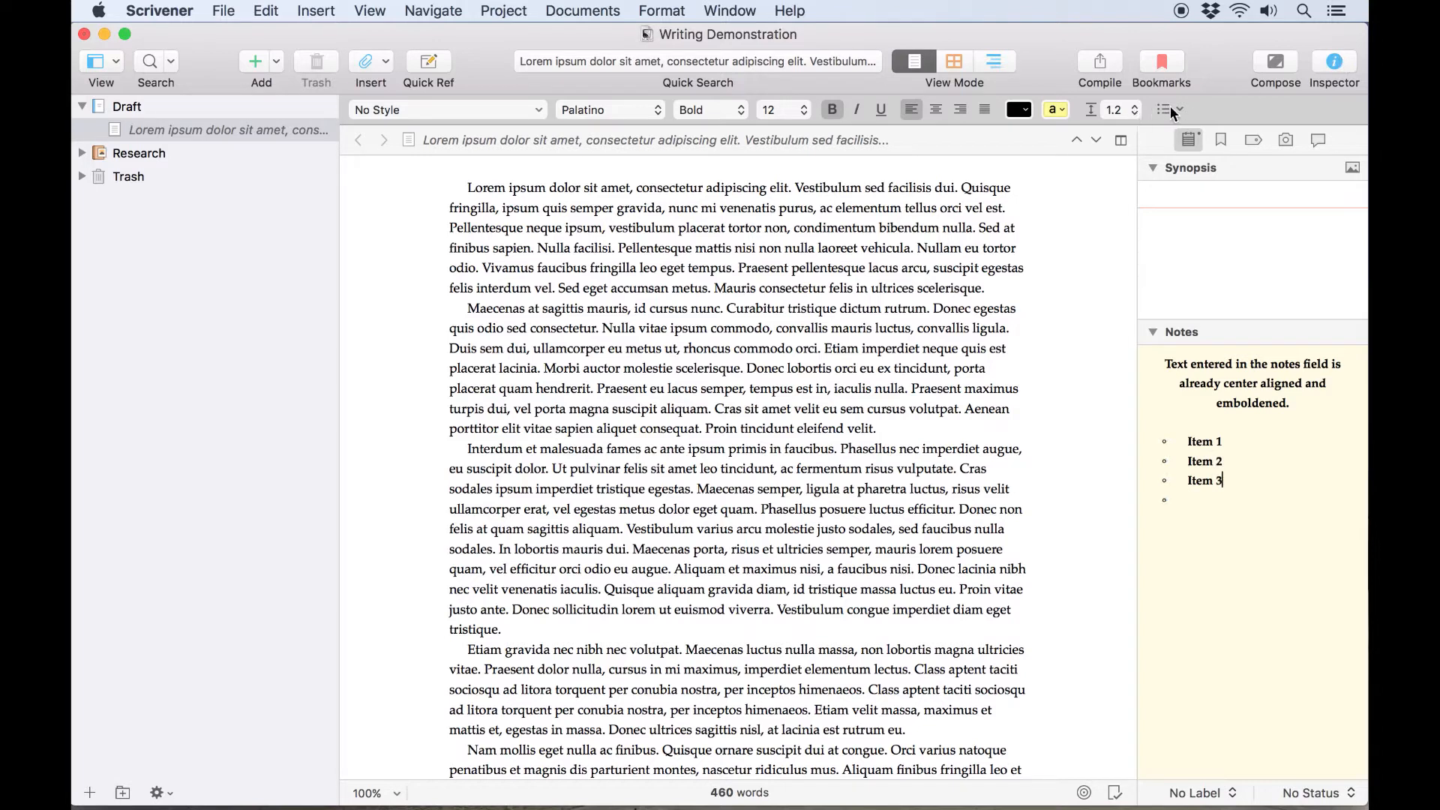
left_click(1161, 110)
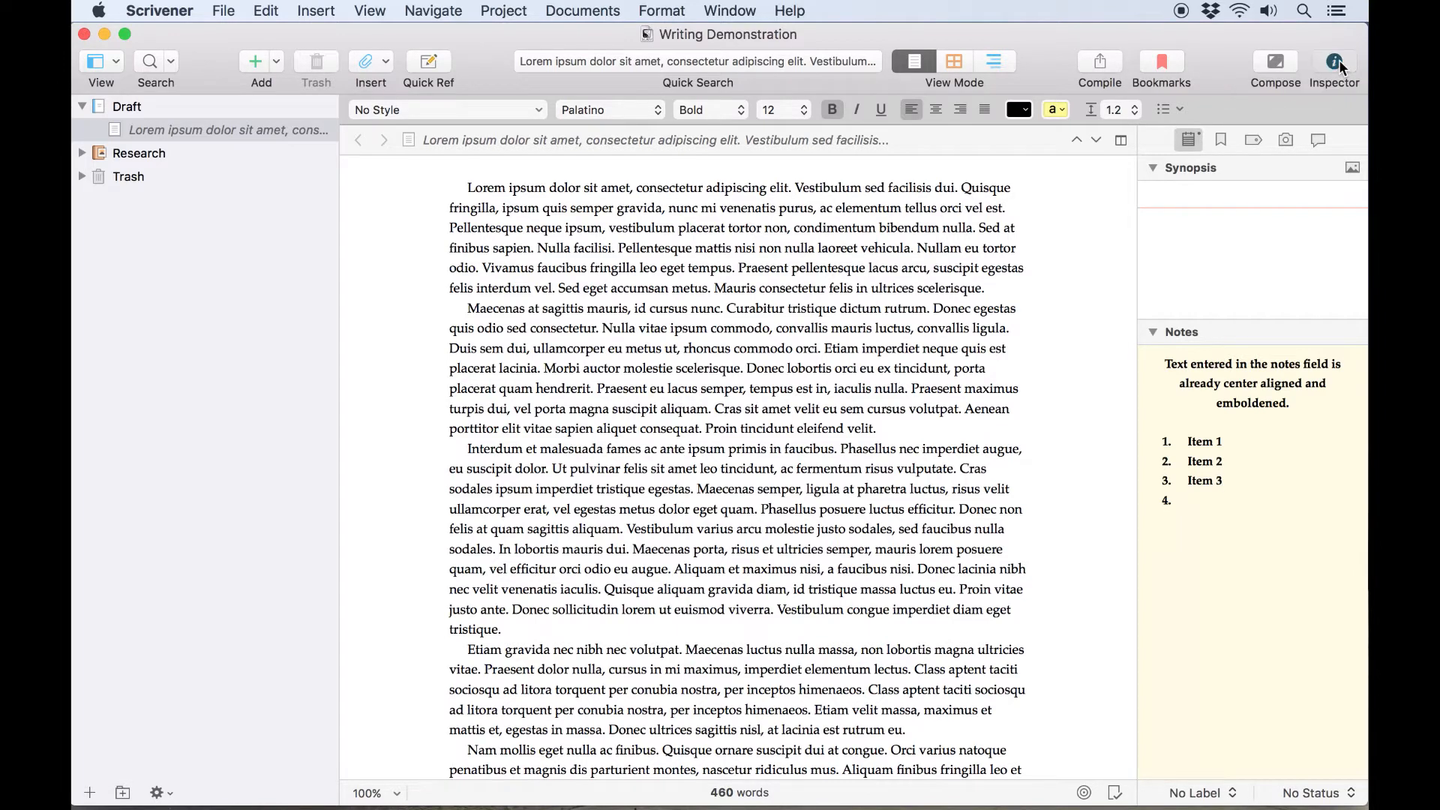
- Close the Inspector panel and bring up the Scrivener application menu
left_click(1334, 61)
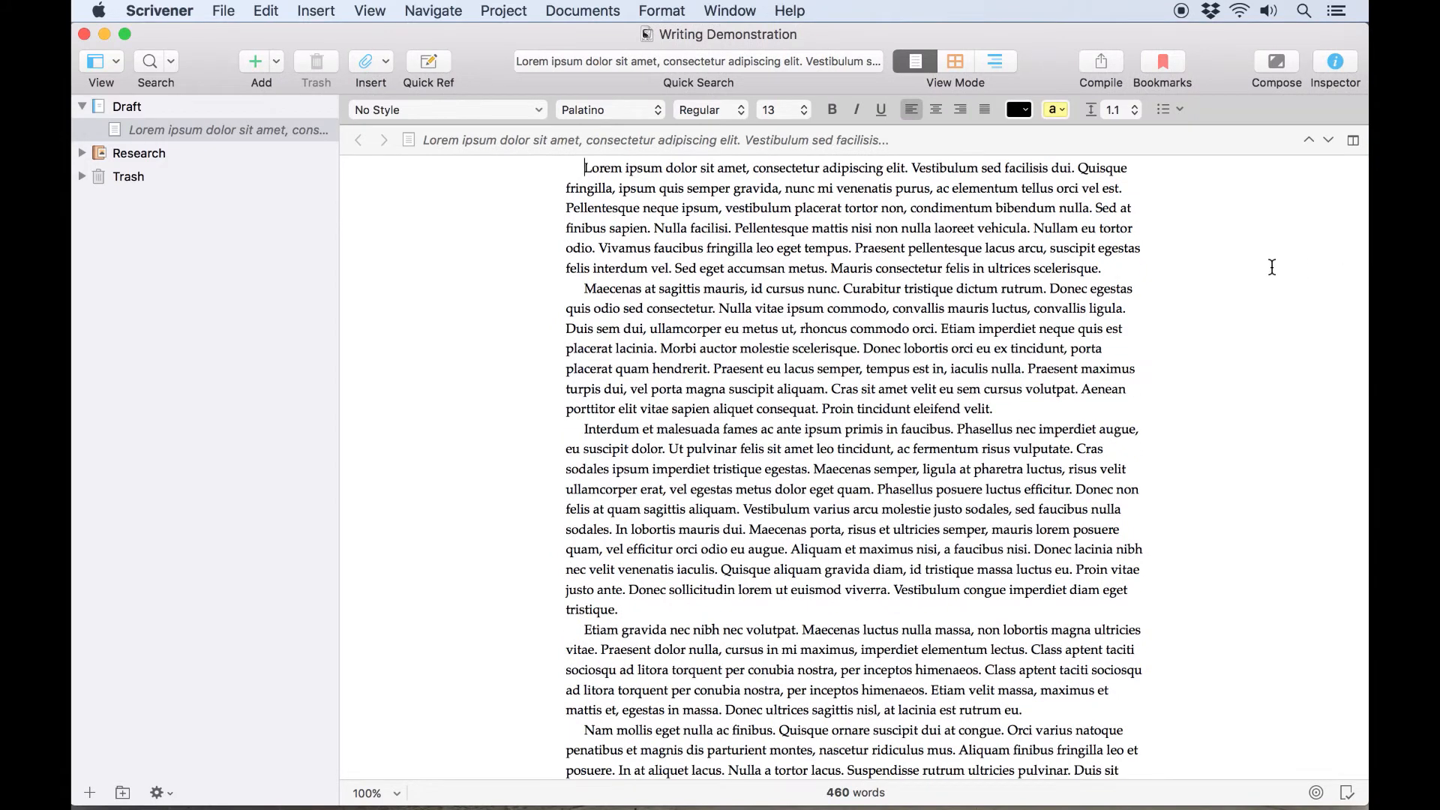
left_click(158, 10)
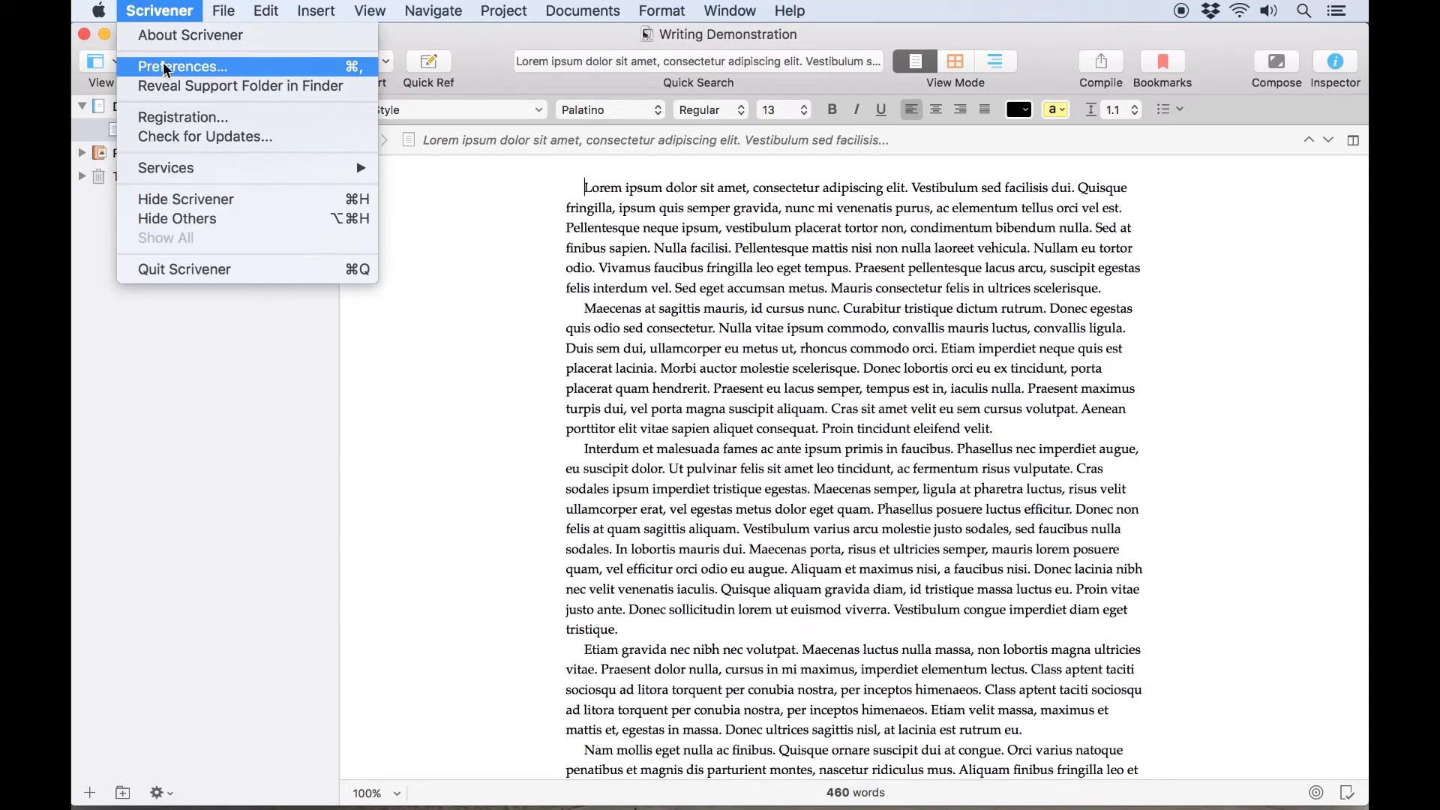
- In Preferences > Appearance, uncheck 'Use fixed width editor' and close the window
left_click(180, 66)
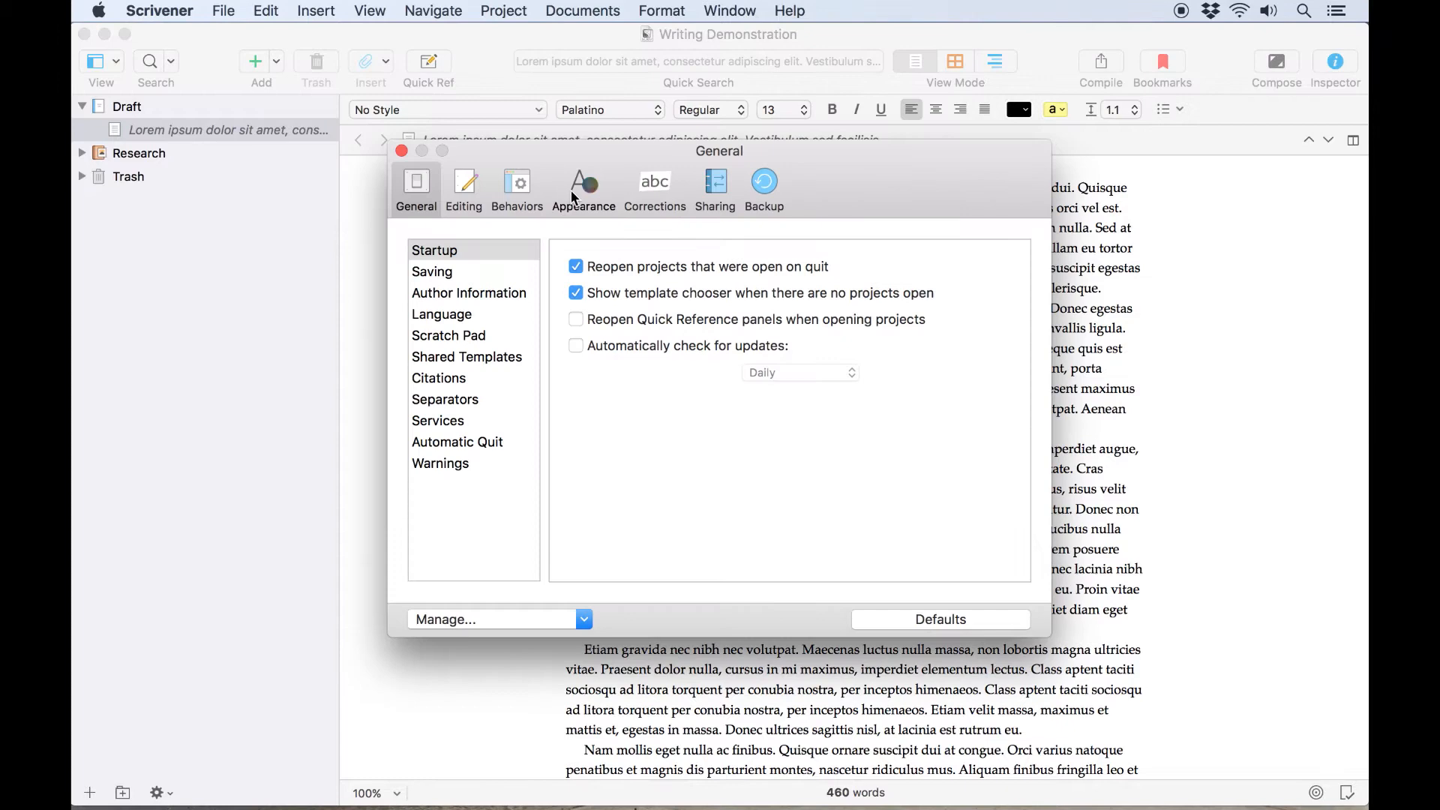
left_click(582, 183)
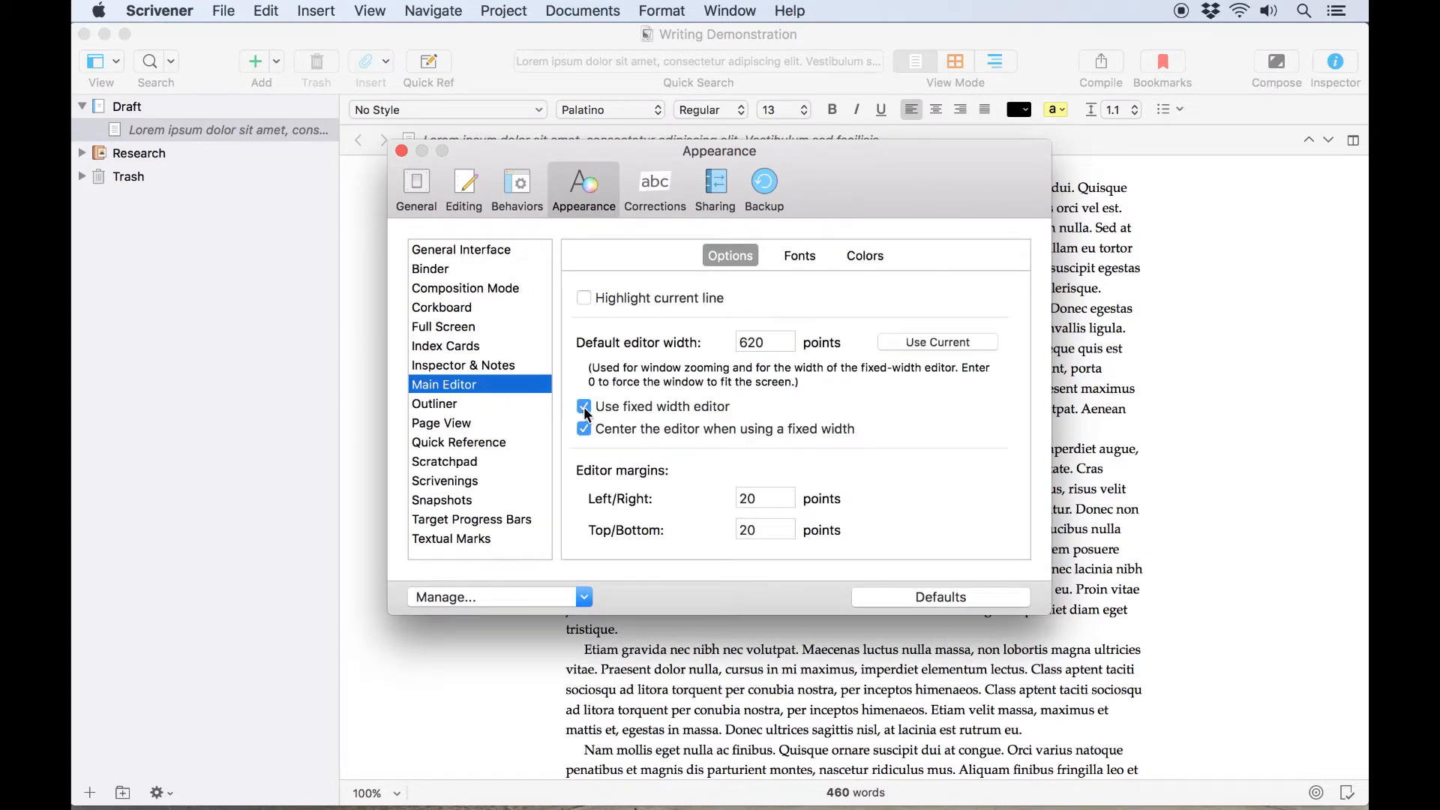
left_click(584, 407)
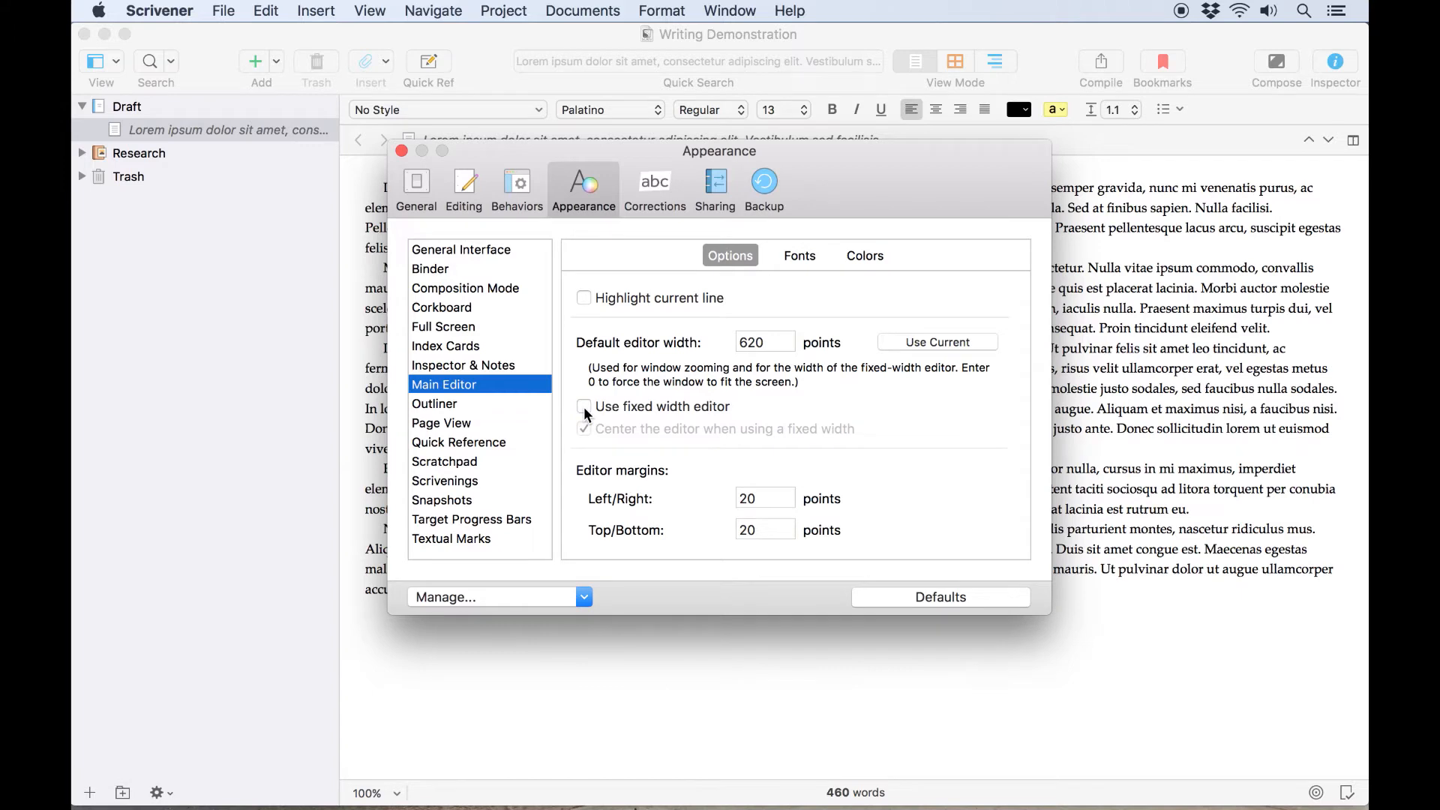
left_click(401, 150)
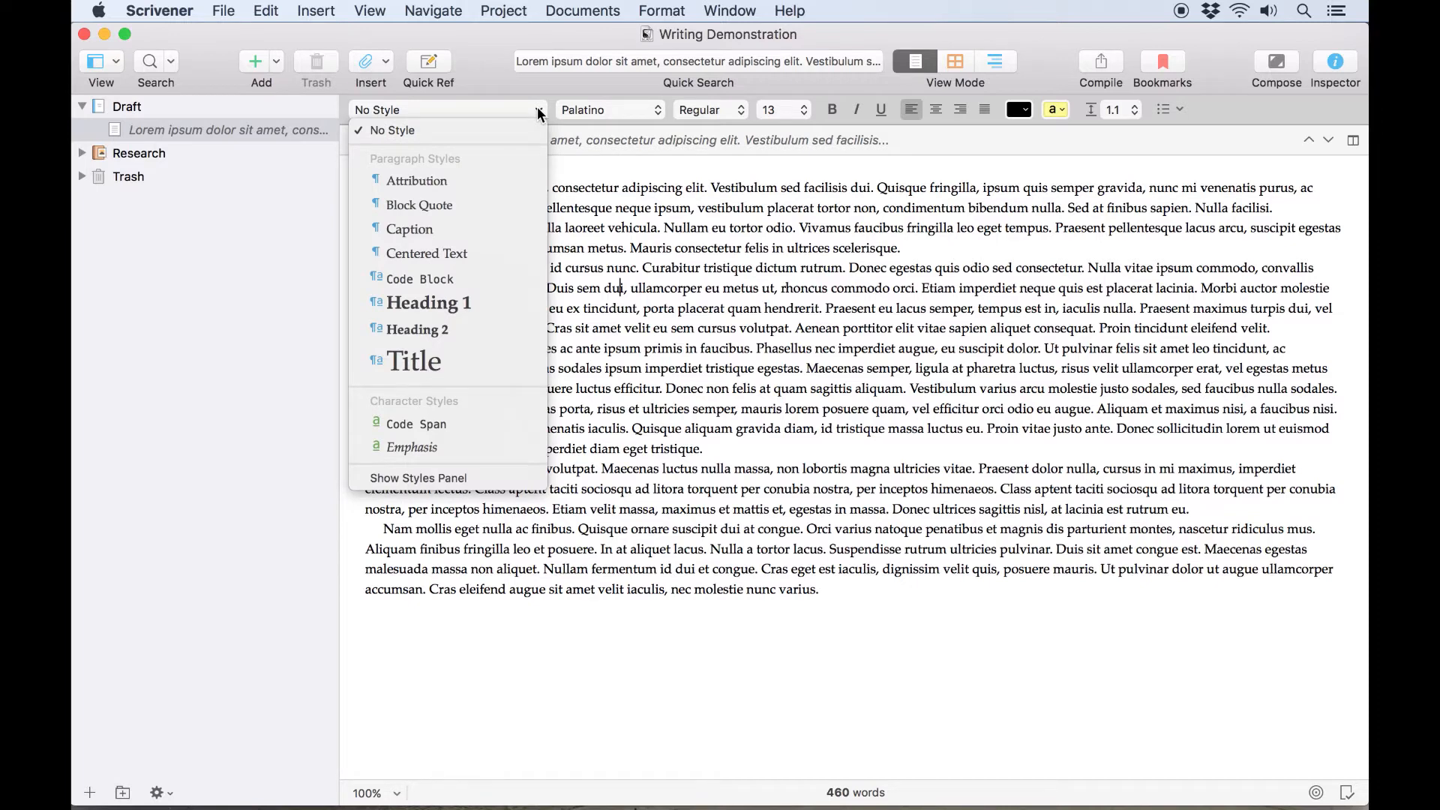
left_click(662, 11)
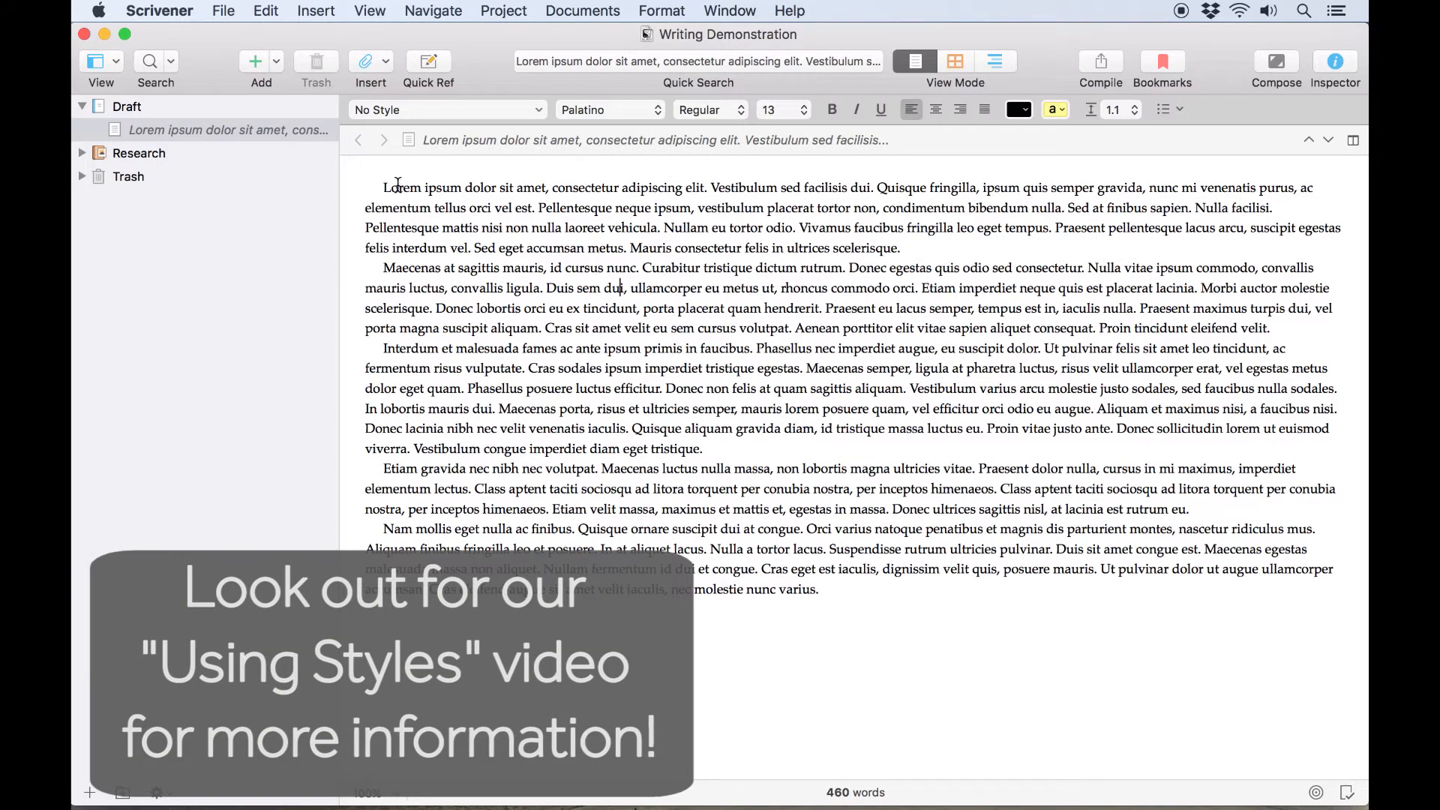
key("cmd+a")
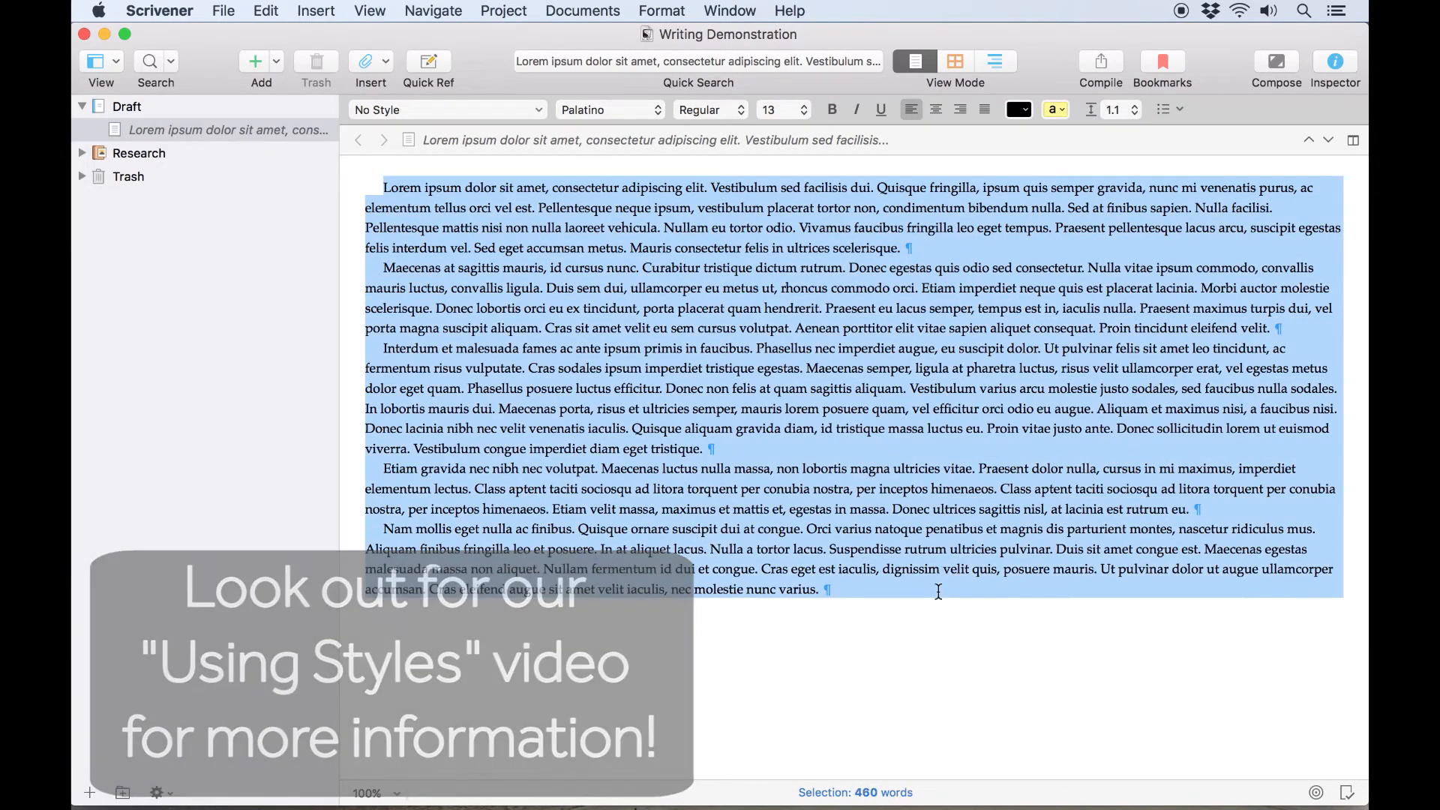
left_click(447, 110)
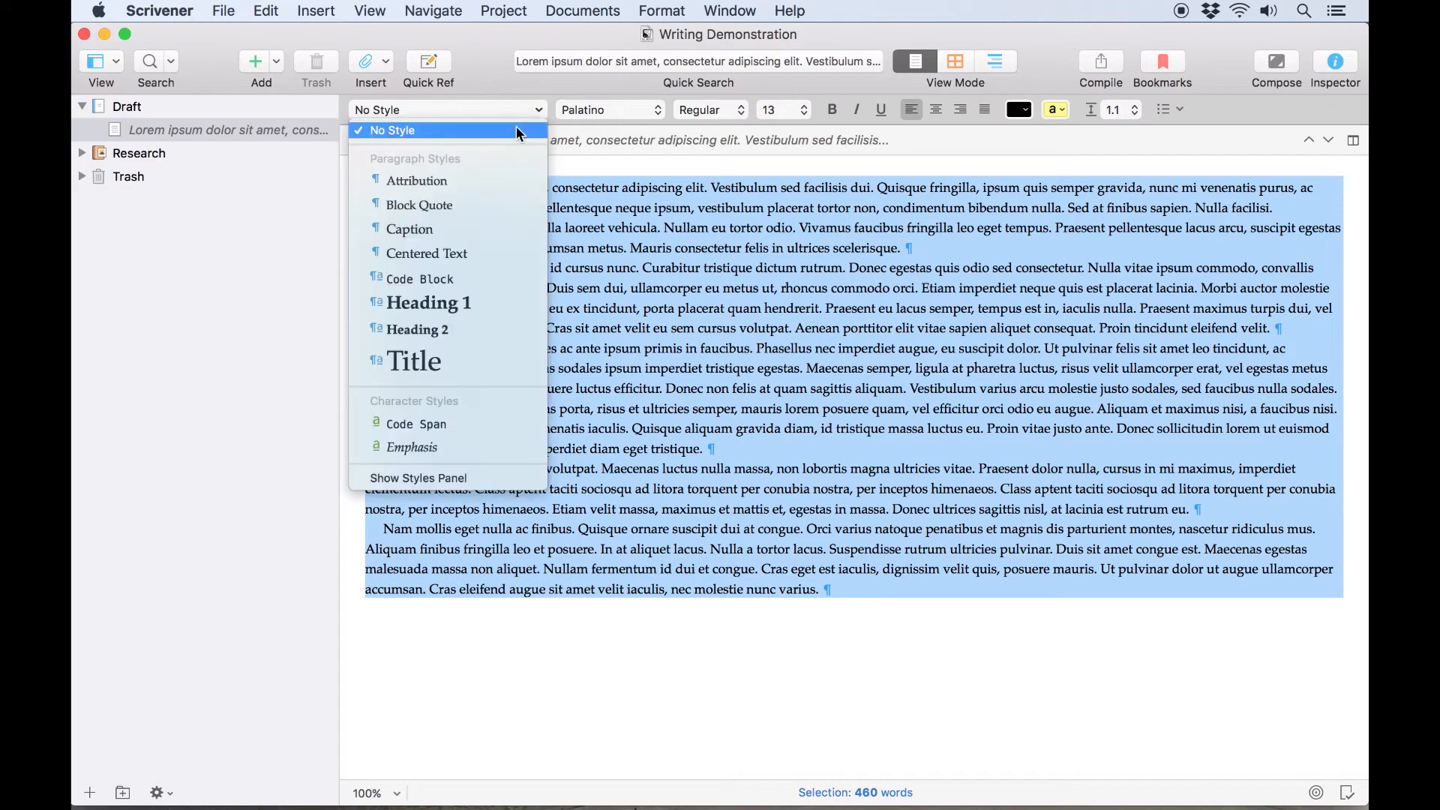
left_click(392, 130)
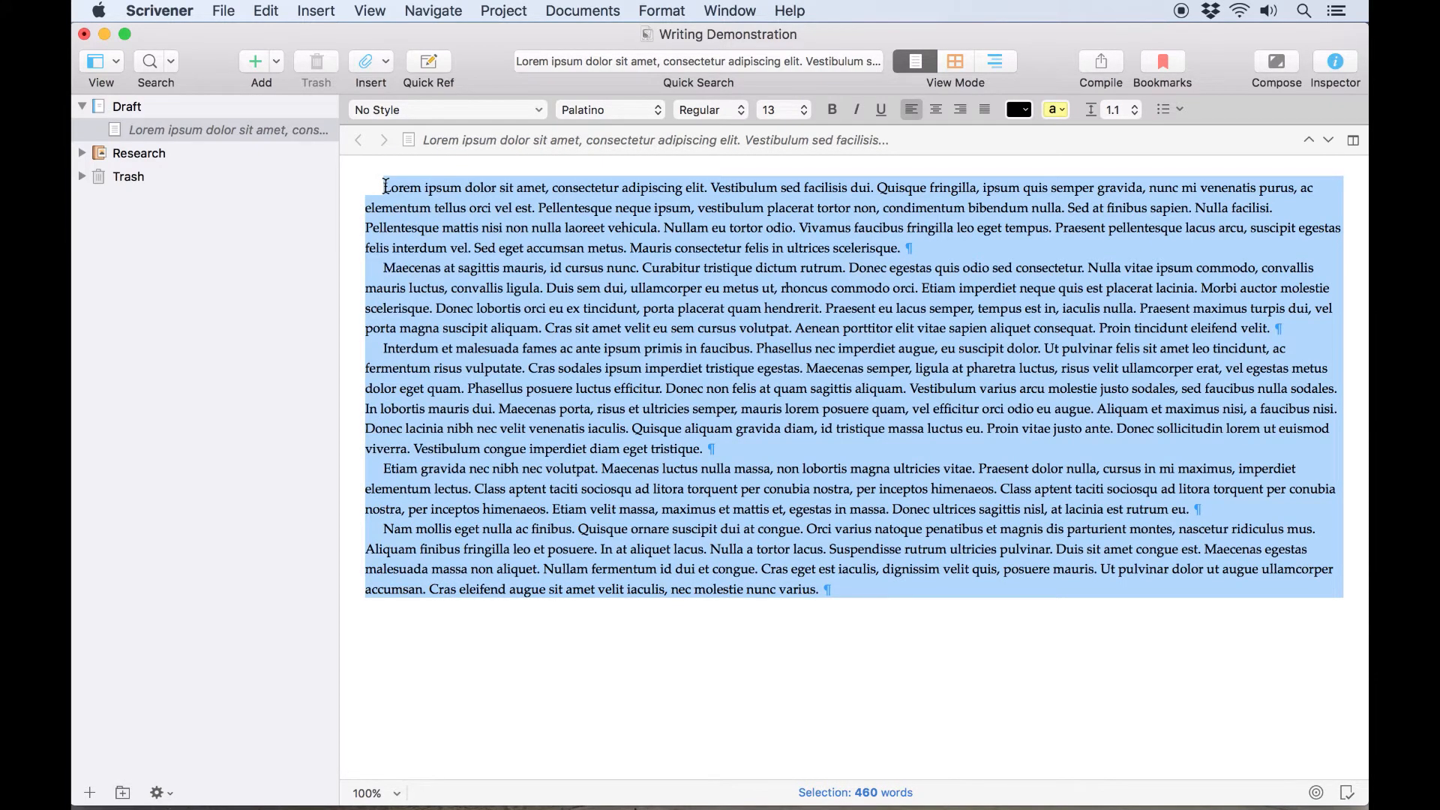
type("Title")
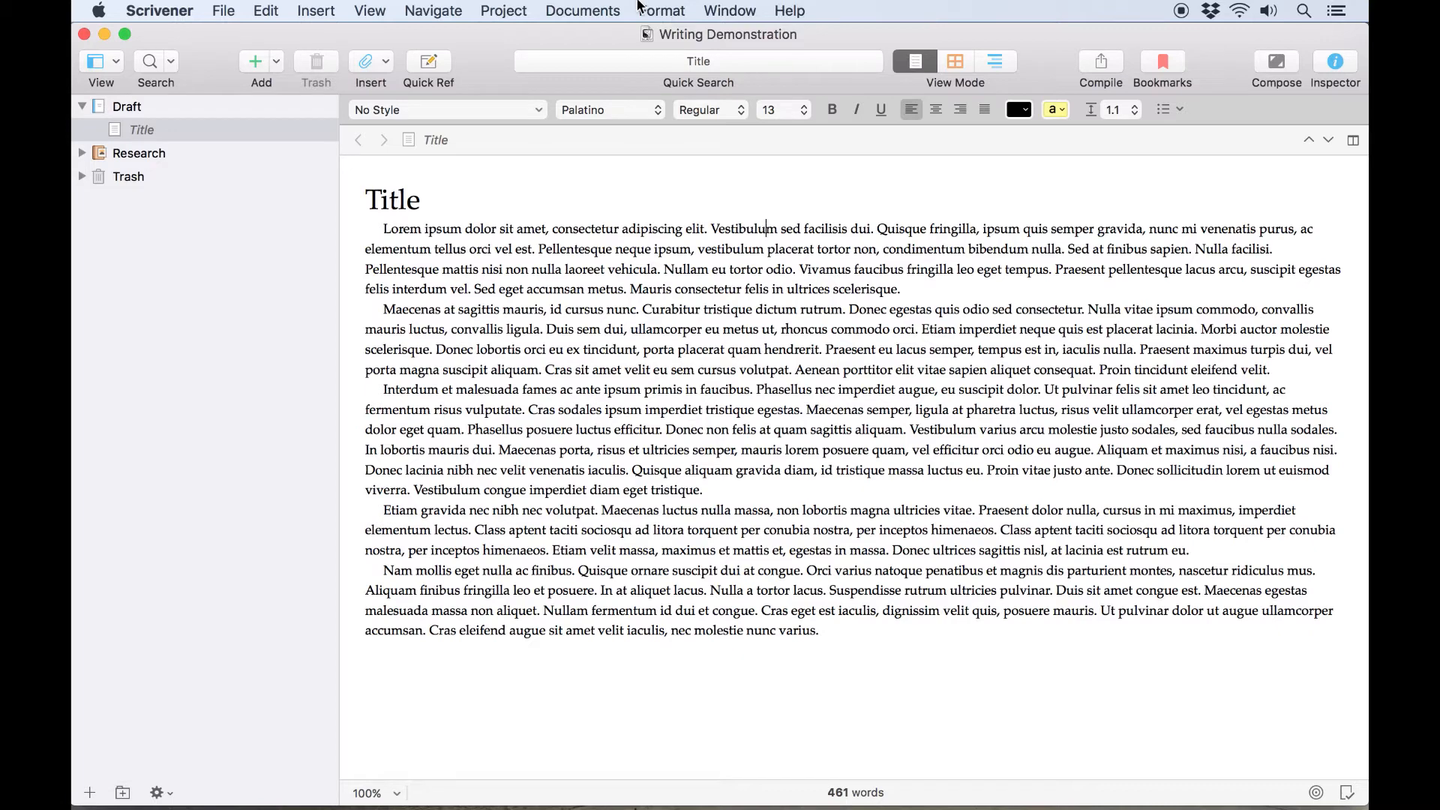
- With the 'Title' heading in place, open the editor layout display options
left_click(661, 10)
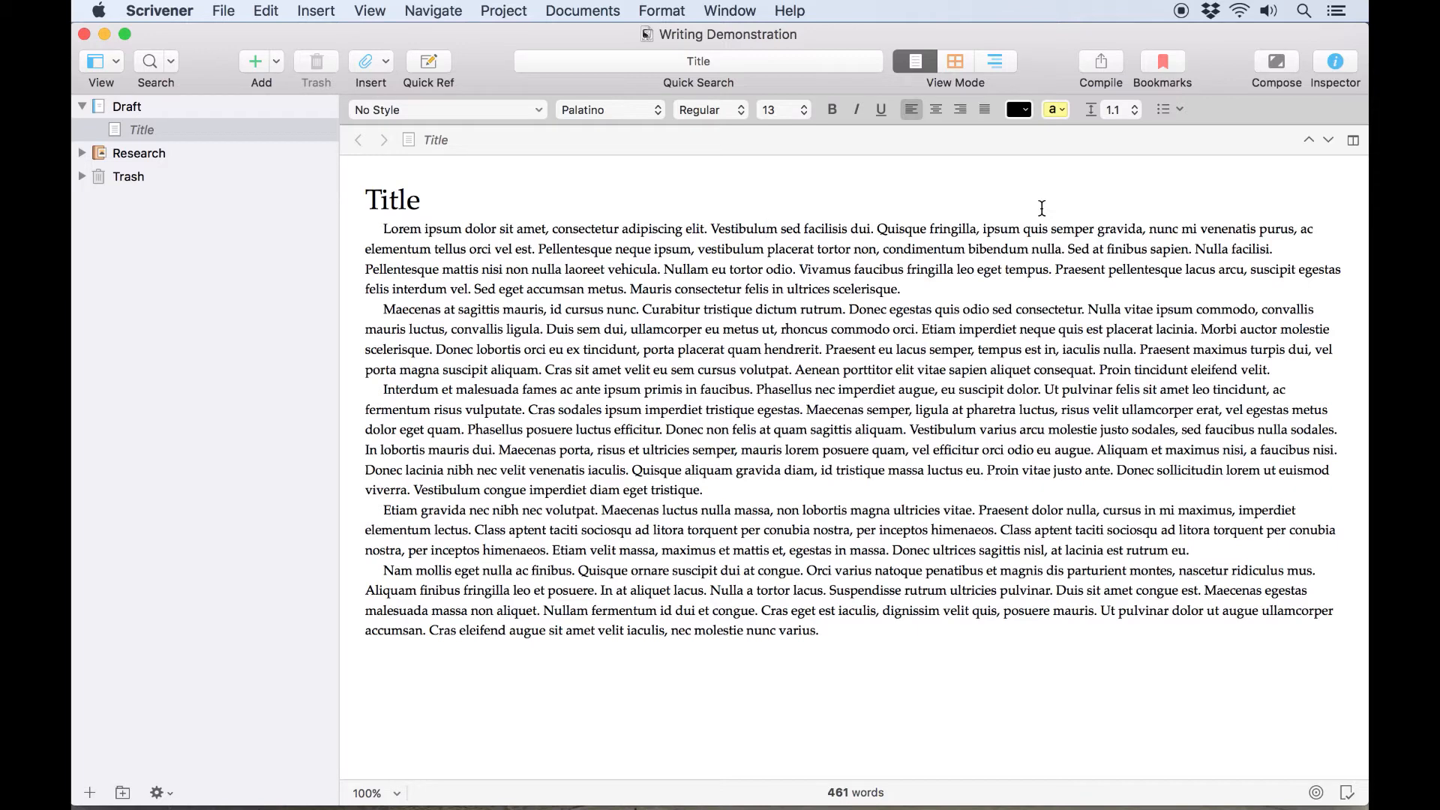
left_click(119, 62)
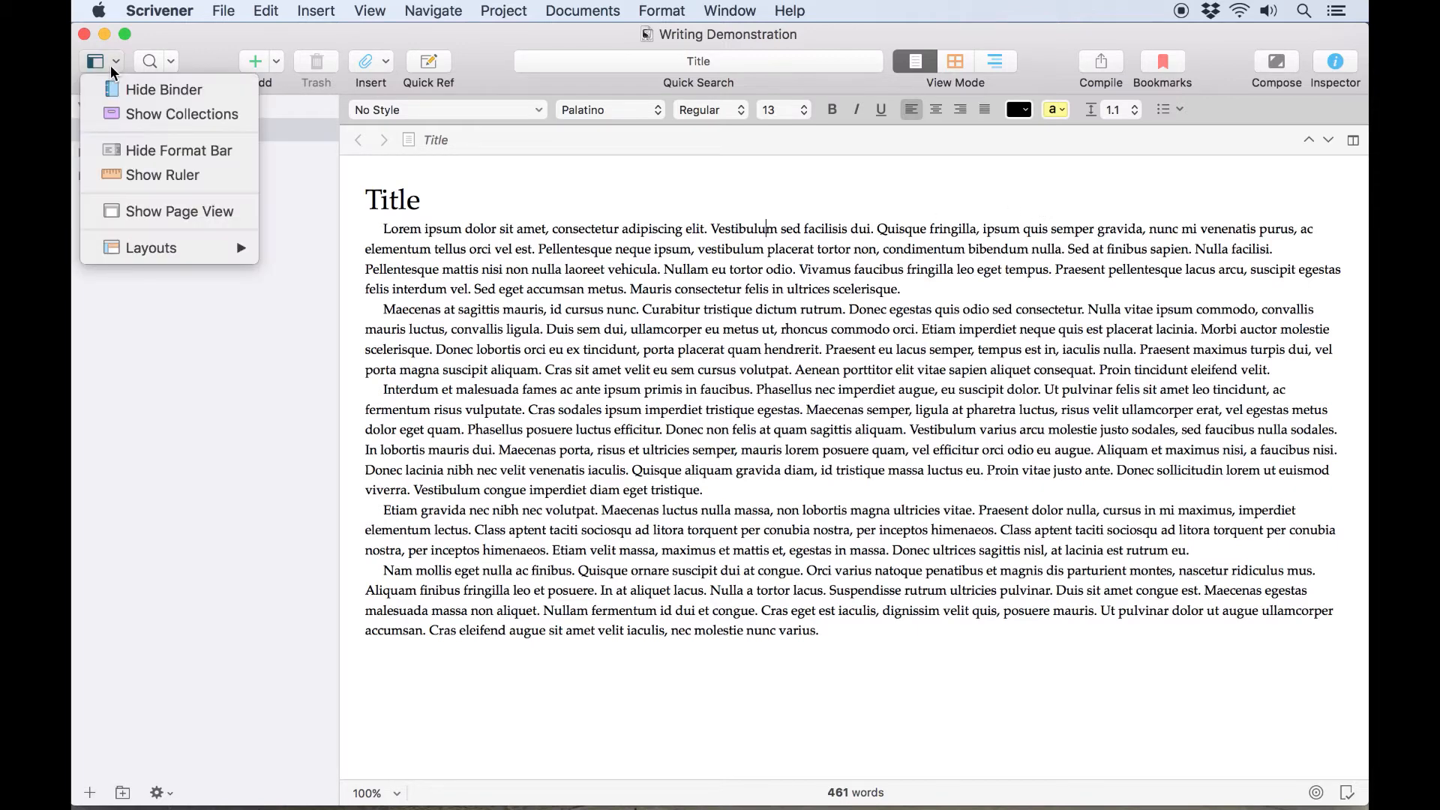
mouse_move(361, 5)
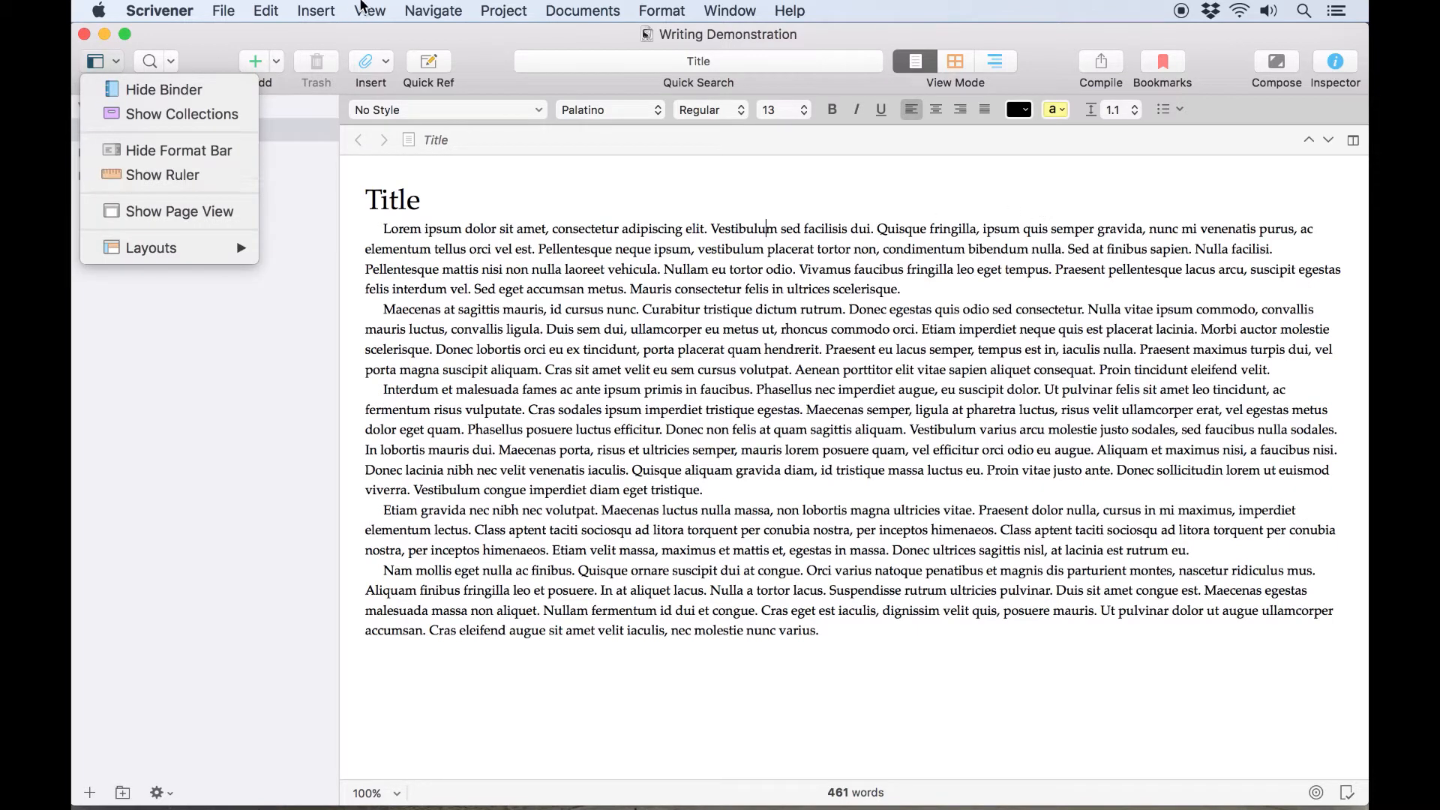
left_click(370, 10)
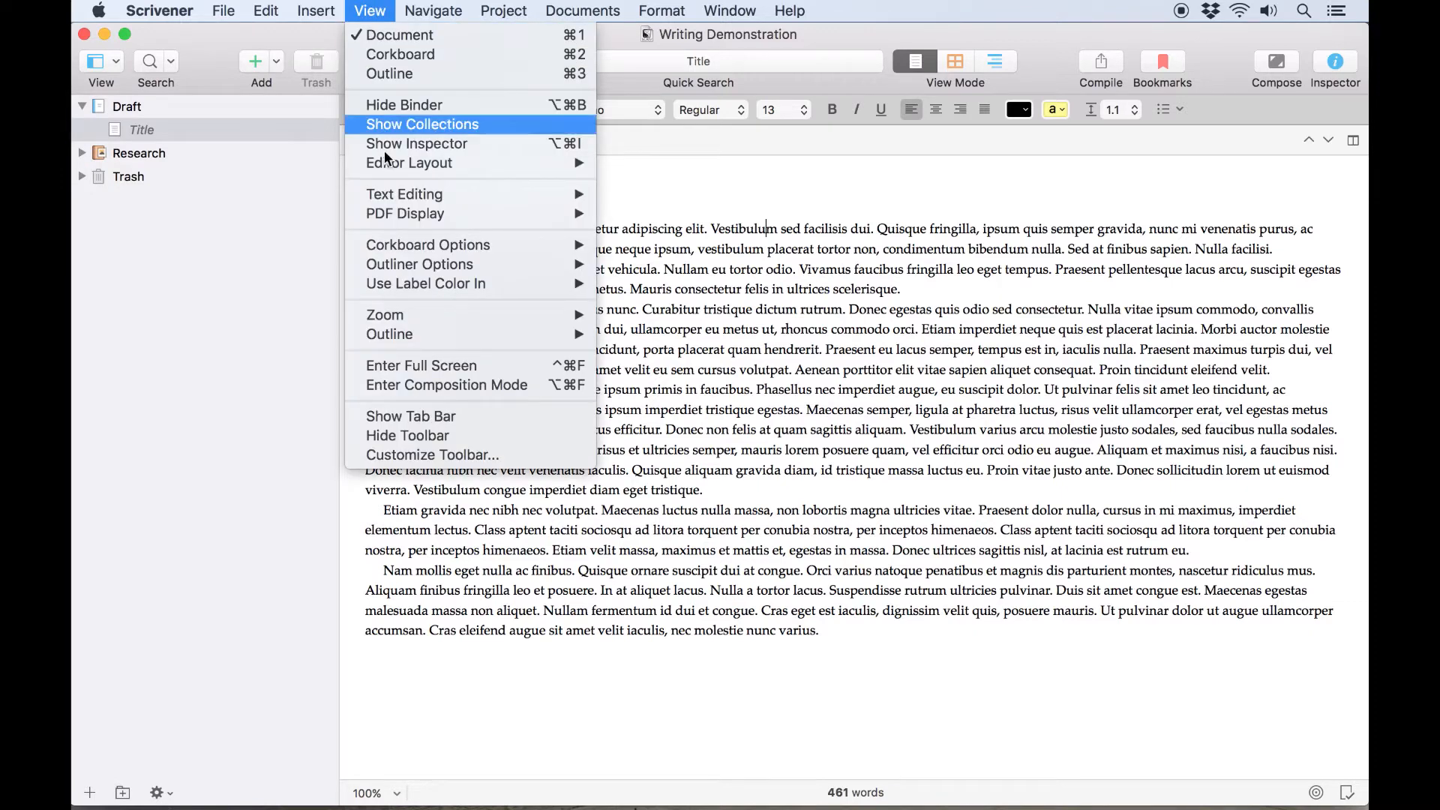
mouse_move(404, 195)
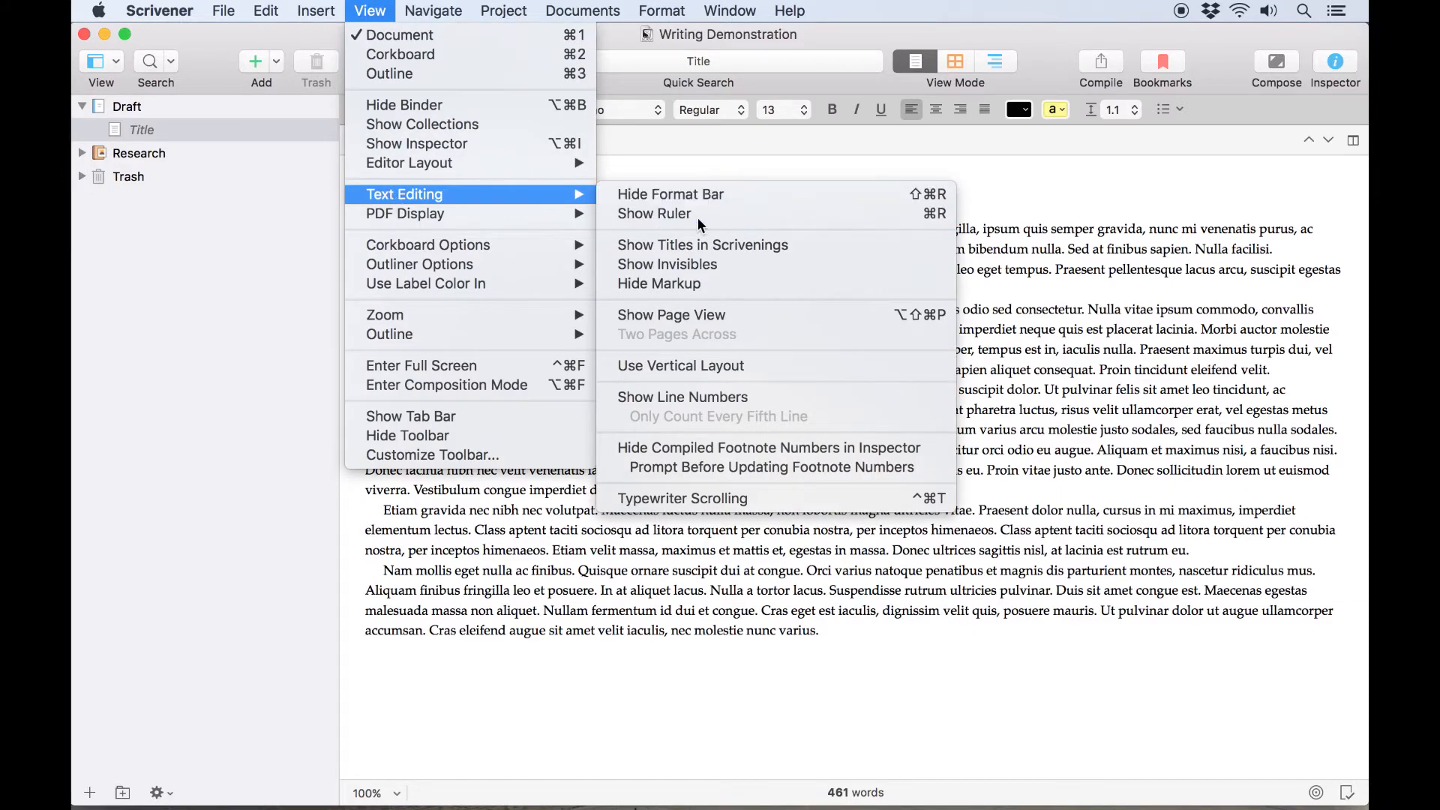
key("cmd+r")
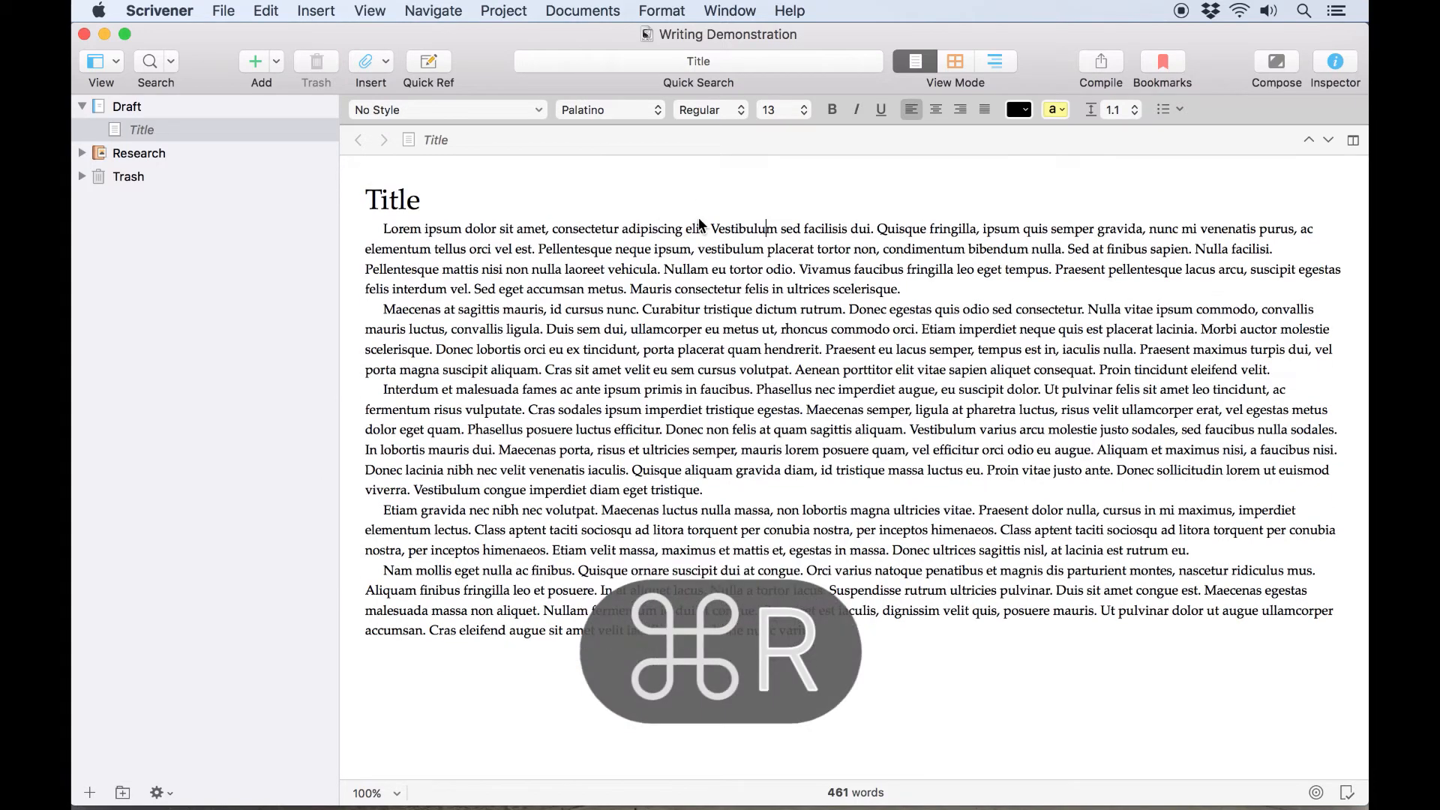
key("cmd+r")
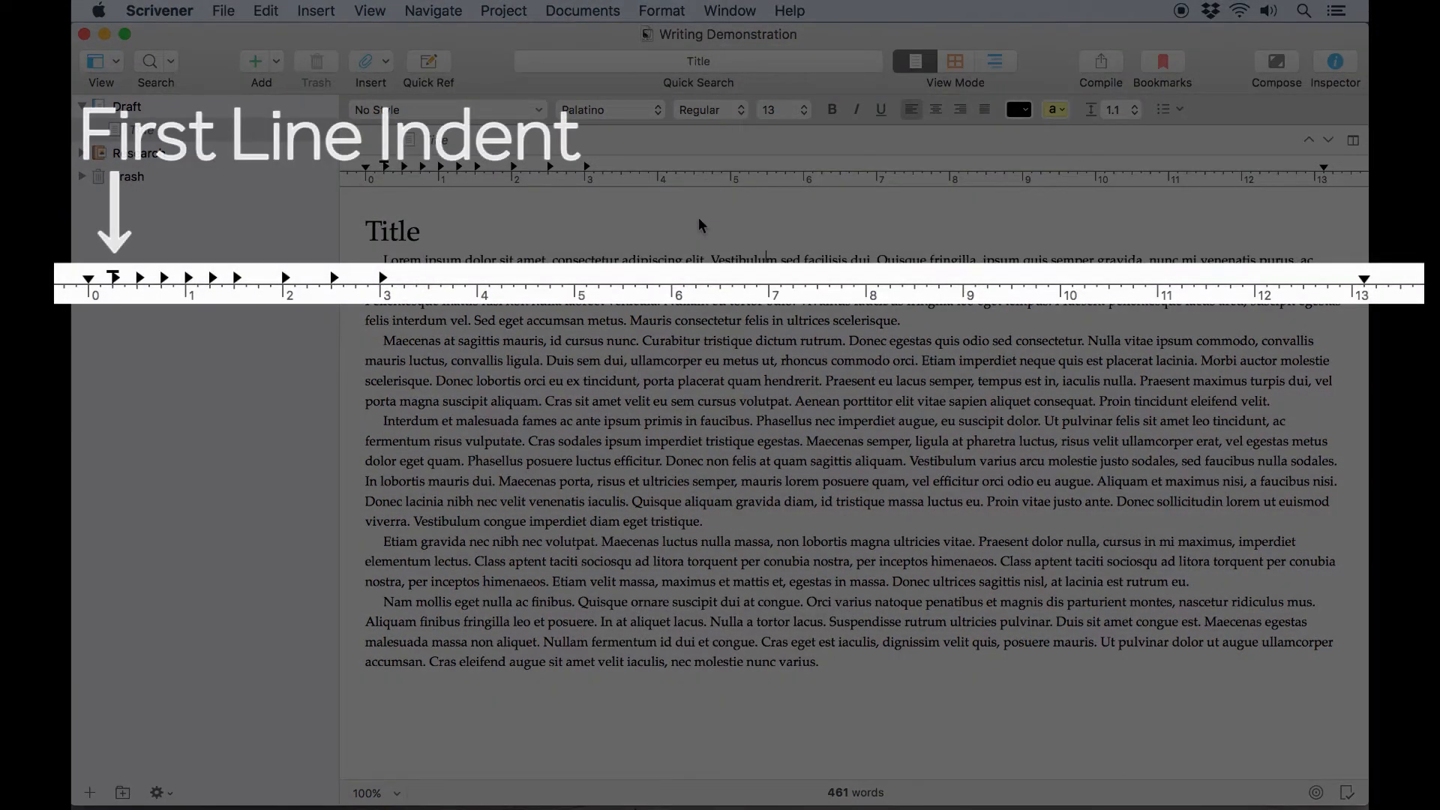
mouse_move(122, 289)
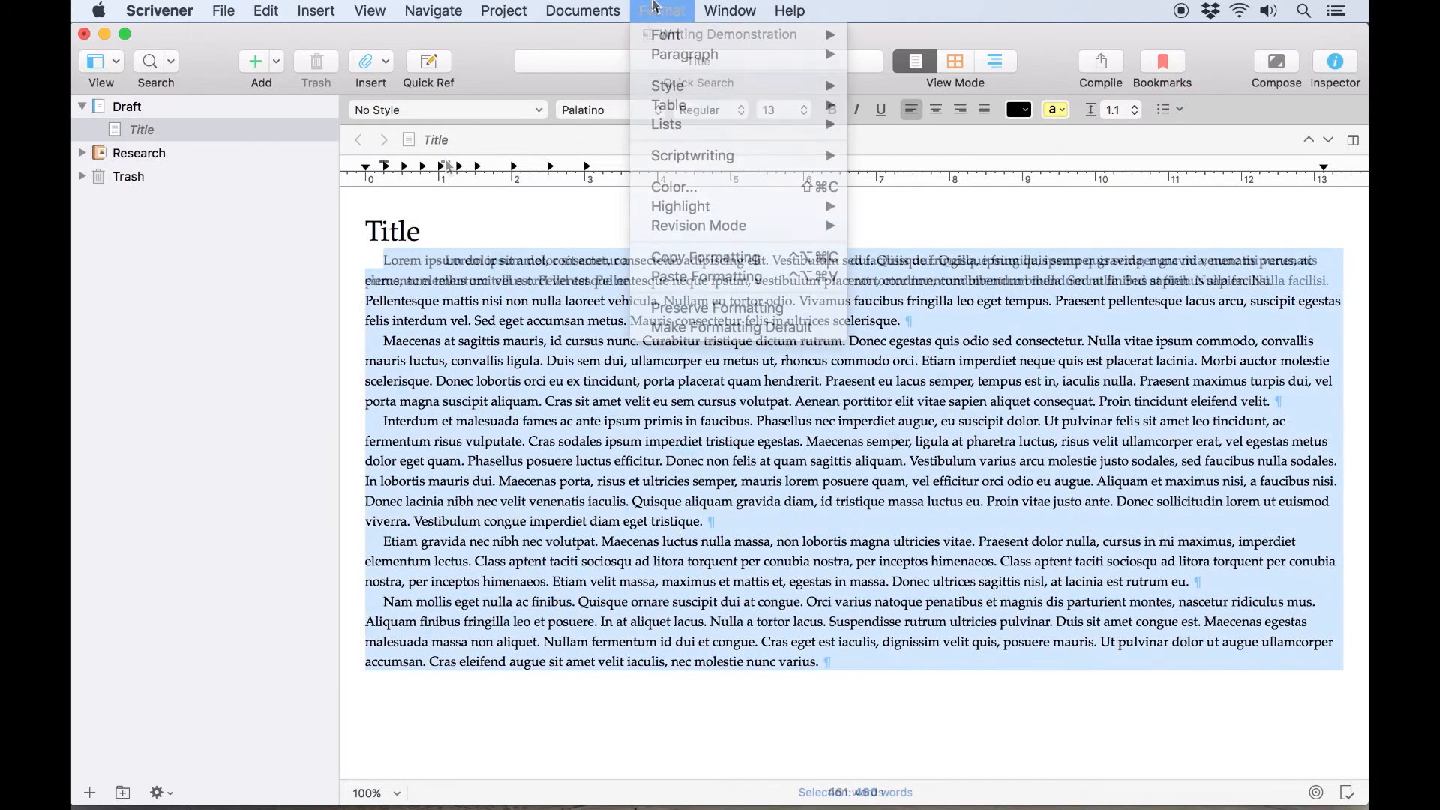
mouse_move(684, 55)
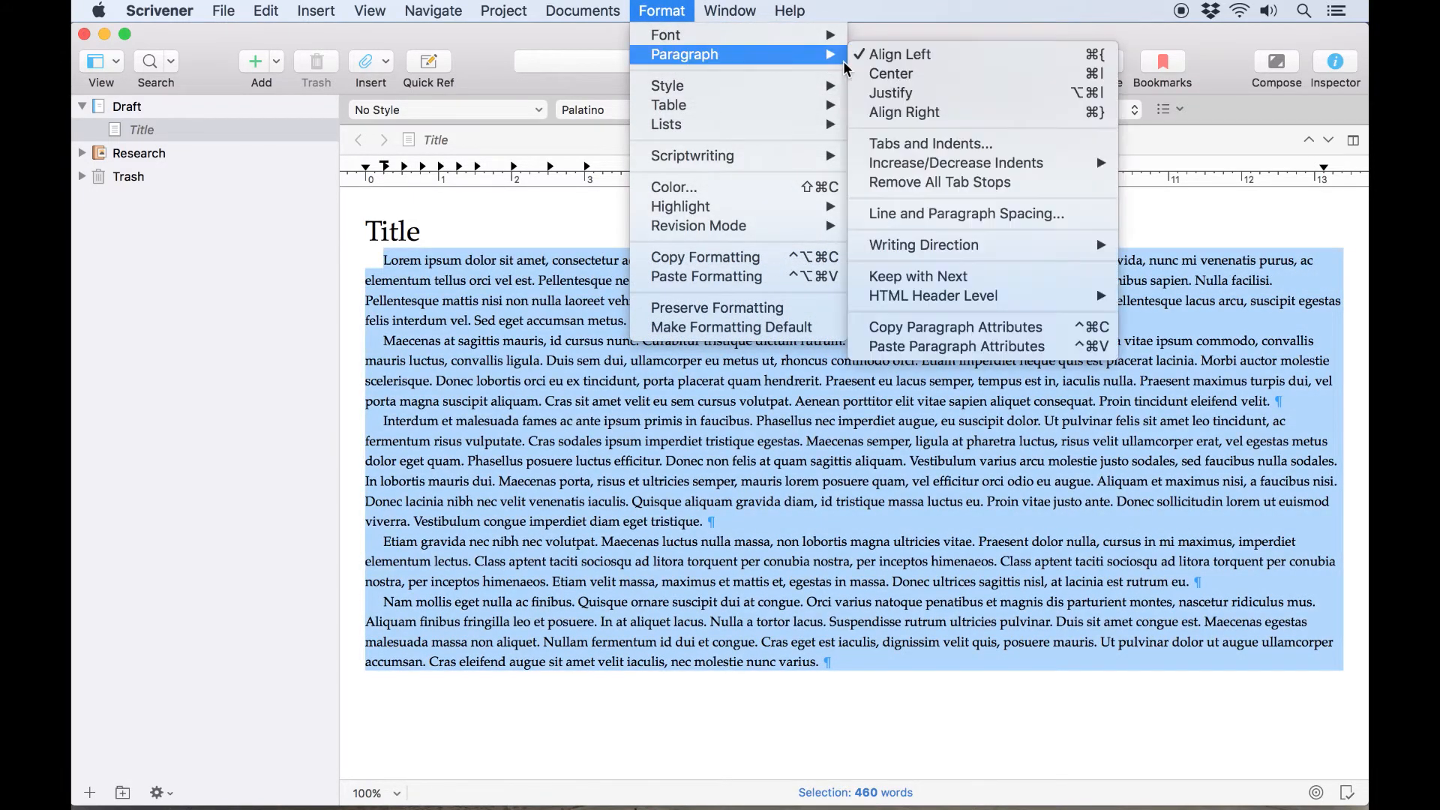
mouse_move(950, 146)
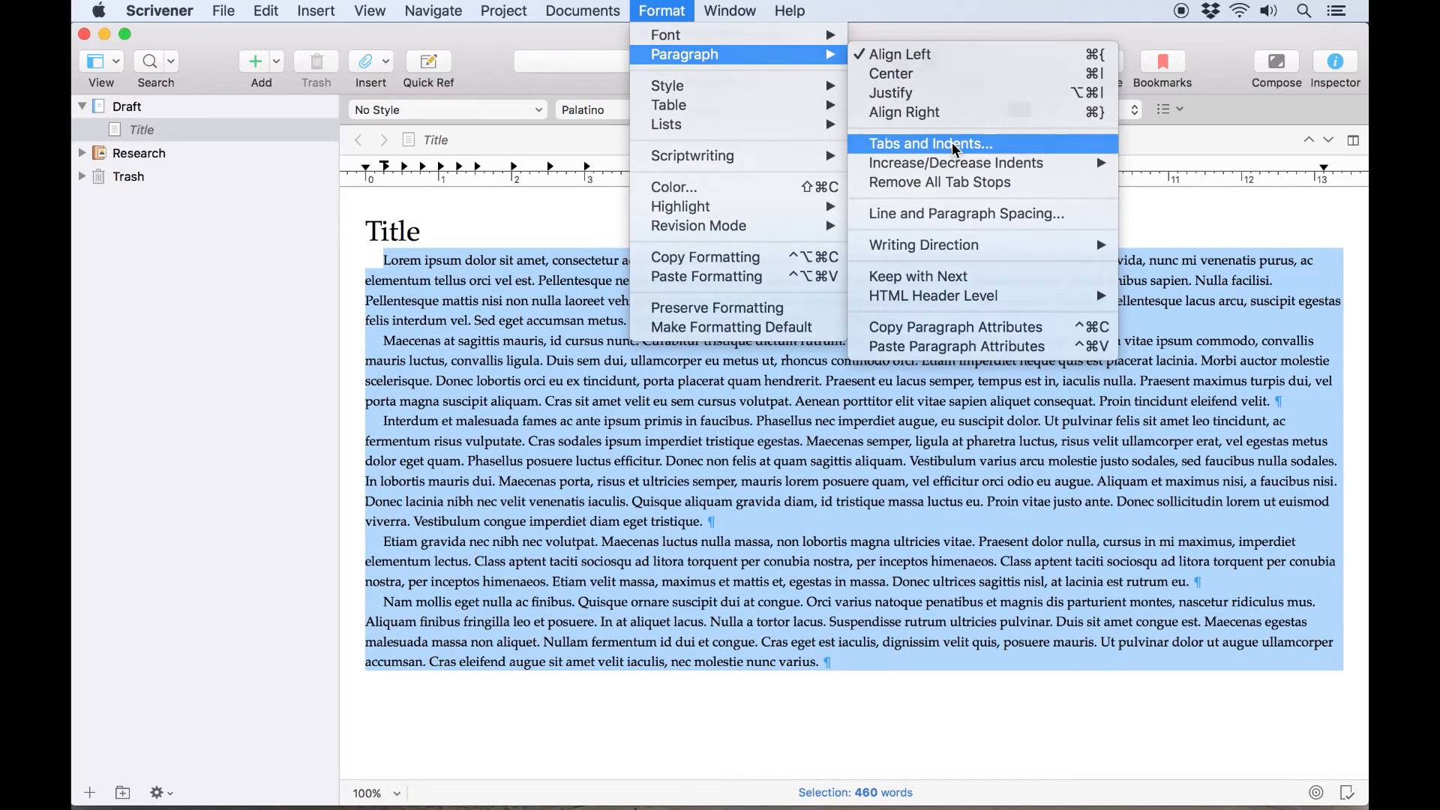
- With all text selected, open the Line and Paragraph Spacing settings
left_click(927, 144)
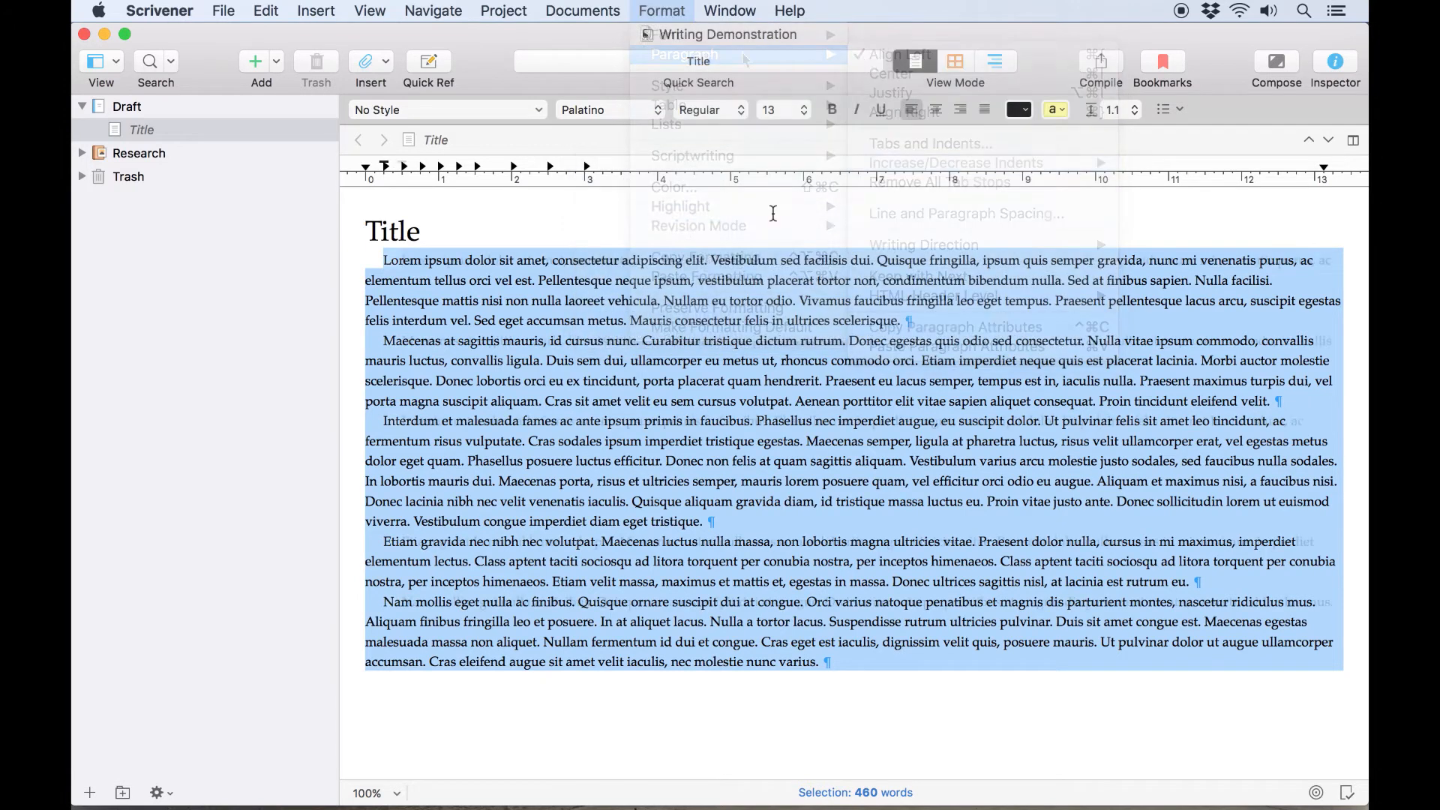
left_click(967, 213)
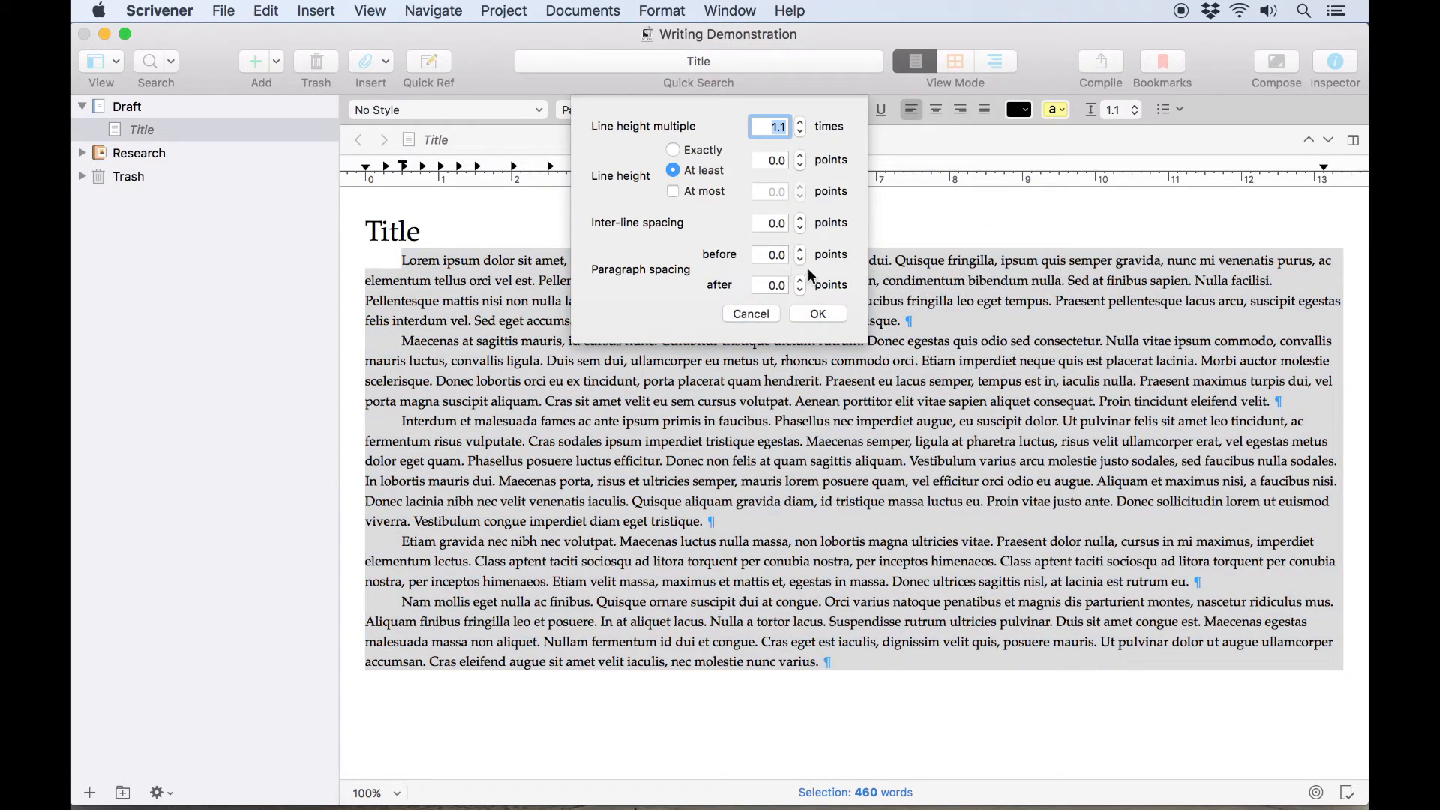
- Raise paragraph spacing after to 4.0 points and apply it
left_click(799, 280)
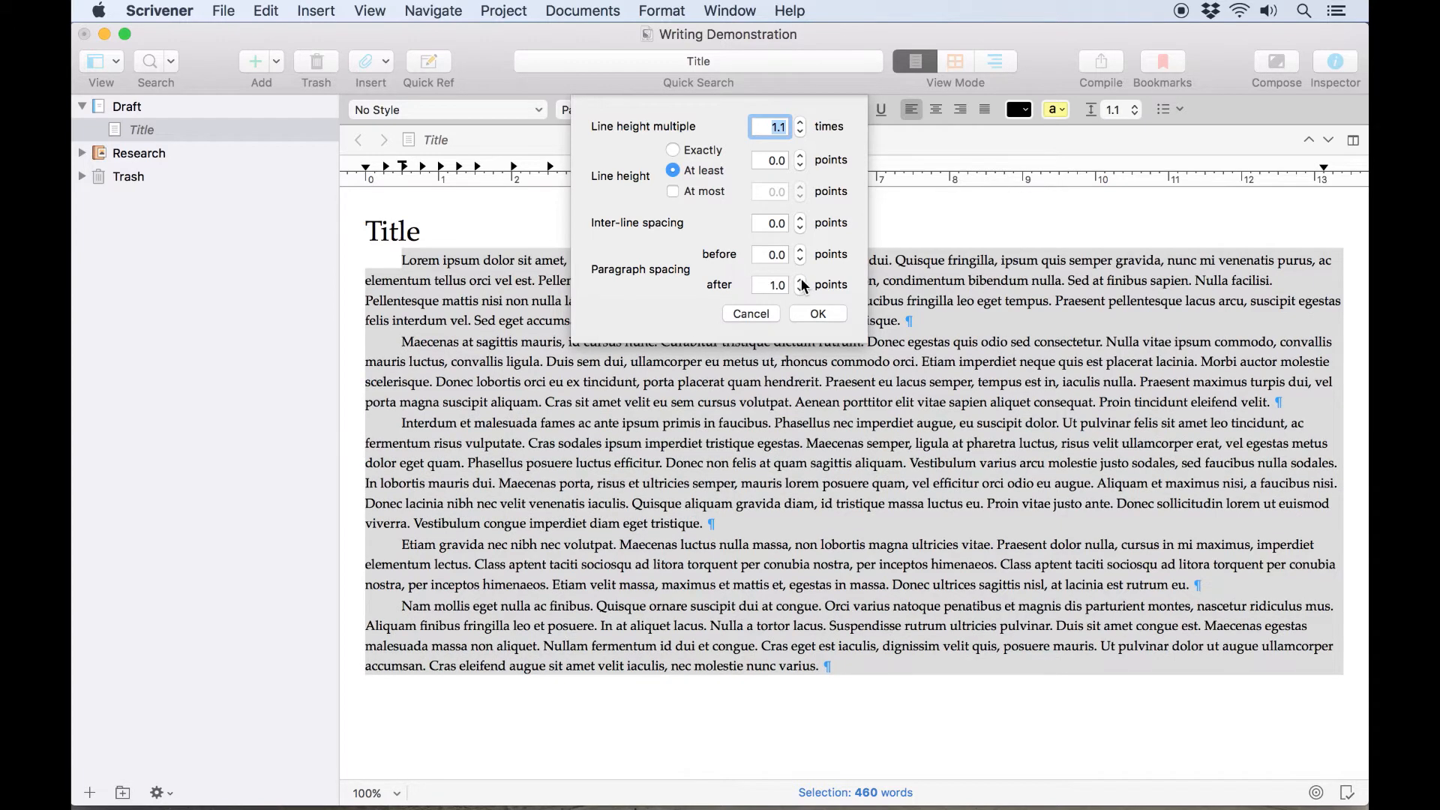
left_click(799, 281)
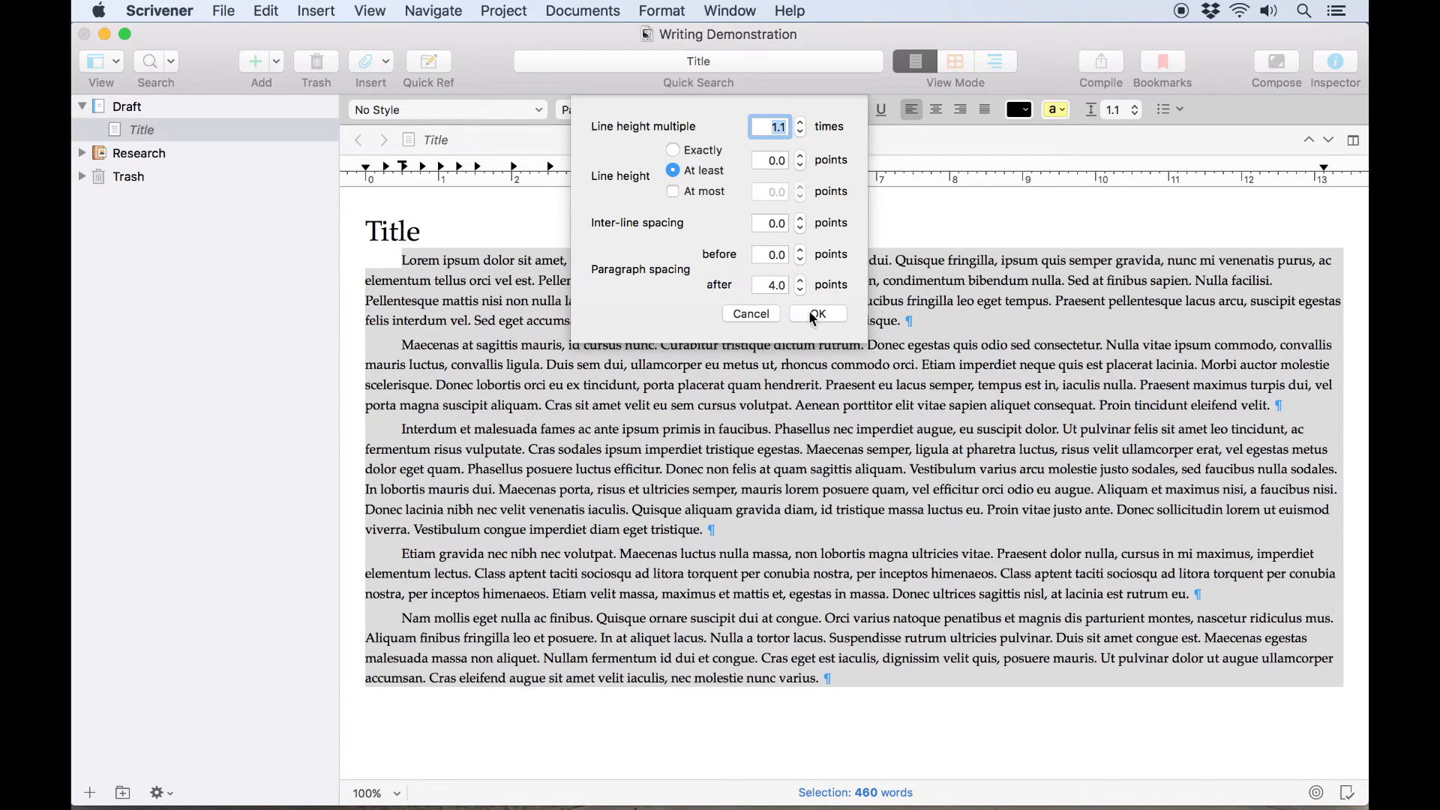
left_click(818, 314)
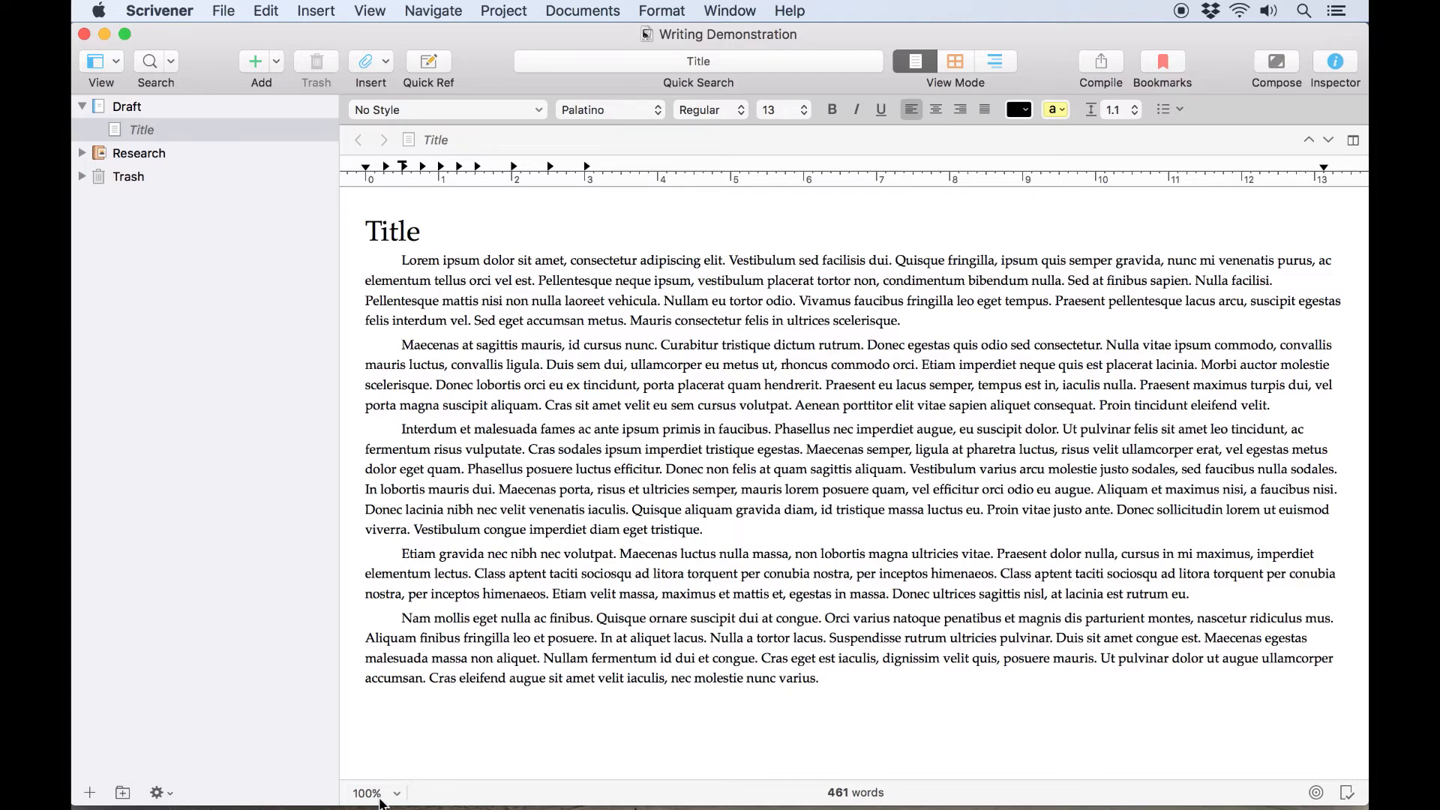
- Zoom the editor text to 150%, scroll through it, then settle on 110%
left_click(370, 792)
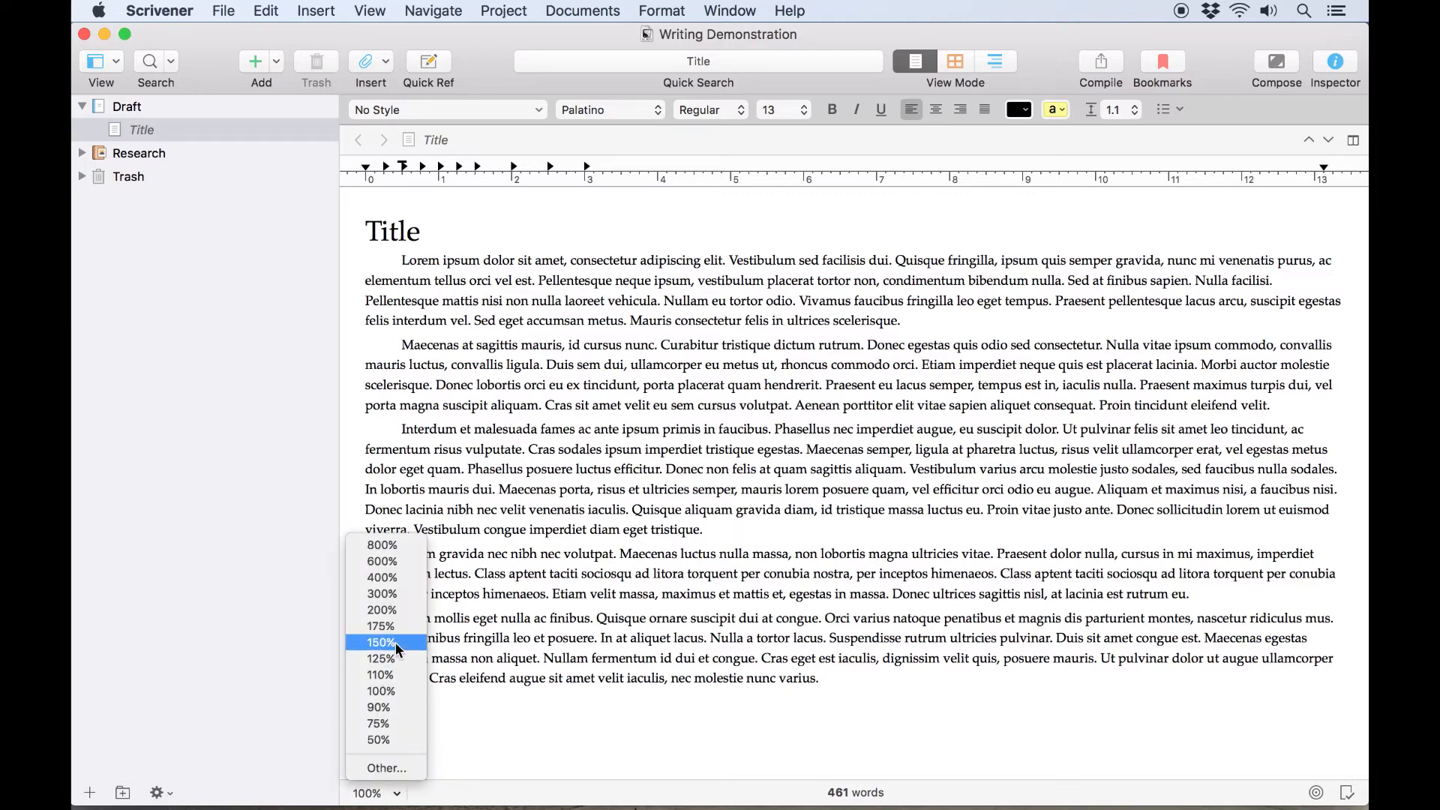
left_click(381, 642)
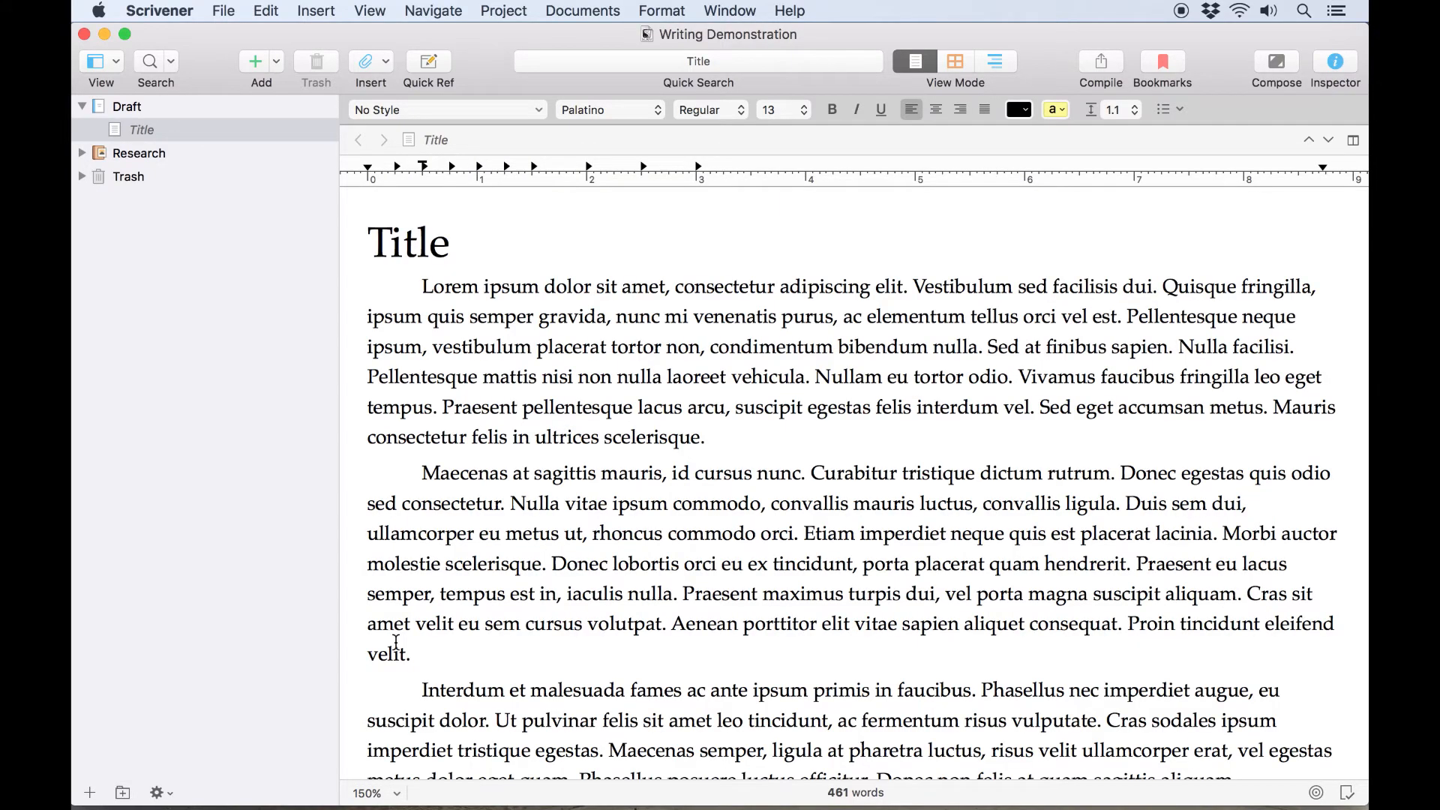
scroll("down", 3)
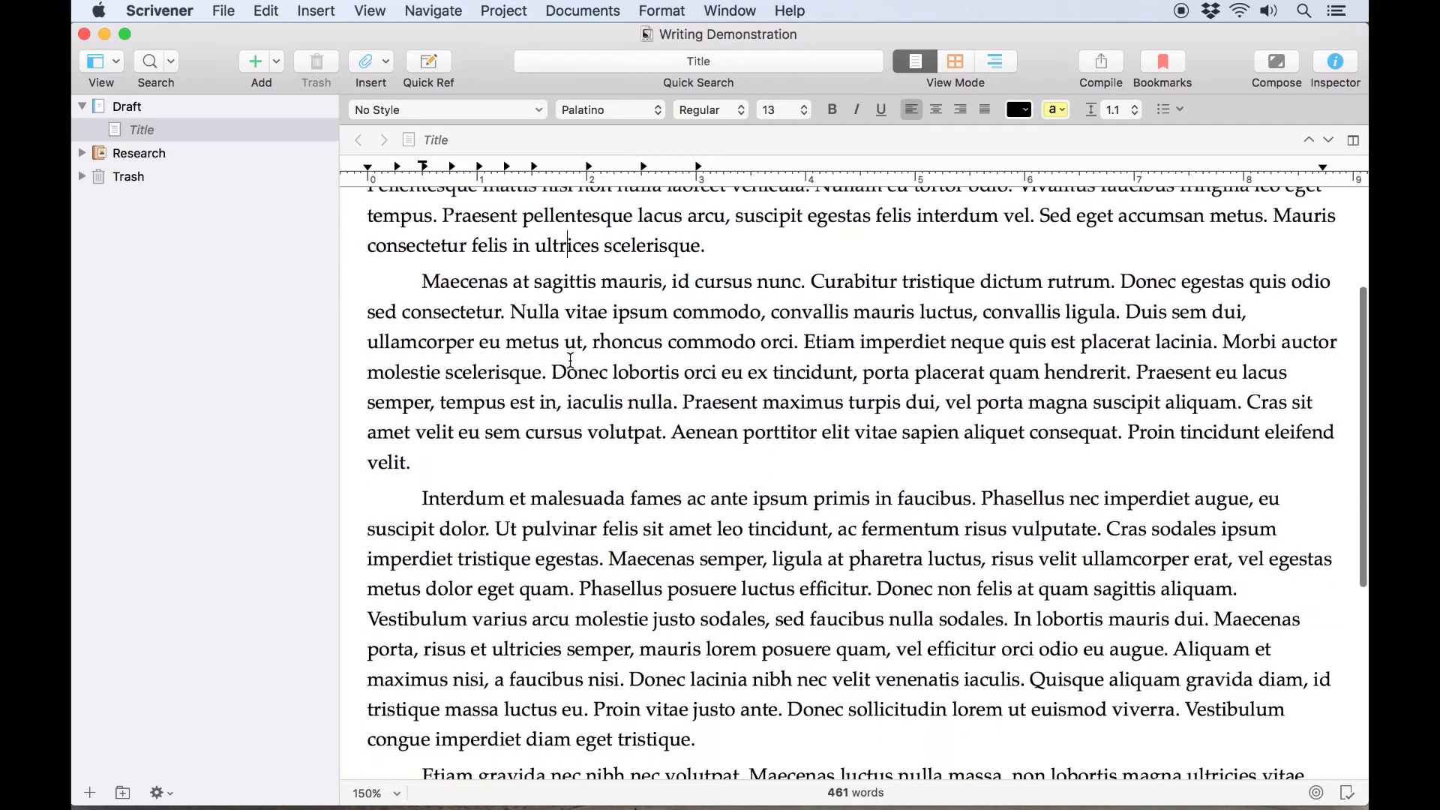
scroll("up", 3)
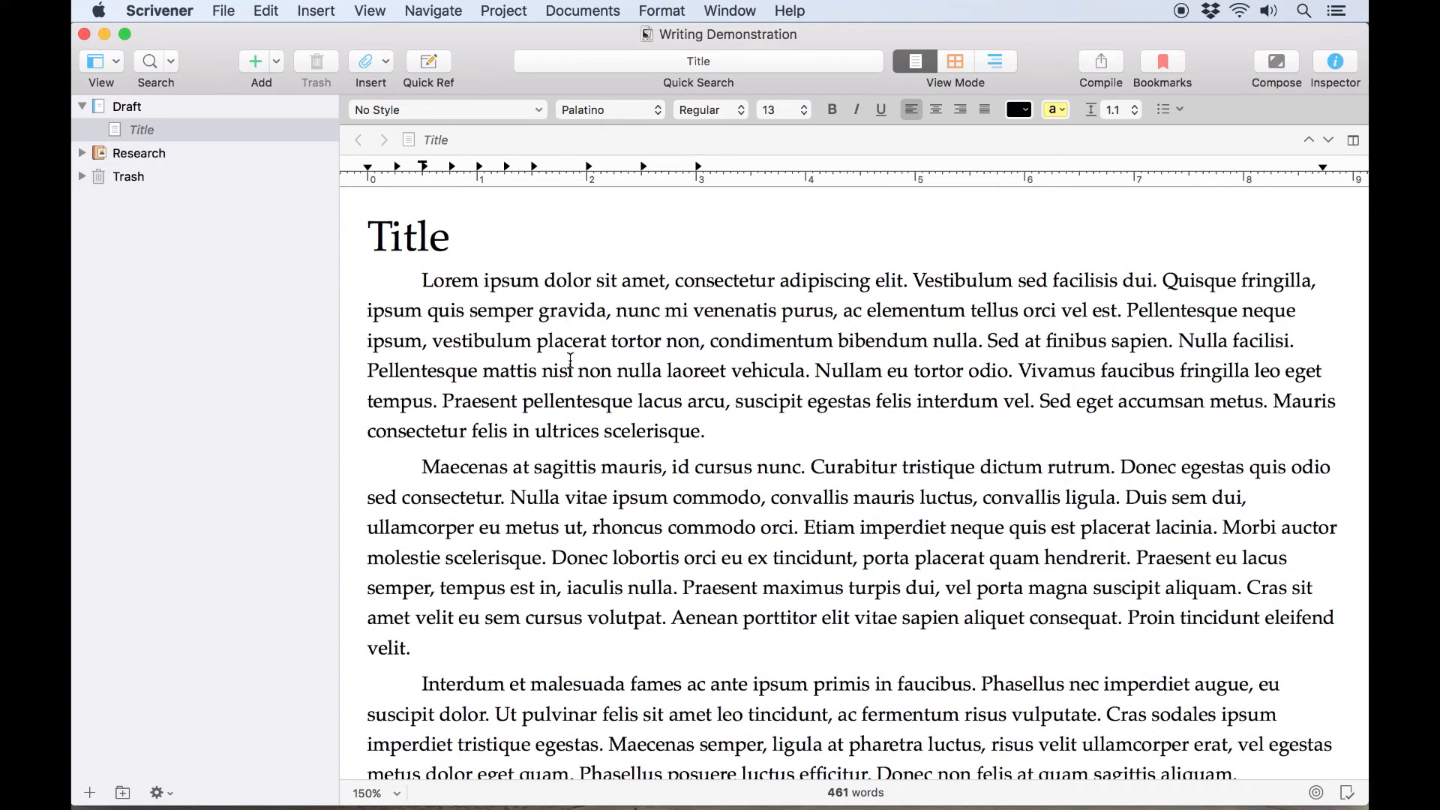
mouse_move(532, 420)
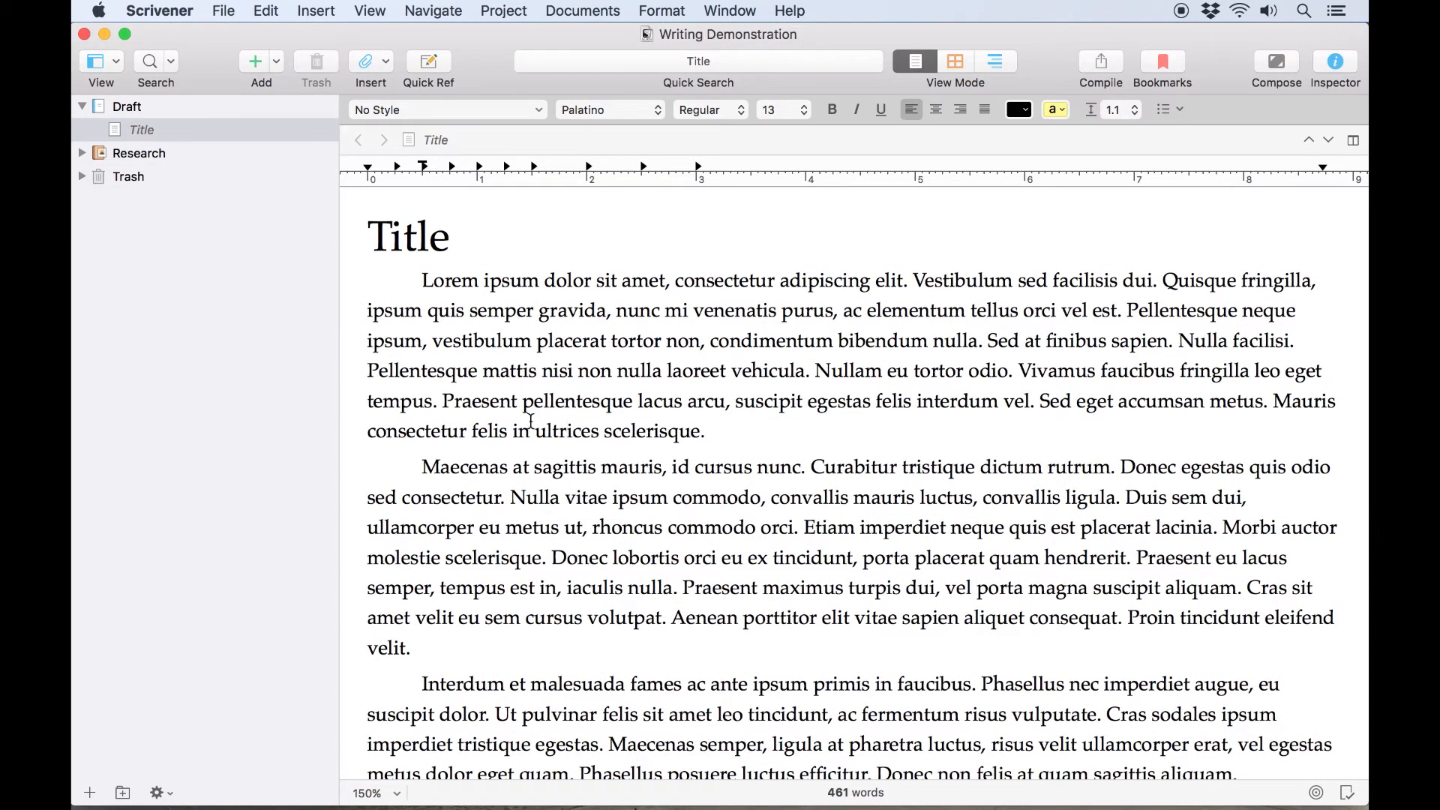
left_click(373, 794)
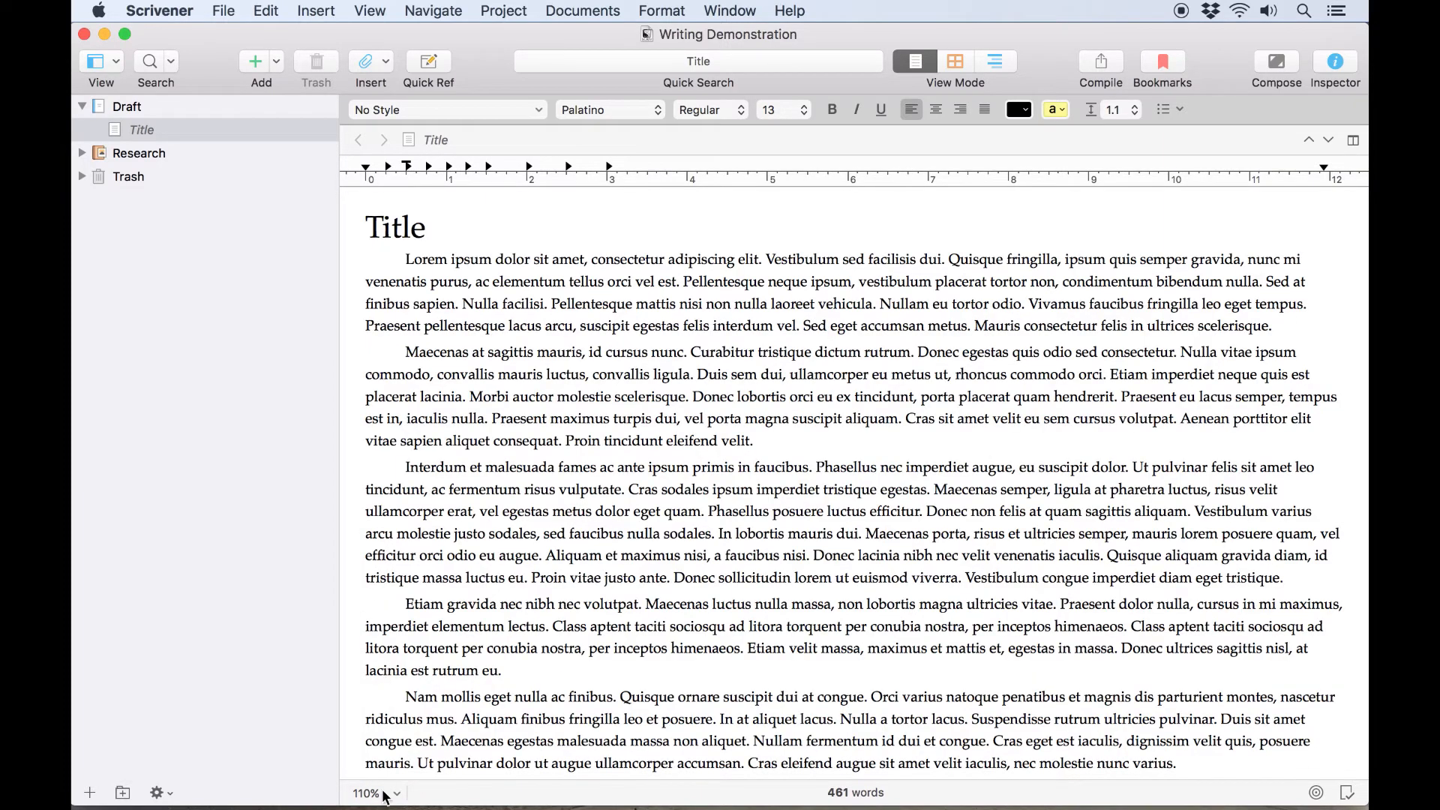
- Apply a custom 210% zoom through the Other… entry, then reset to 100%
left_click(370, 793)
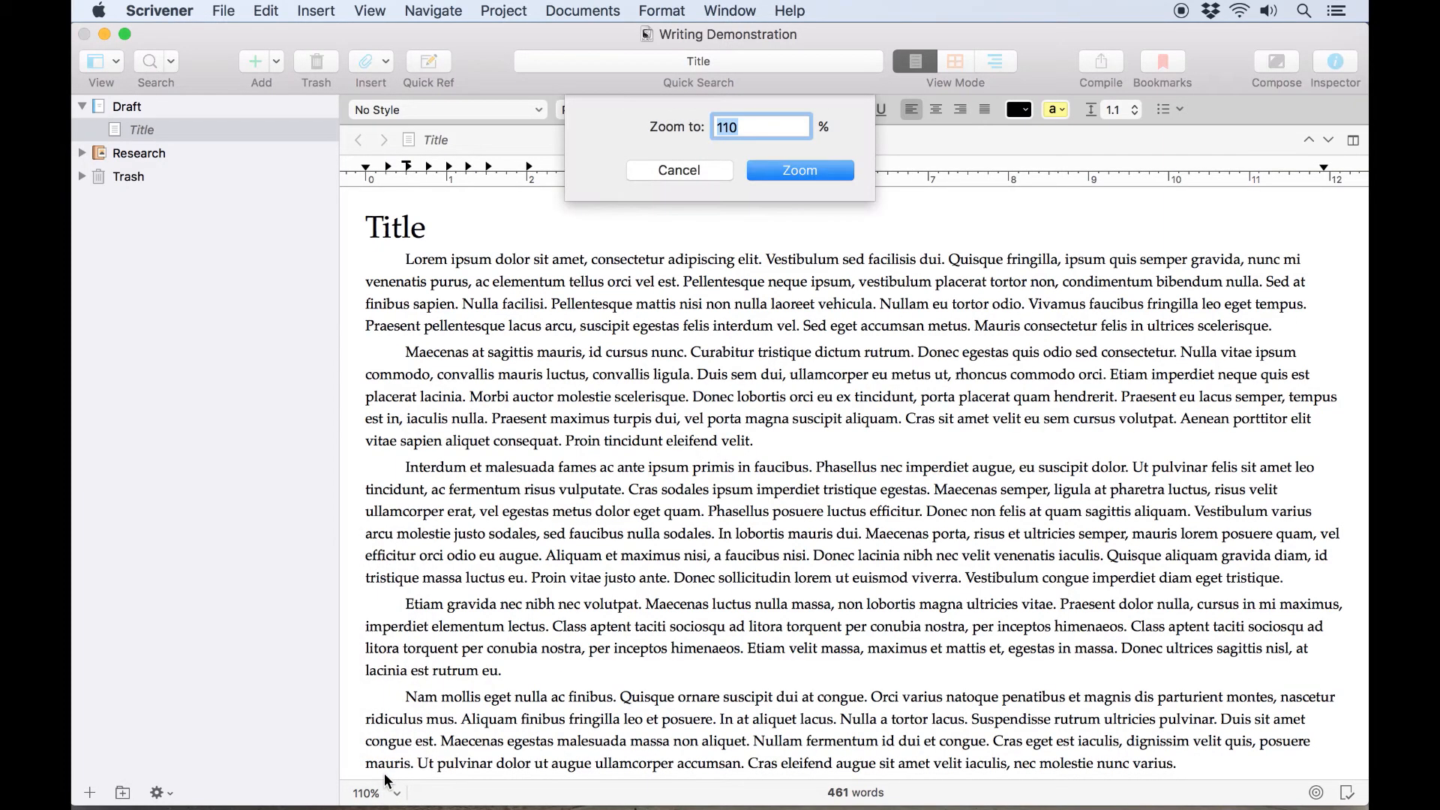
left_click(800, 170)
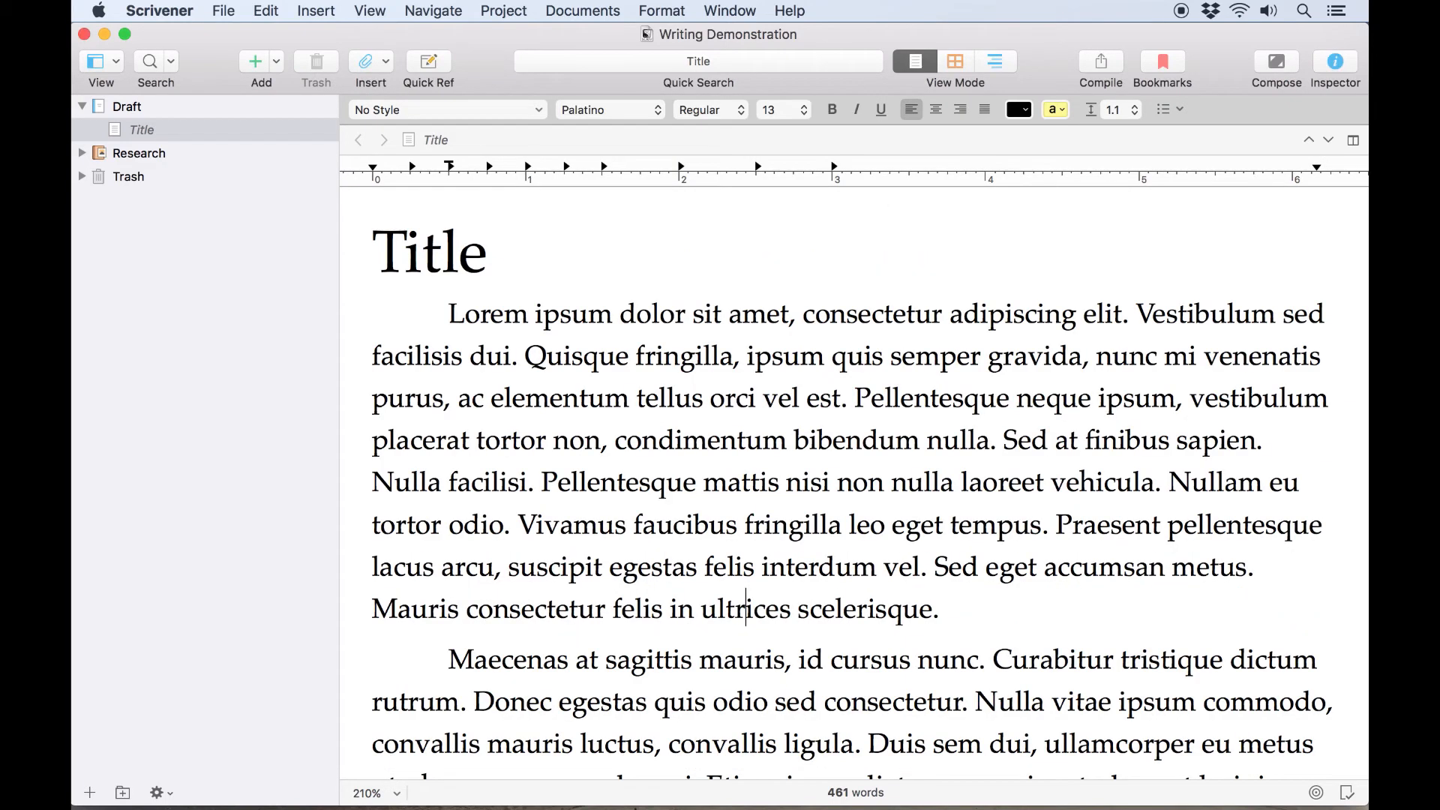
left_click(370, 11)
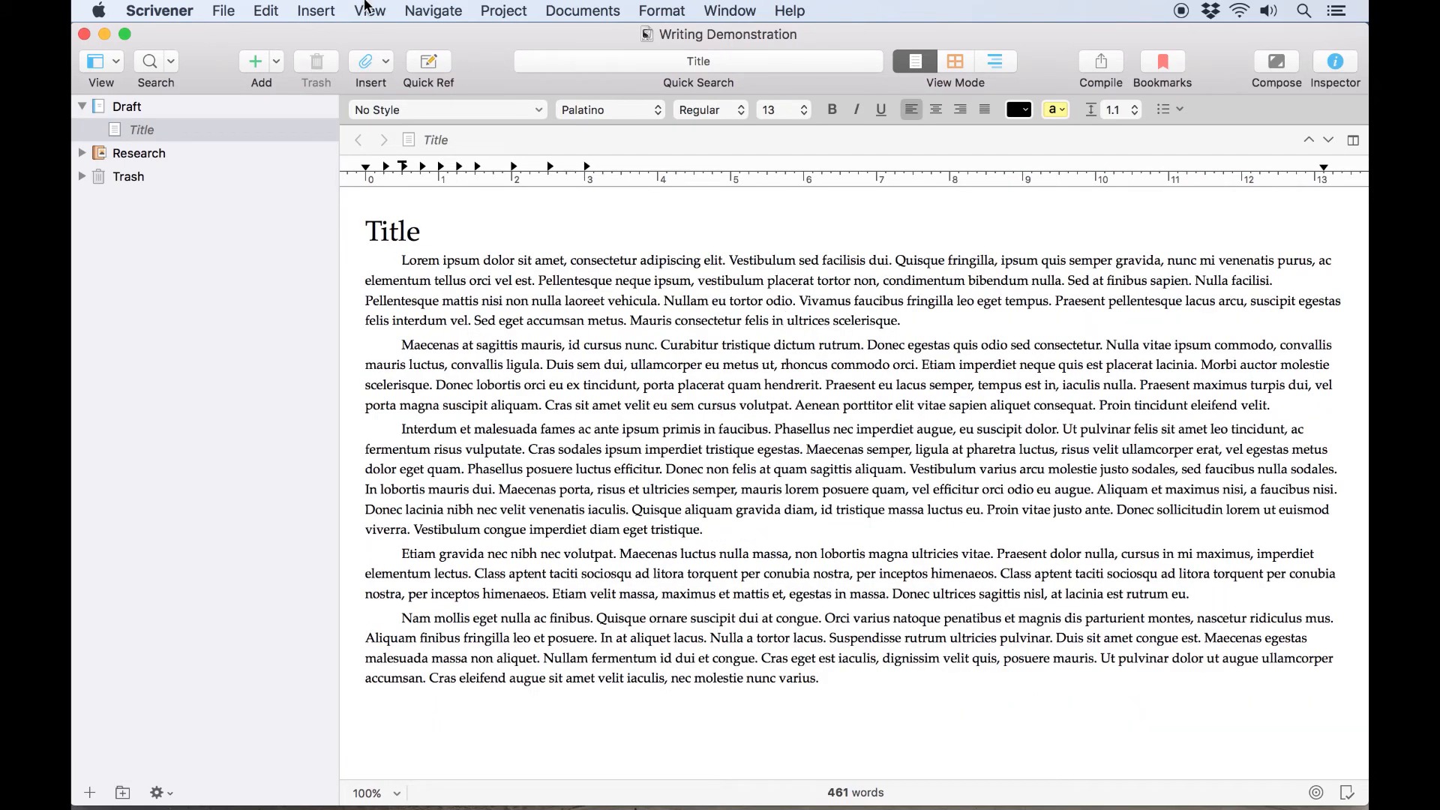
- Turn on Show Page View, scroll the two pages, and click into the first paragraph
left_click(370, 11)
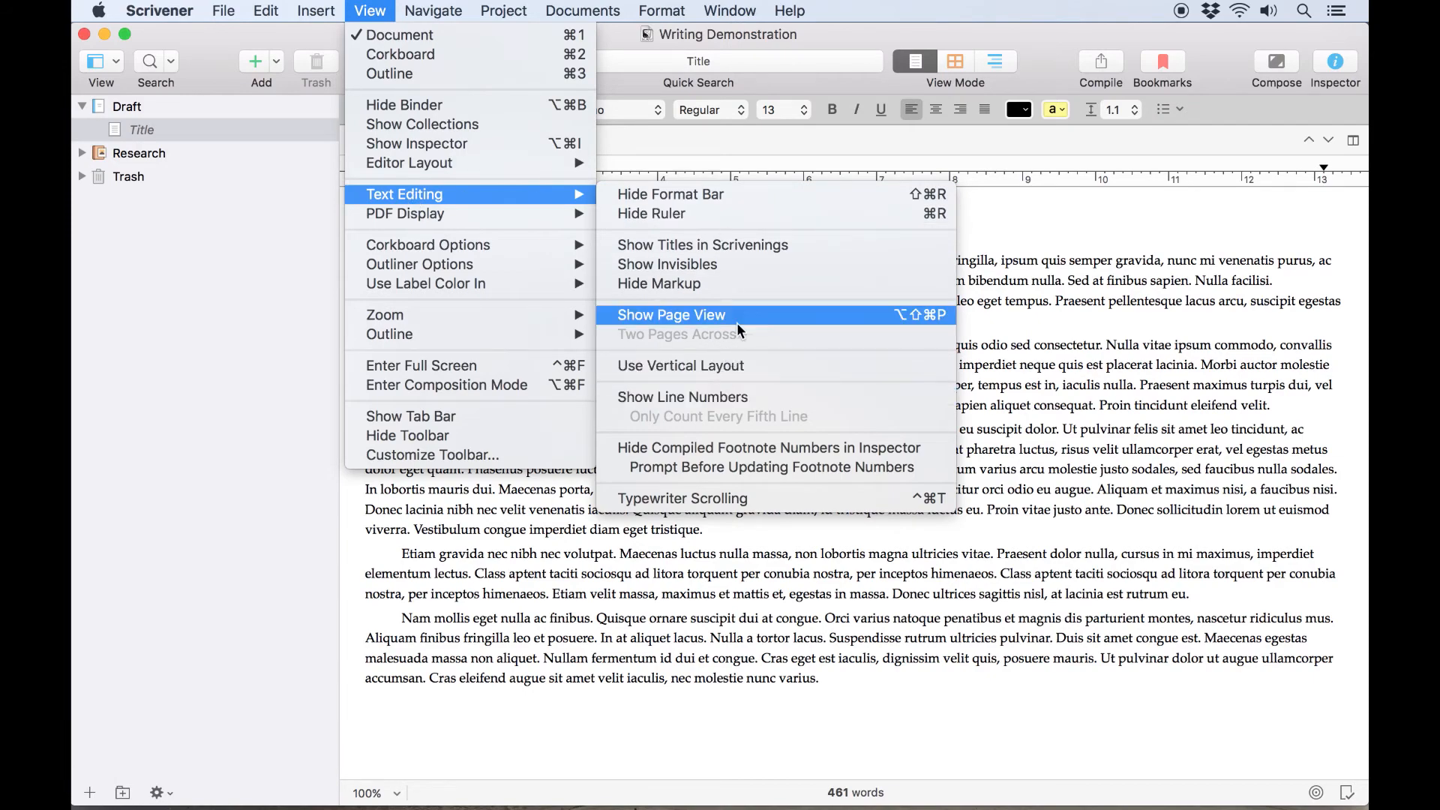
left_click(671, 315)
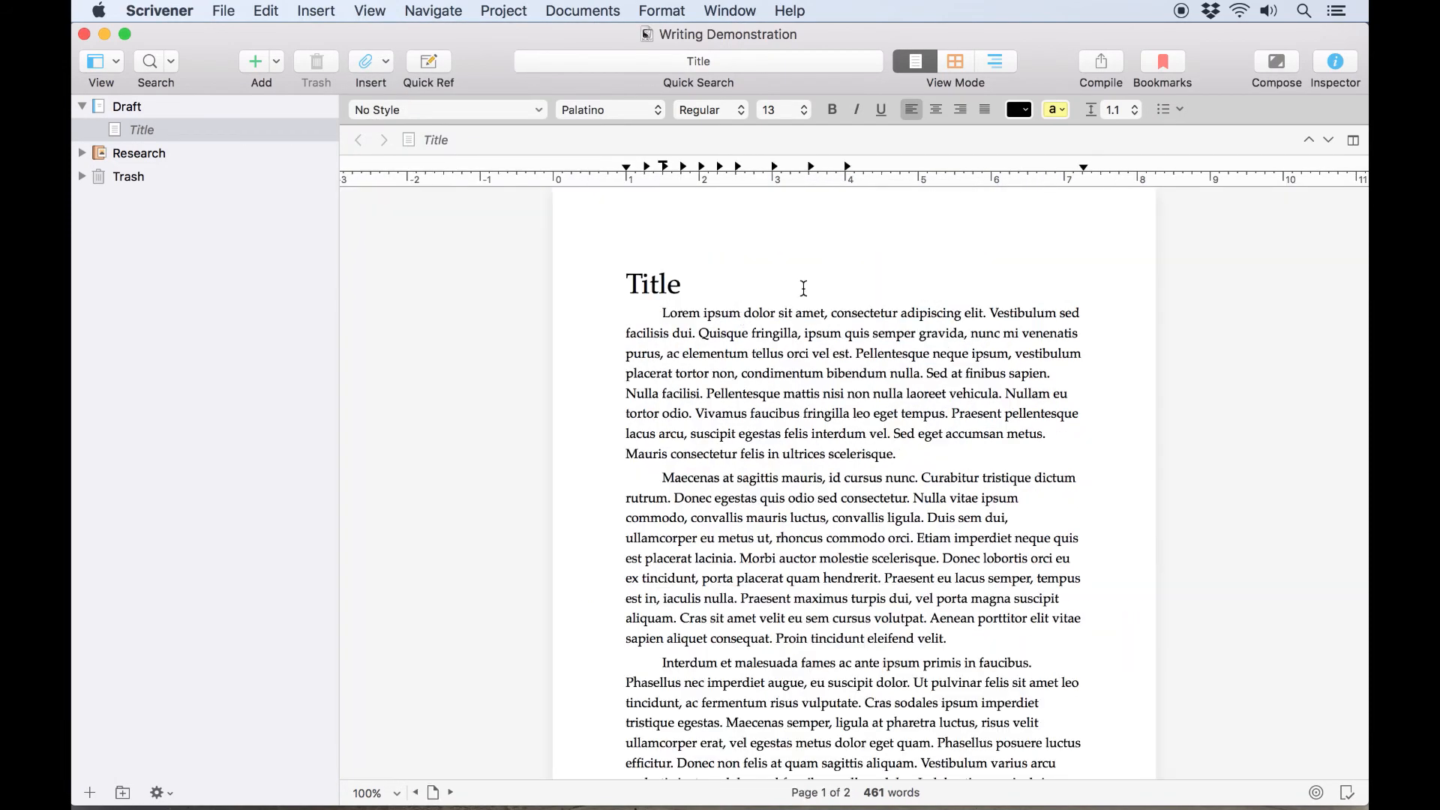
scroll("down", 3)
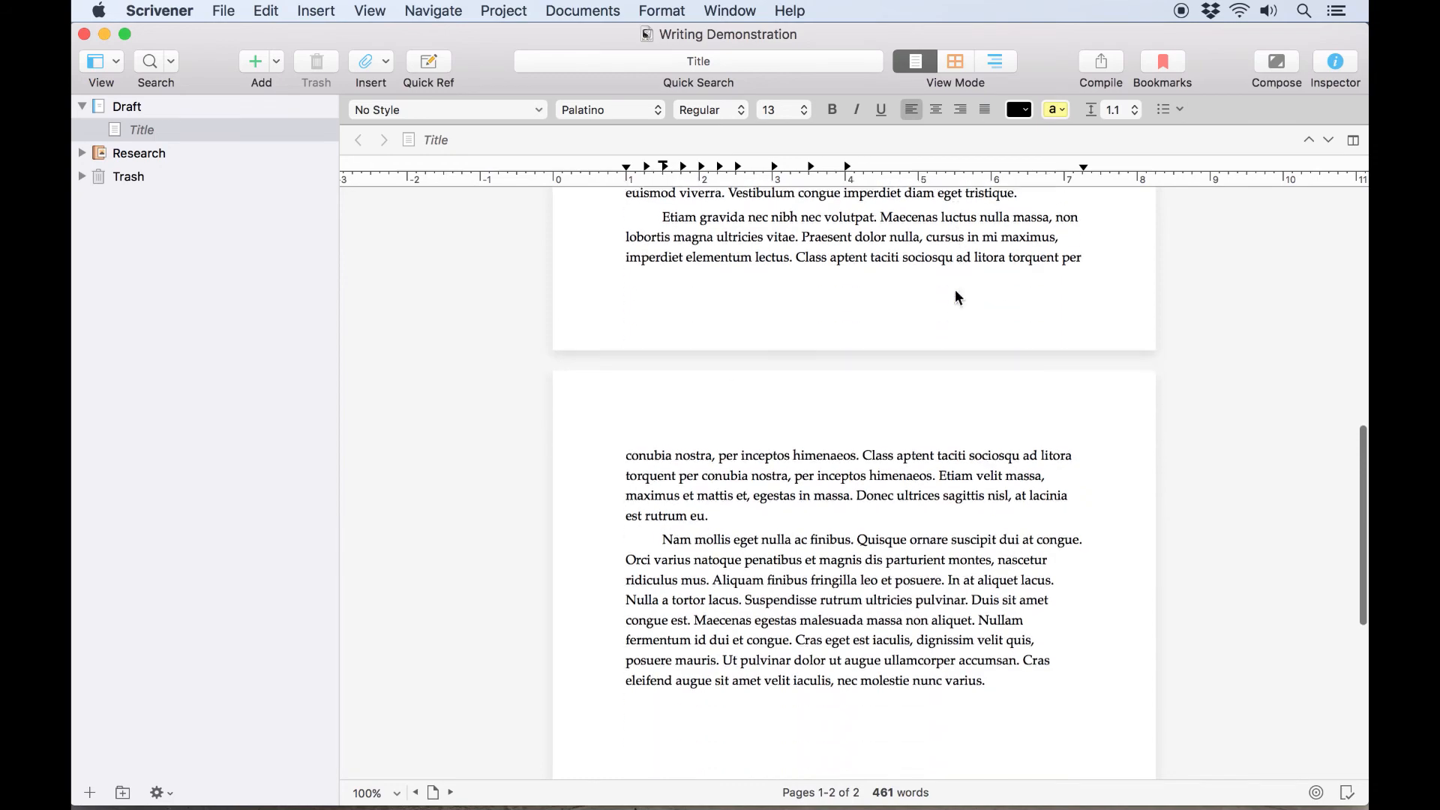
scroll("up", 3)
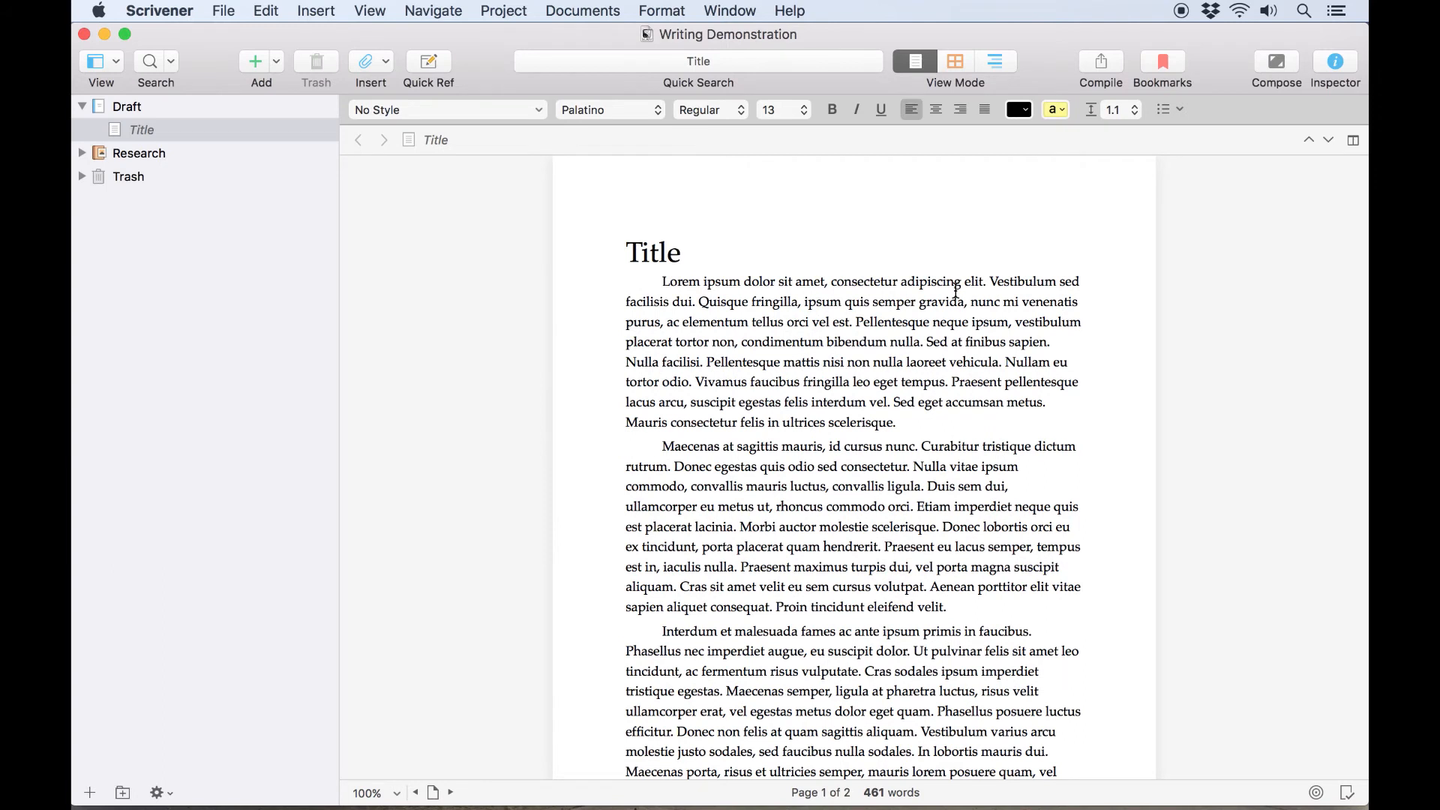
left_click(780, 422)
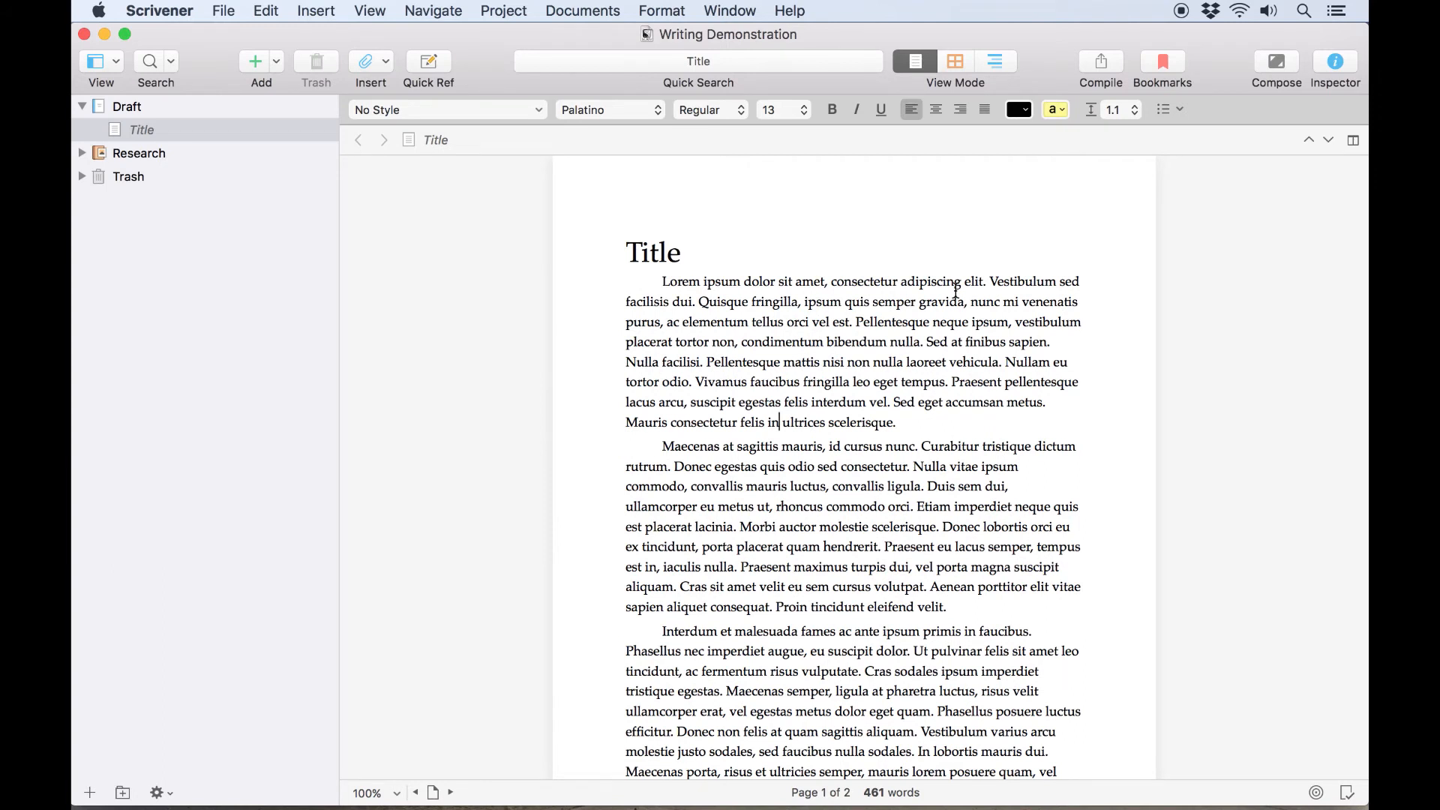